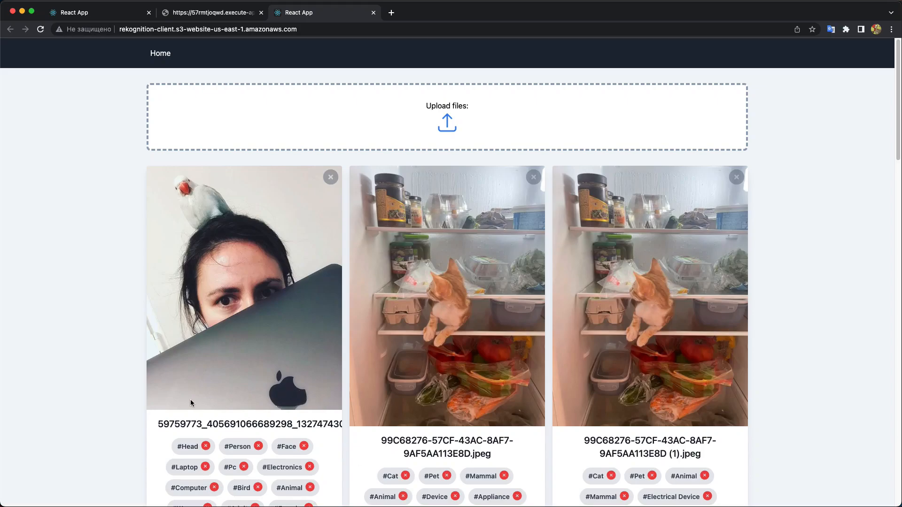
mouse_move(184, 401)
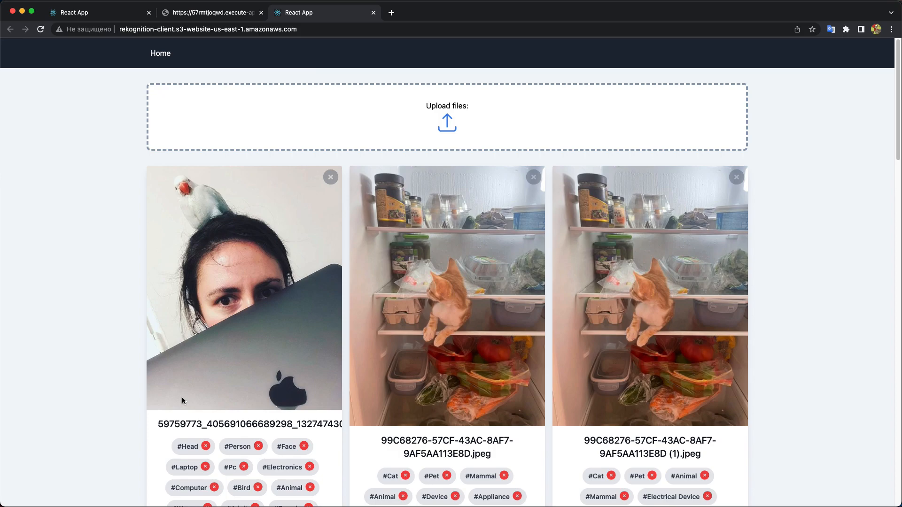
mouse_move(184, 447)
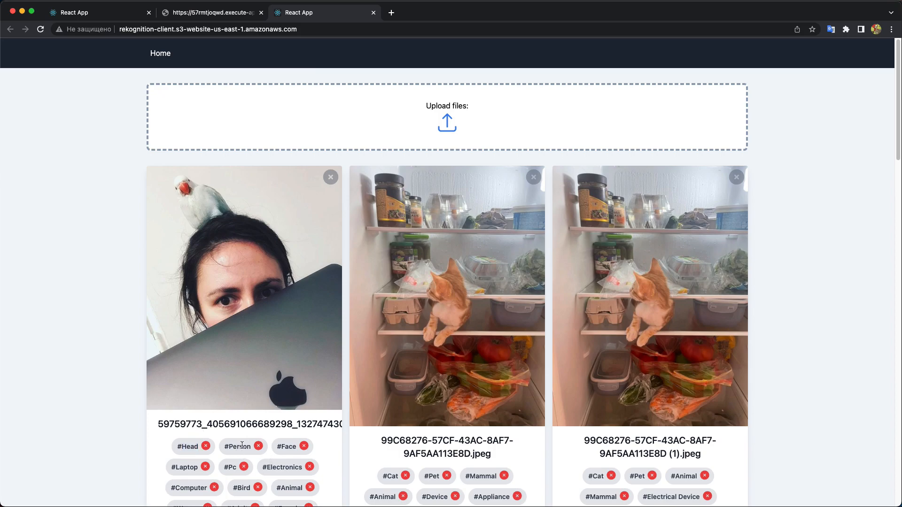
In getPhotos.js, destructure tag alongside limit and startKey from the query string parameters.
scroll(down, 3)
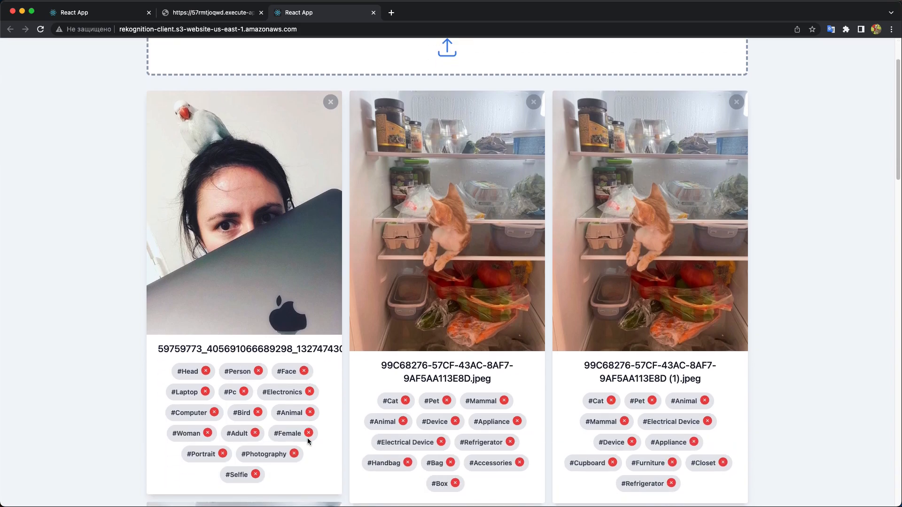
mouse_move(748, 404)
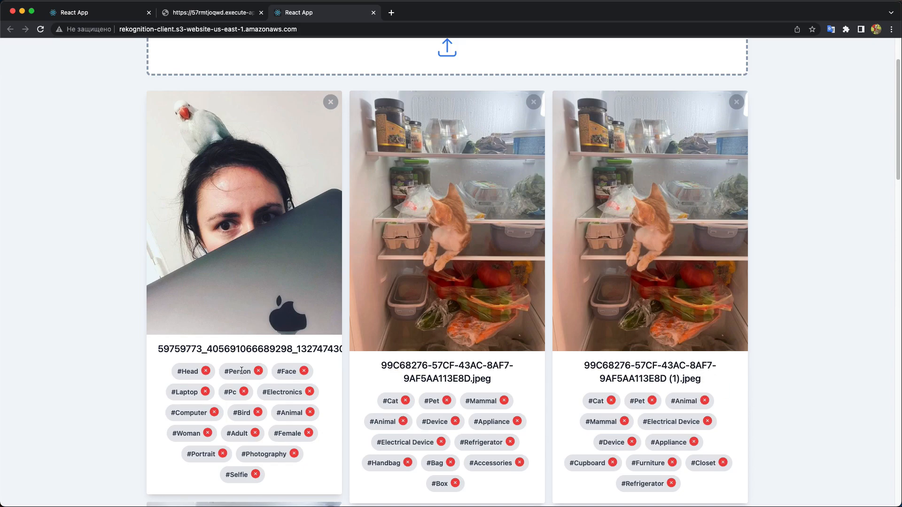
mouse_move(270, 450)
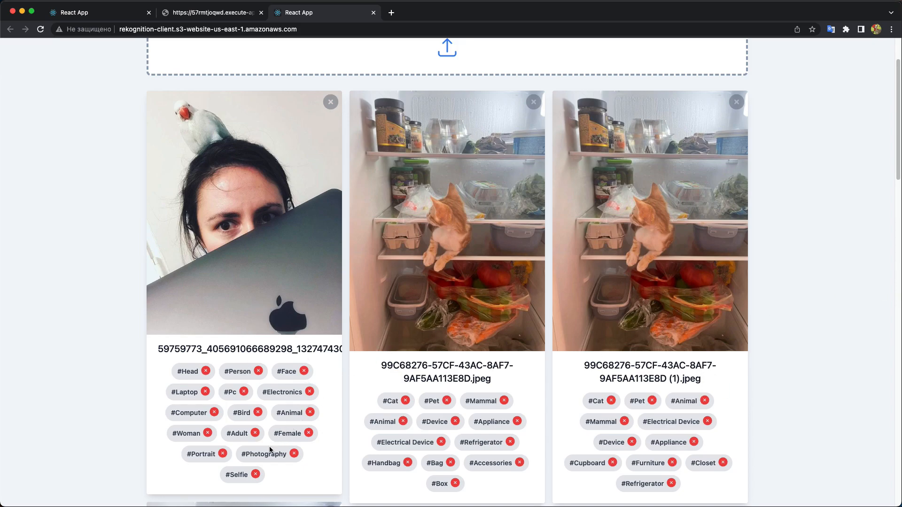
mouse_move(295, 436)
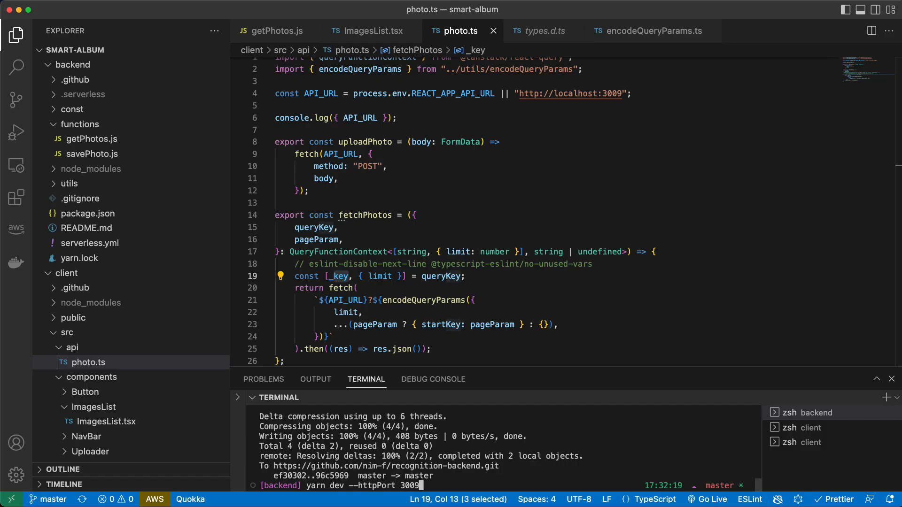
click(277, 30)
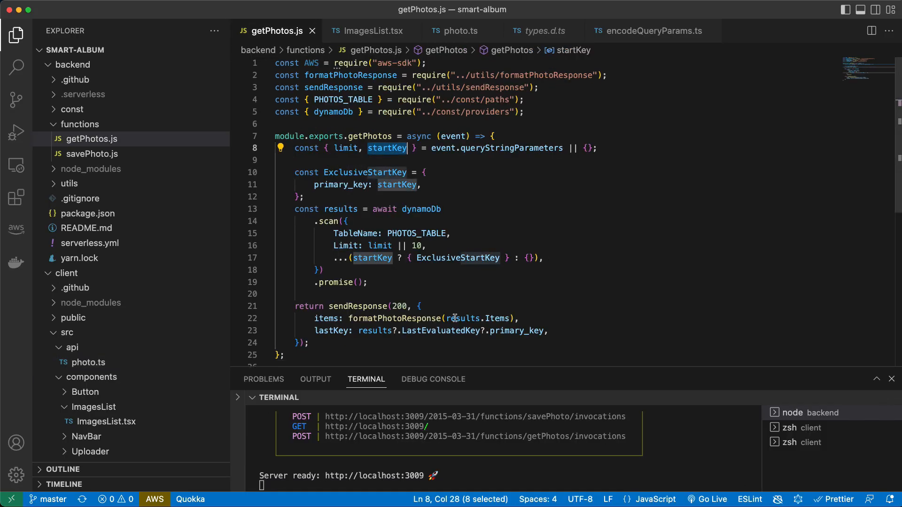
click(293, 159)
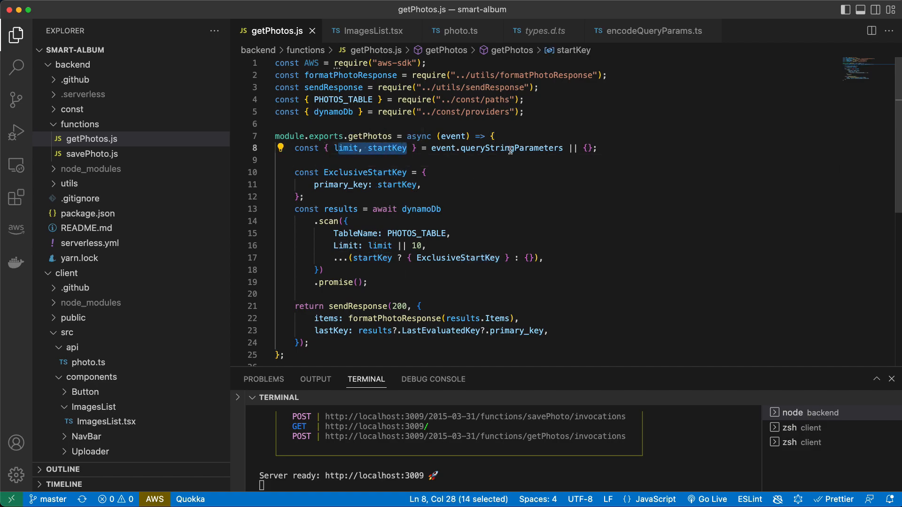
click(345, 148)
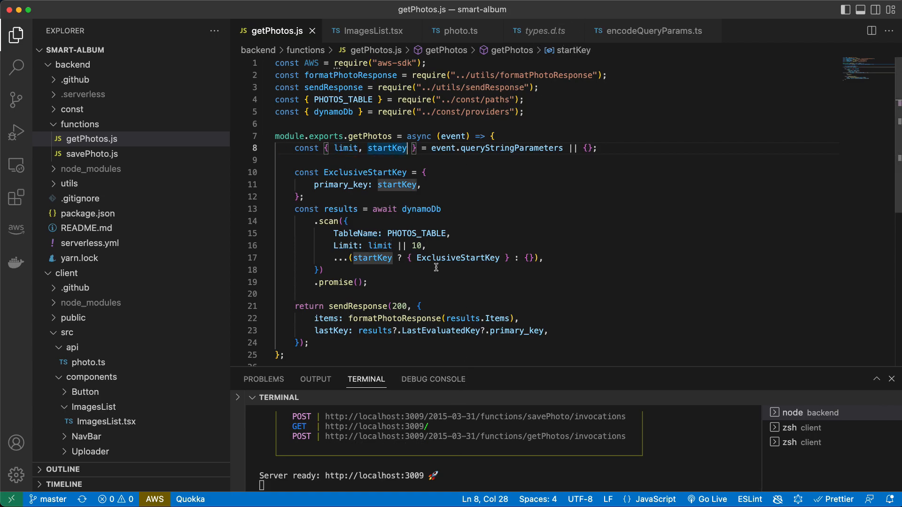
text(,)
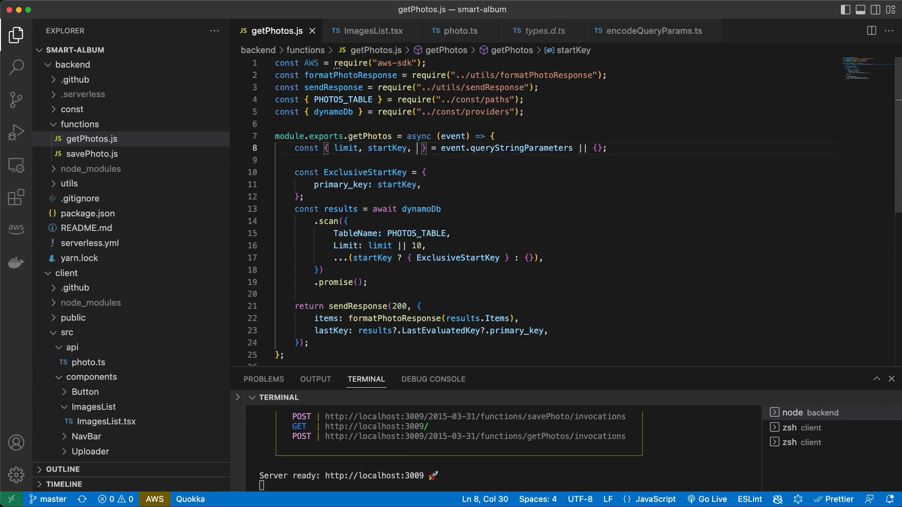
text(tag)
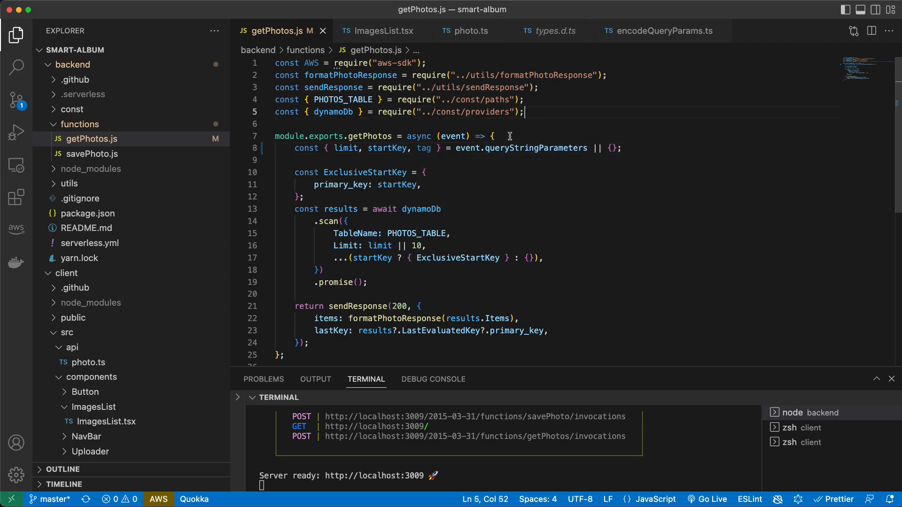
mouse_move(450, 205)
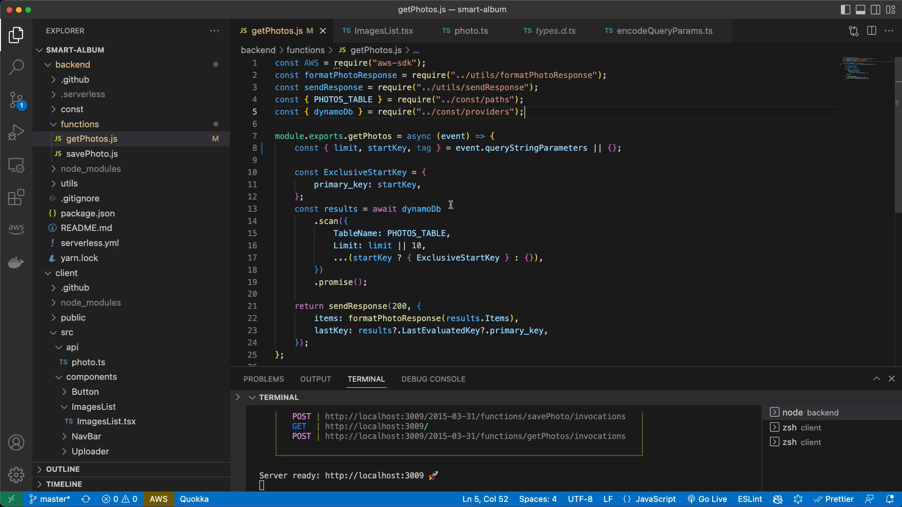
mouse_move(392, 220)
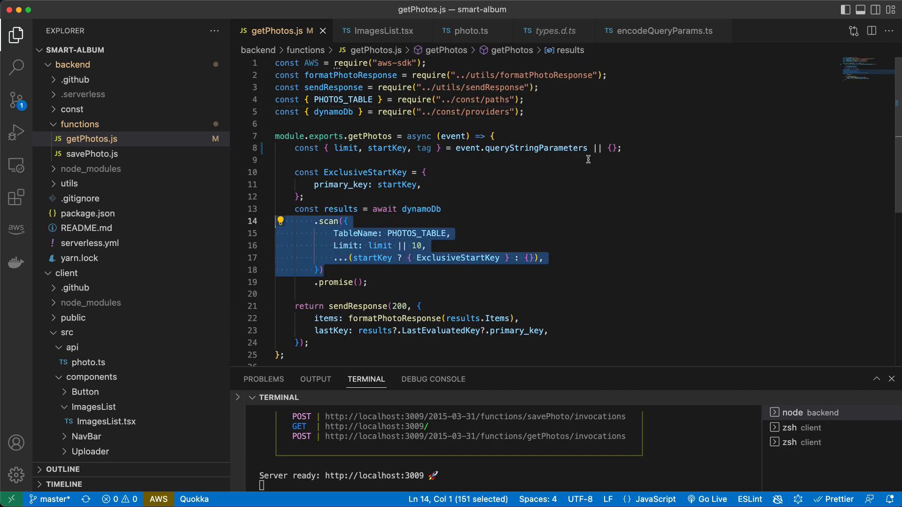
Review the new tag parameter and add a blank line after the scan's .promise() call.
click(549, 198)
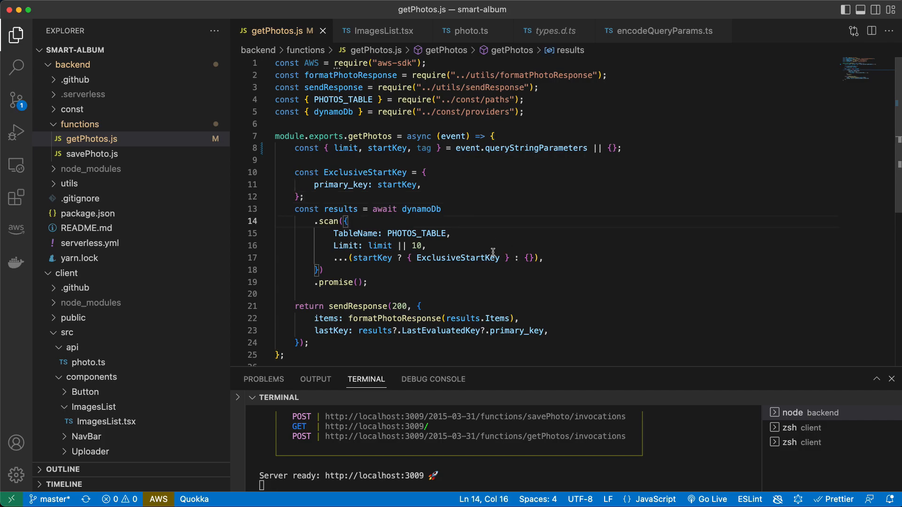
double_click(329, 222)
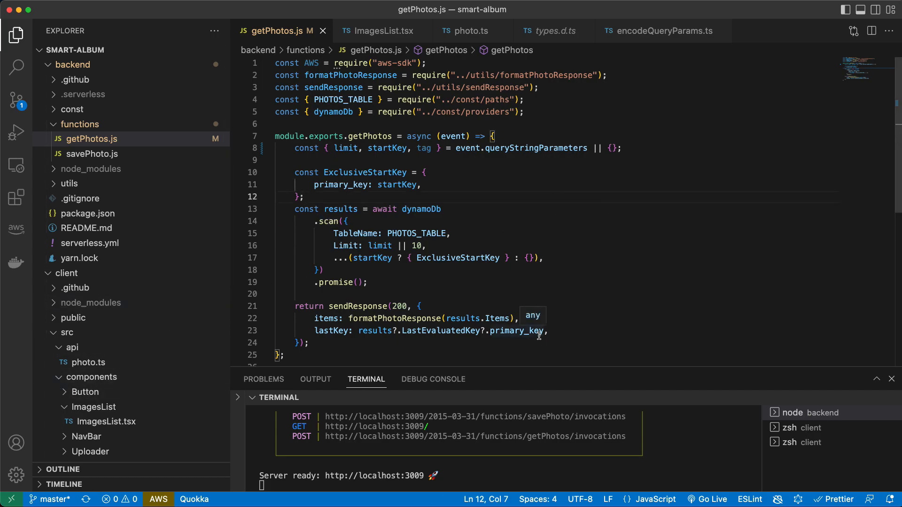
double_click(424, 147)
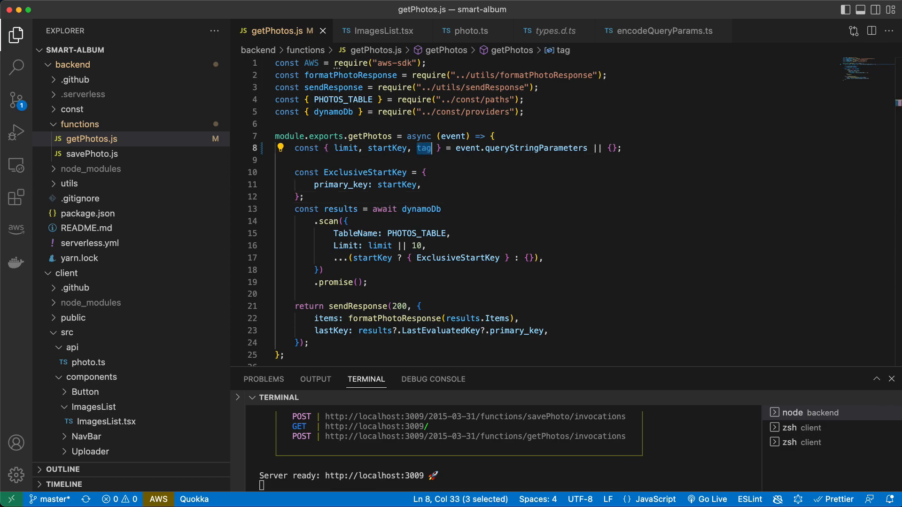
click(444, 294)
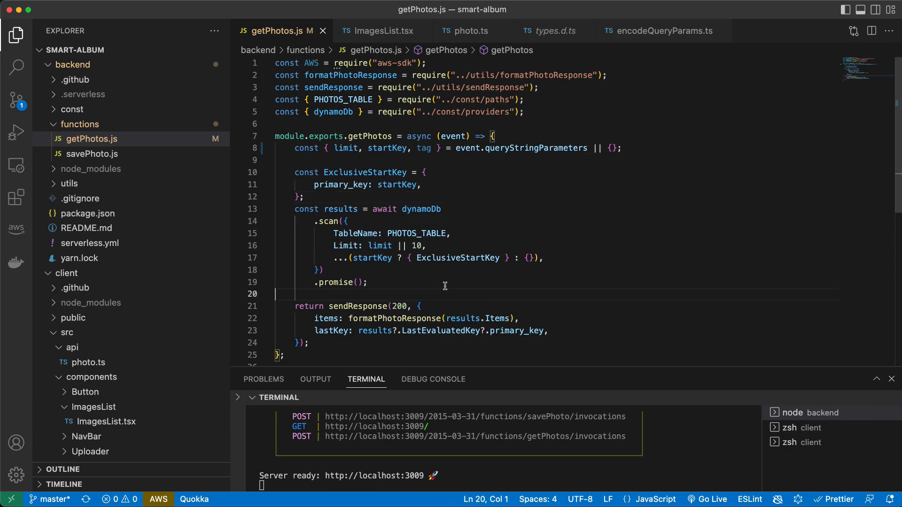
mouse_move(427, 282)
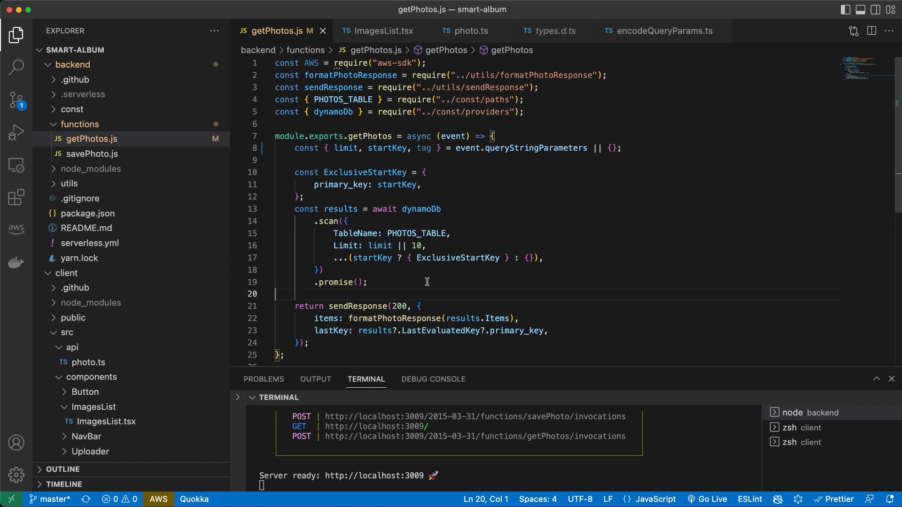
mouse_move(453, 275)
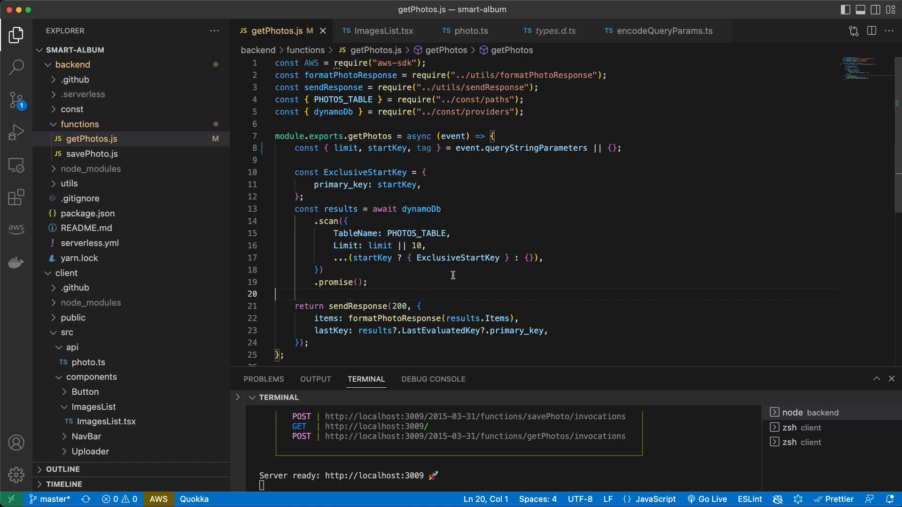
In the DynamoDB query docs, select the FilterExpression example line using contains for reuse.
click(435, 13)
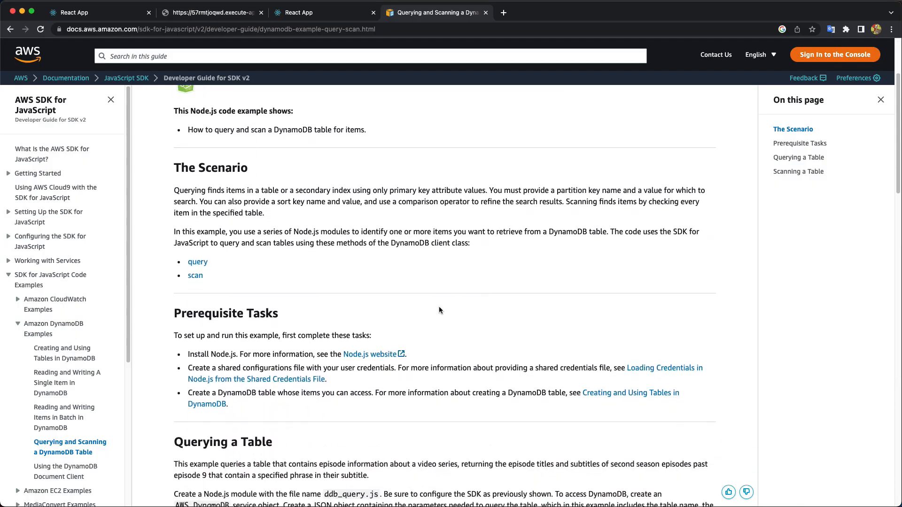
scroll(down, 3)
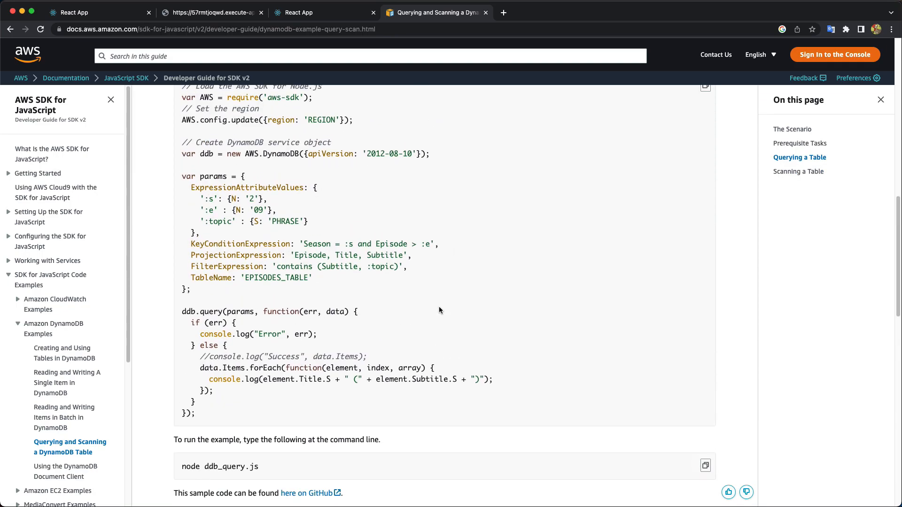
mouse_move(220, 263)
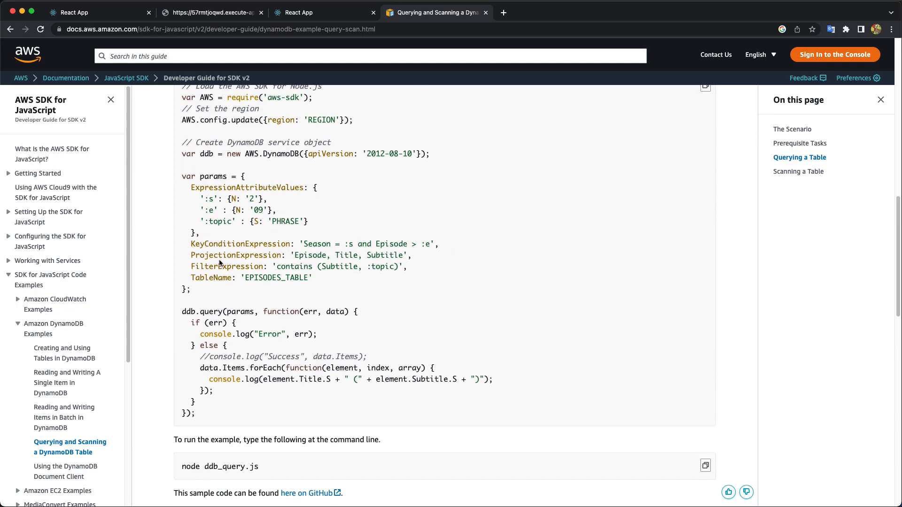
mouse_move(217, 255)
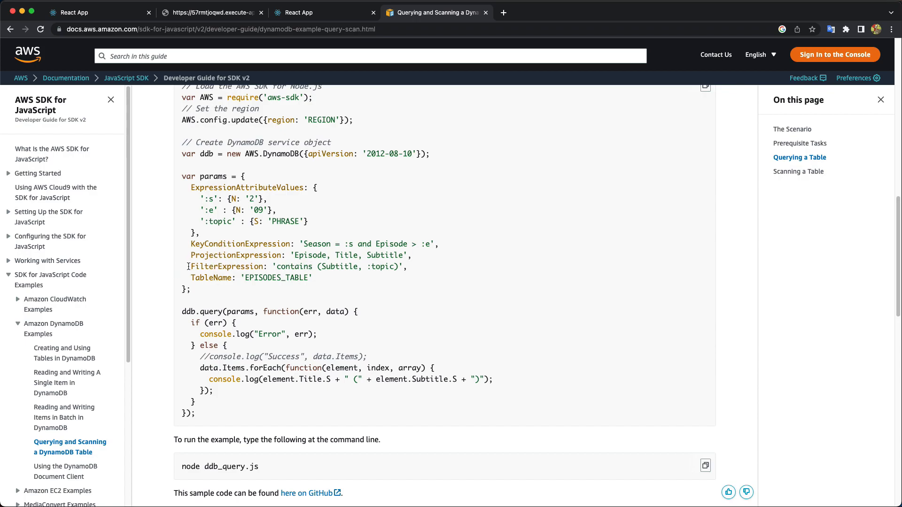
triple_click(296, 266)
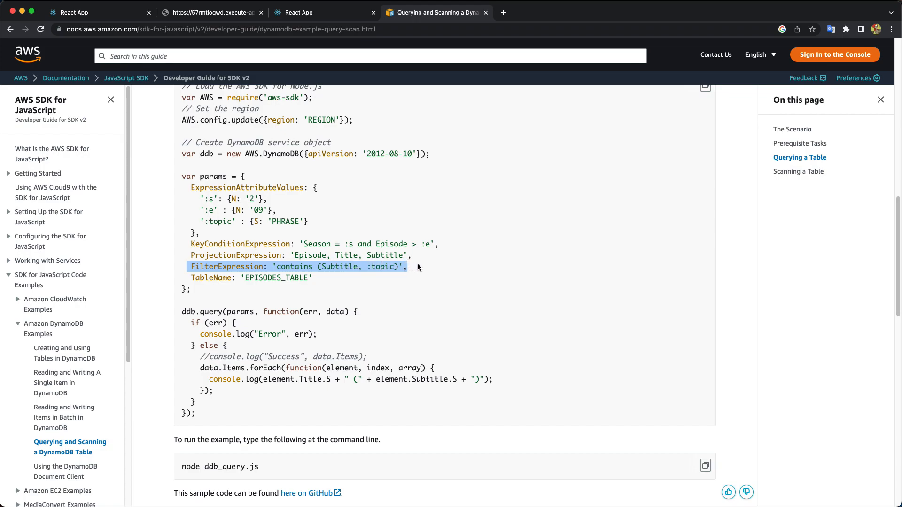
double_click(384, 265)
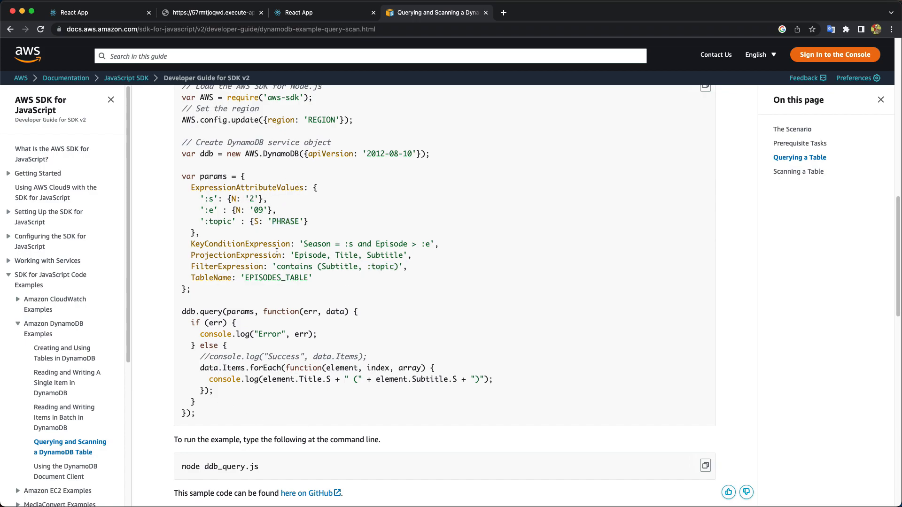
mouse_move(340, 216)
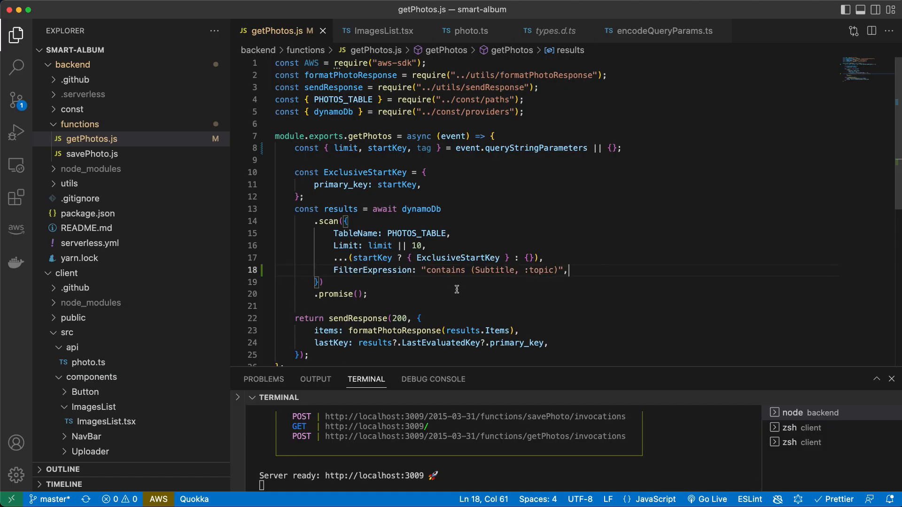
Add FilterExpression contains (Subtitle, :tag) to the scan, renaming the :topic placeholder to :tag.
double_click(466, 270)
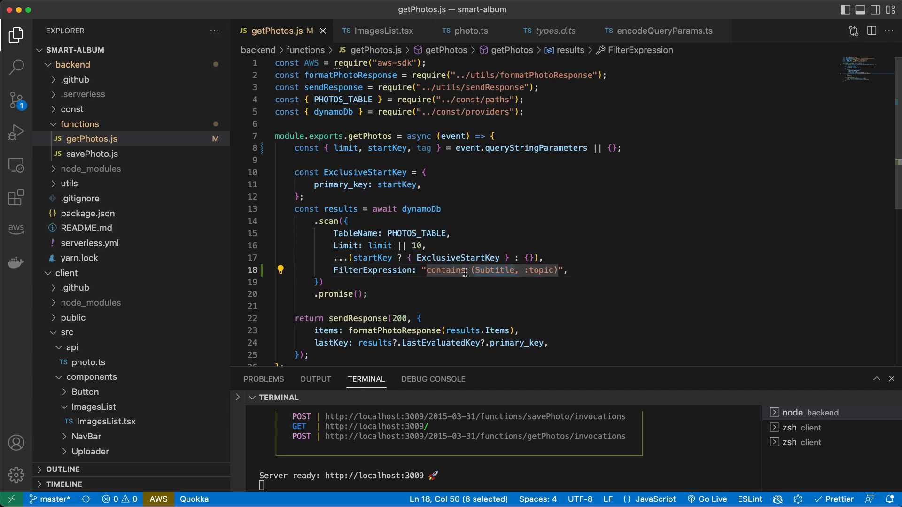
click(497, 270)
text(ag)
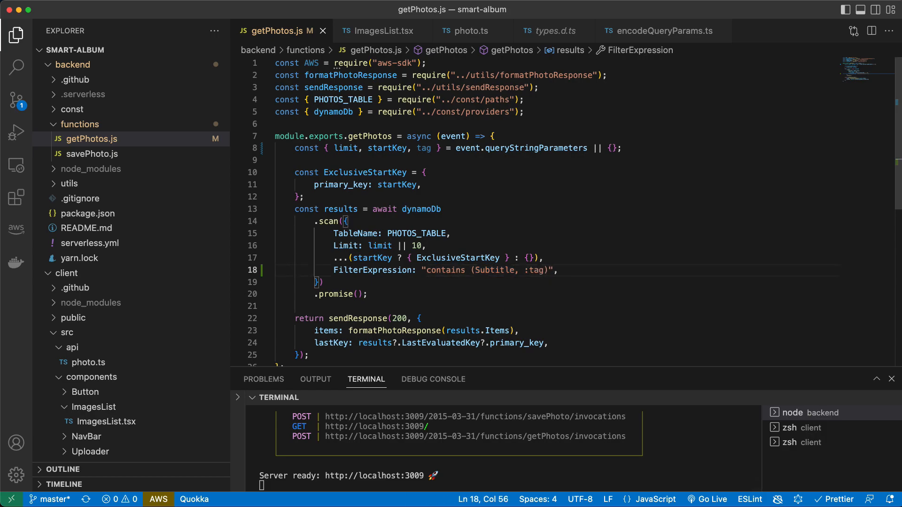
click(434, 12)
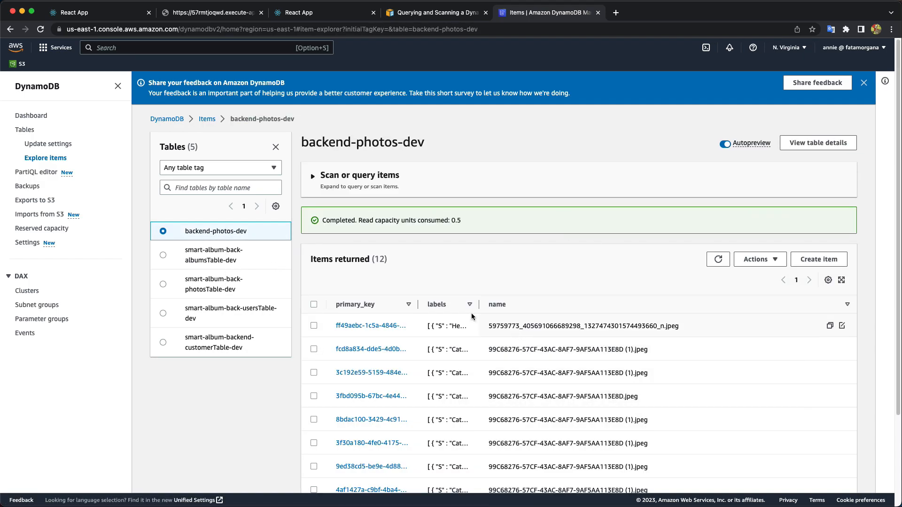
mouse_move(426, 306)
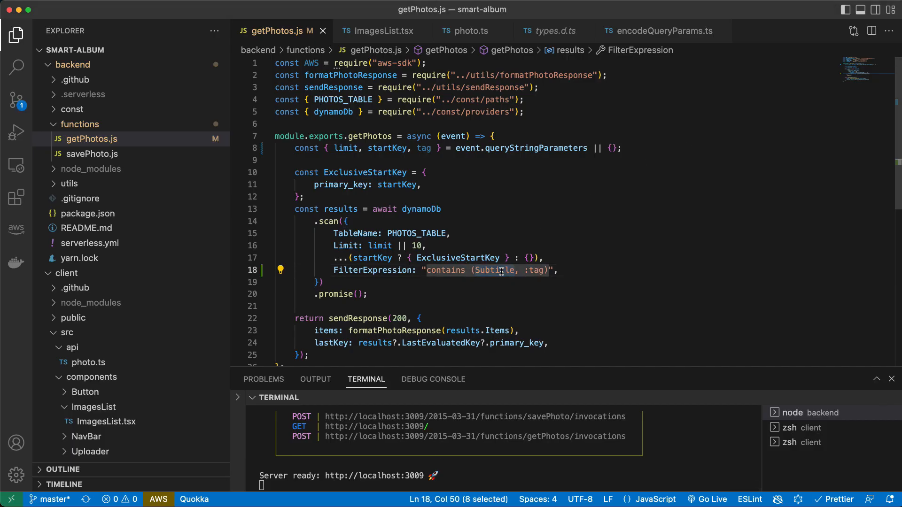
Change the filter to contains (labels, :label) and rename the tag query parameter to label.
text(labels)
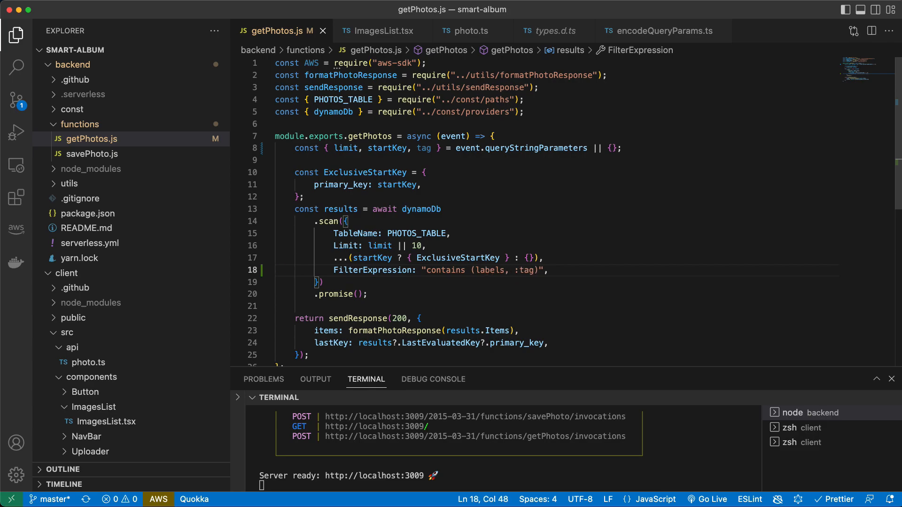
double_click(422, 210)
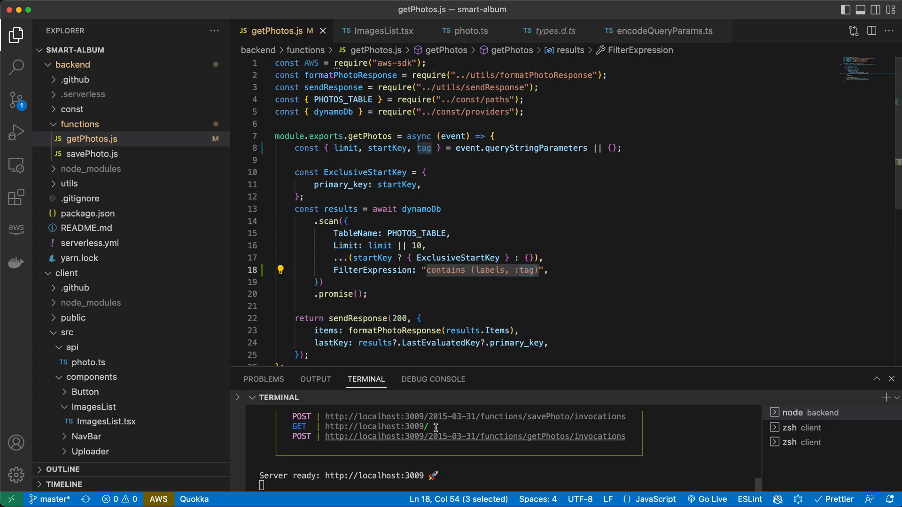
click(426, 246)
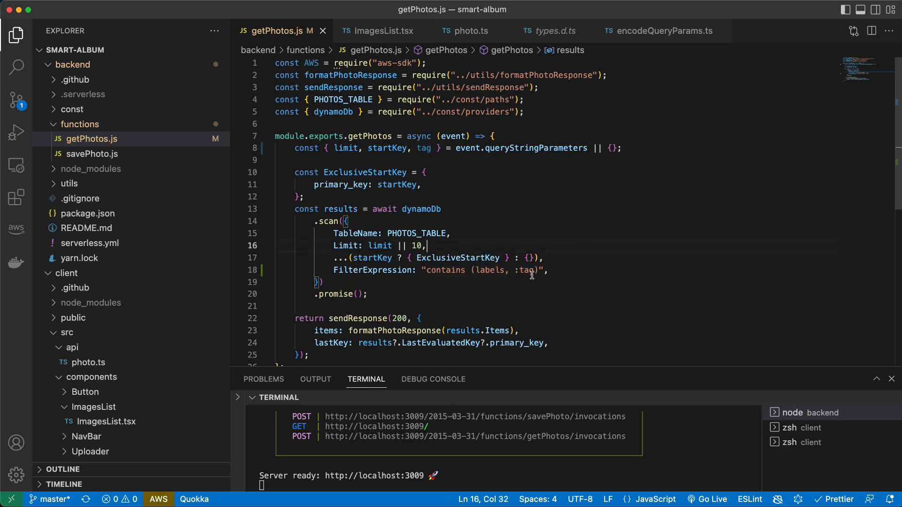
text(la)
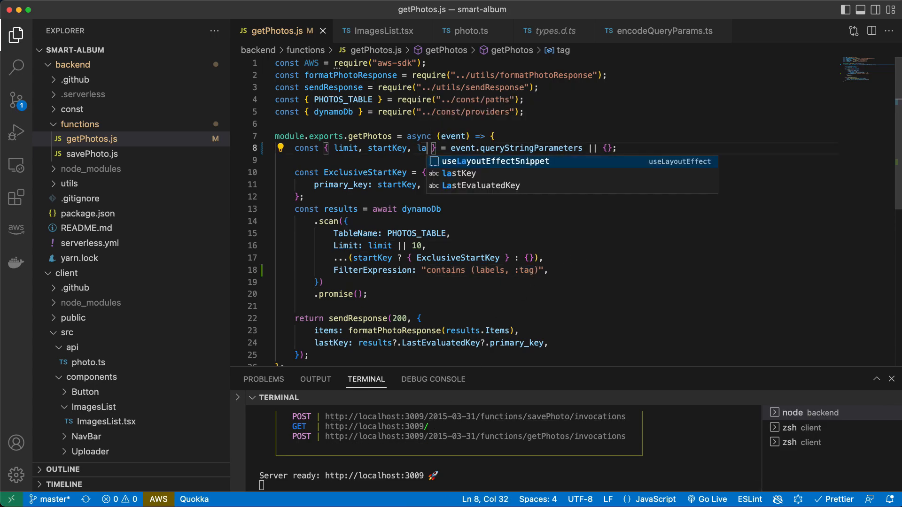
text(bel)
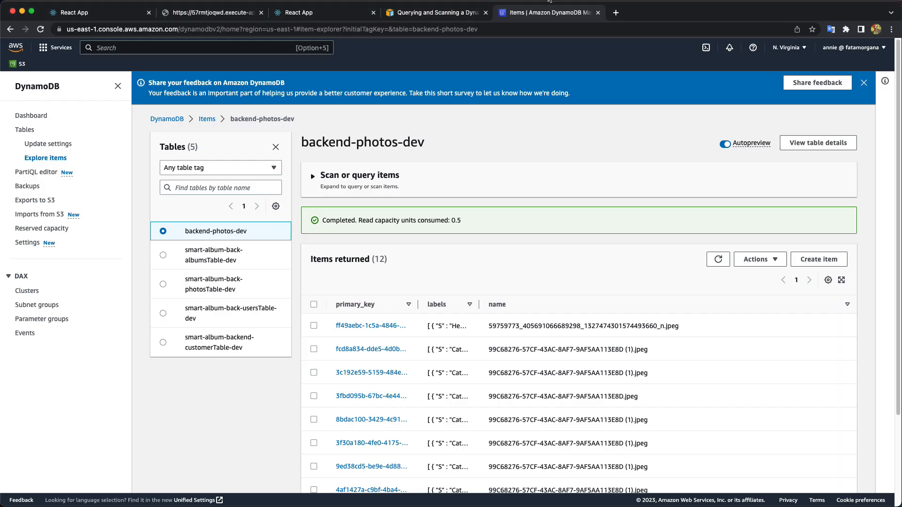
click(434, 12)
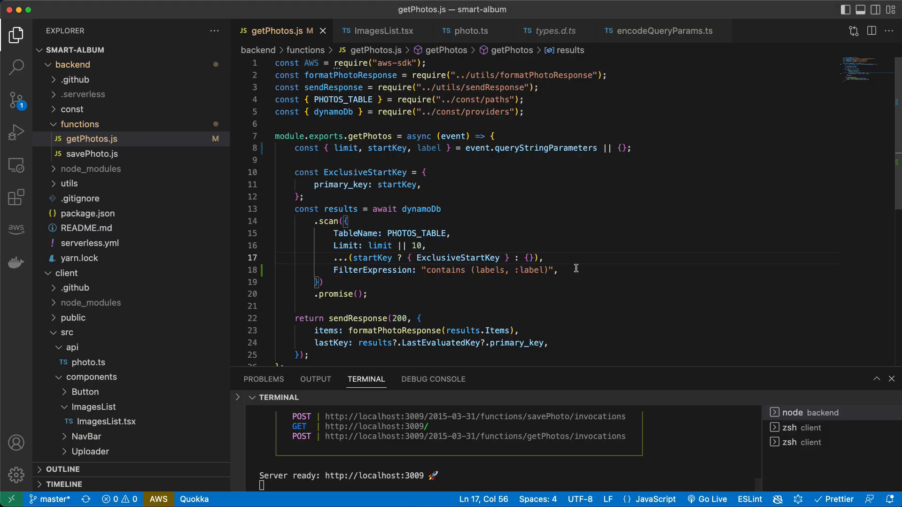
Add ExpressionAttributeValues: { ":label": label } to the scan parameters.
text(ExpressionAttributeValues: {},)
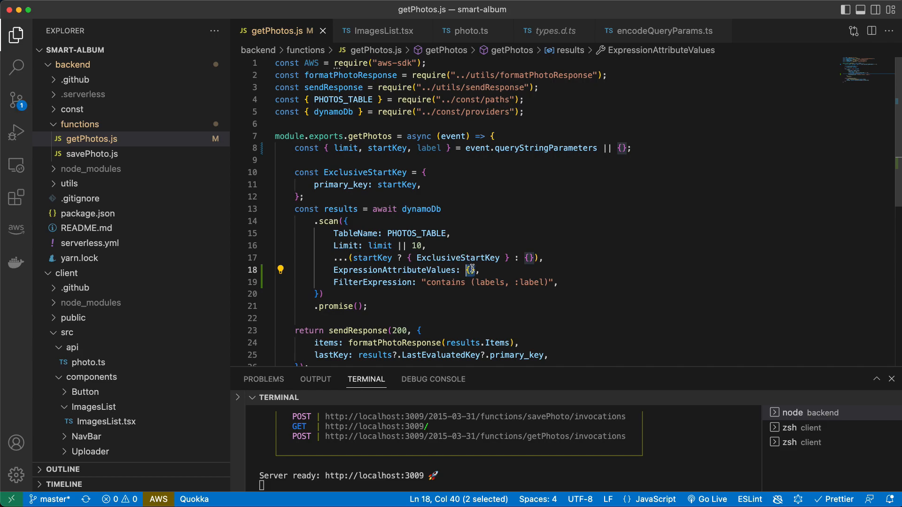
key(enter)
text(")
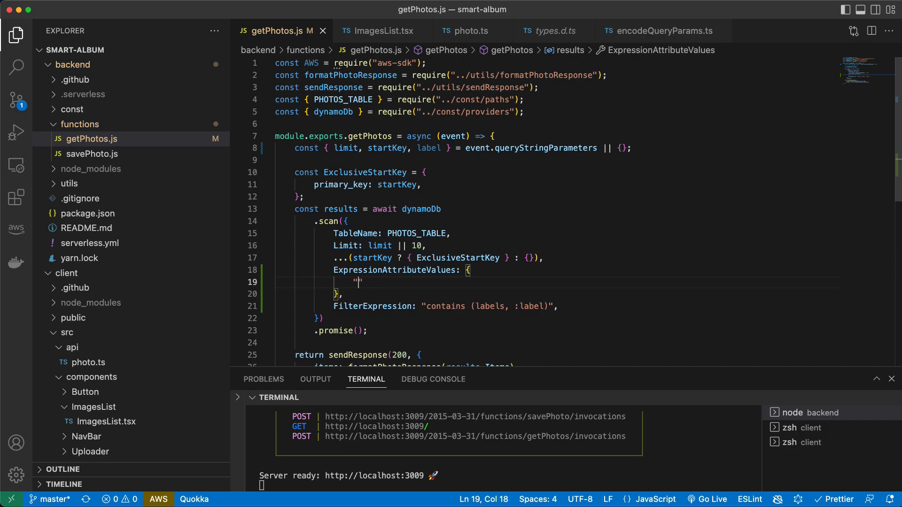
text(:la)
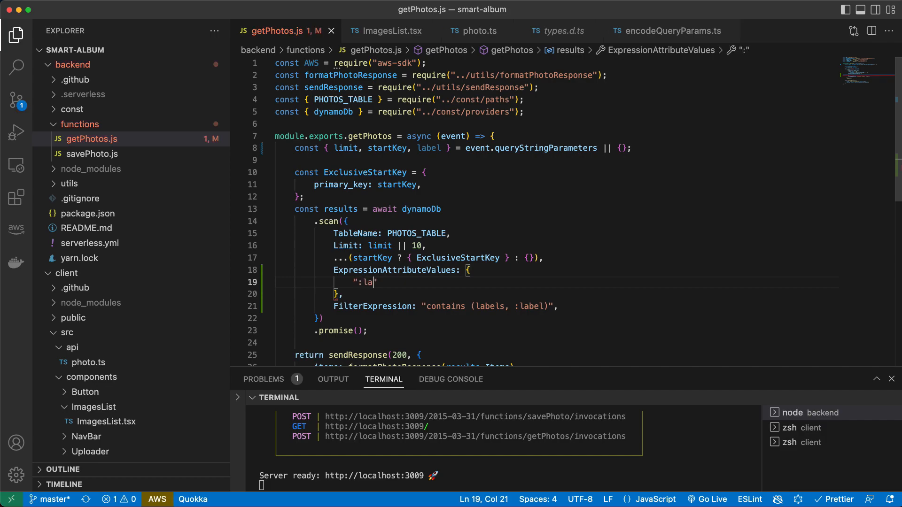
text(bel":)
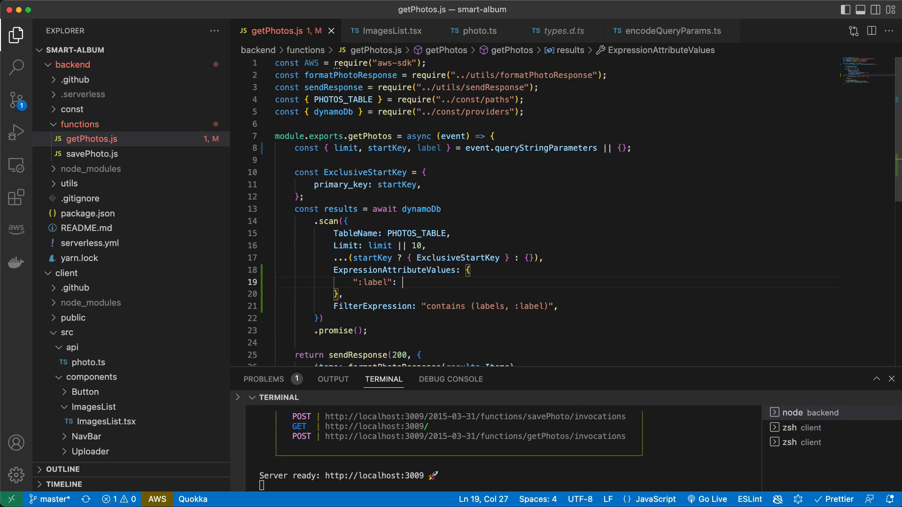
text(label)
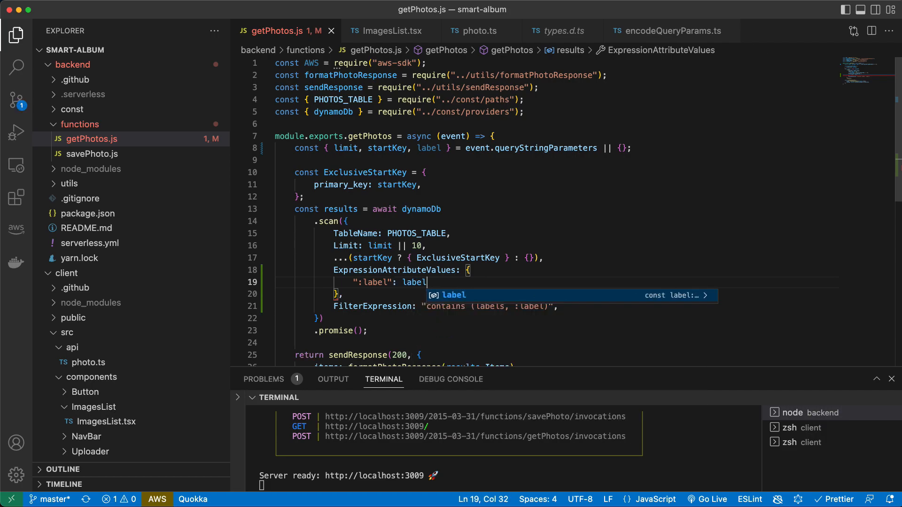
text(,)
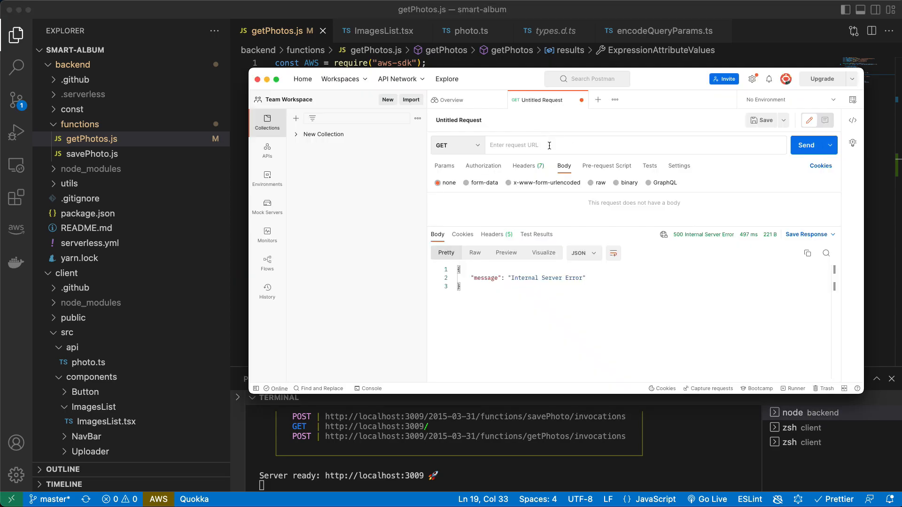
Send localhost:3009?label=Head, then without a label, hitting 'ExpressionAttributeValues must not be empty'.
text(localhost:3009?label=Head)
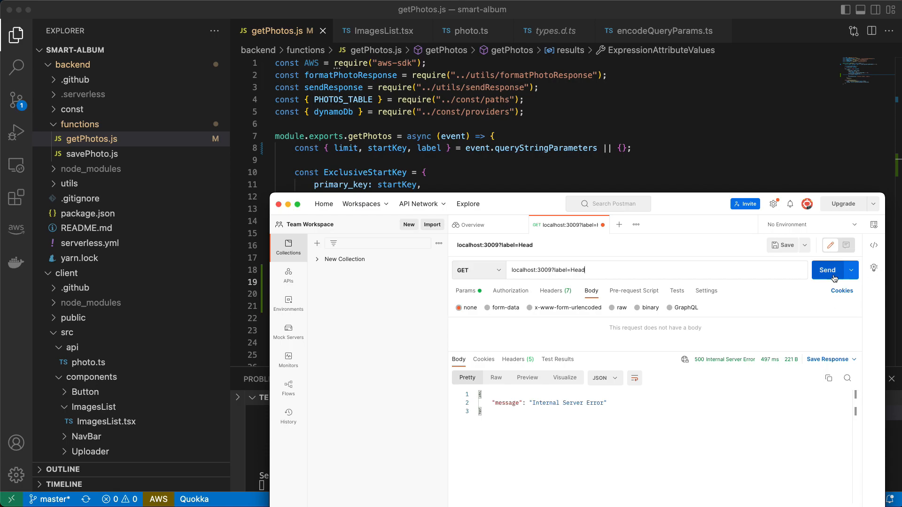
click(827, 270)
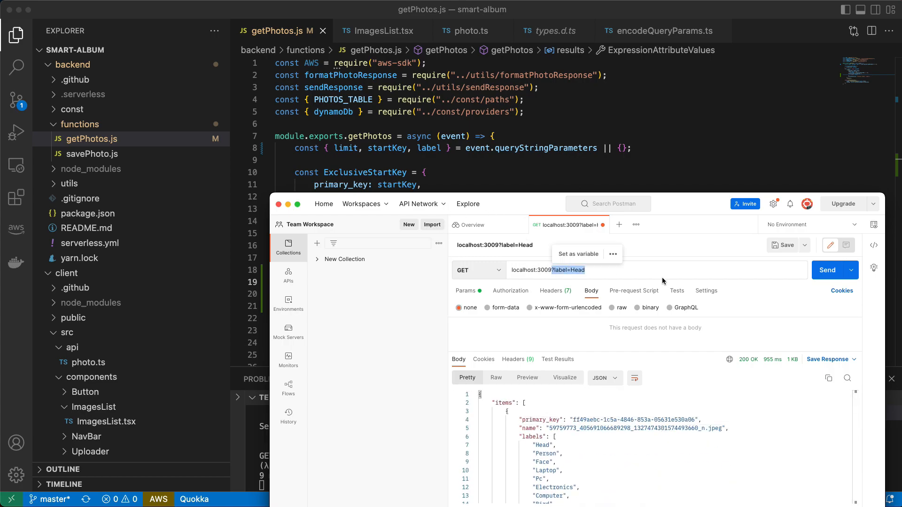
click(829, 269)
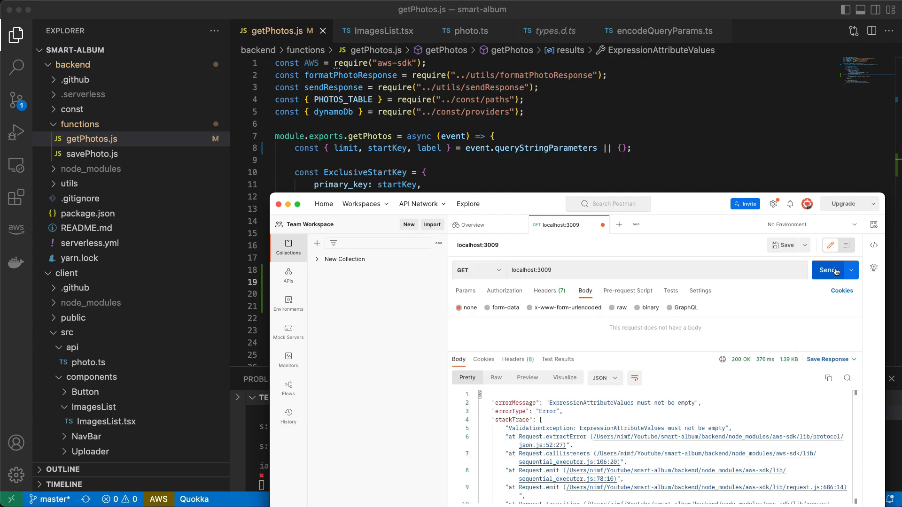
mouse_move(594, 406)
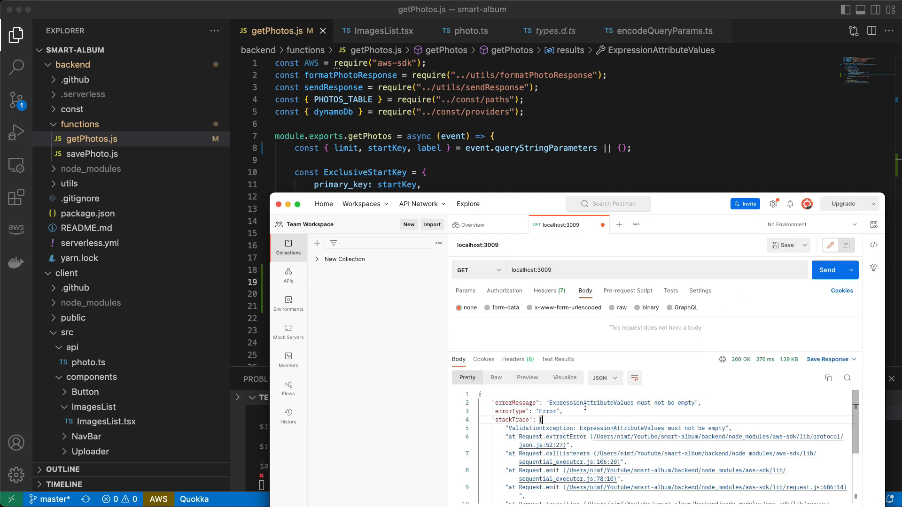
double_click(590, 403)
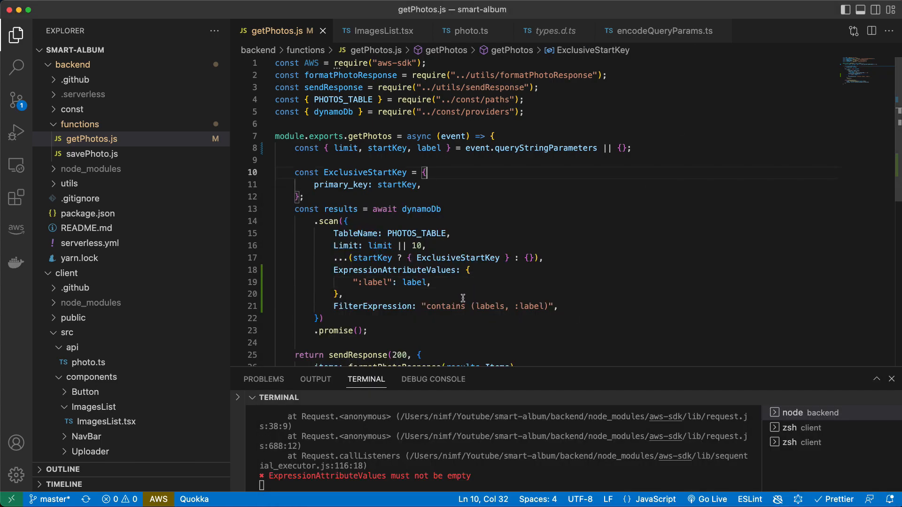
Define const filter = tag ? { ExpressionAttributeValues, FilterExpression } : {} above the scan call.
click(428, 282)
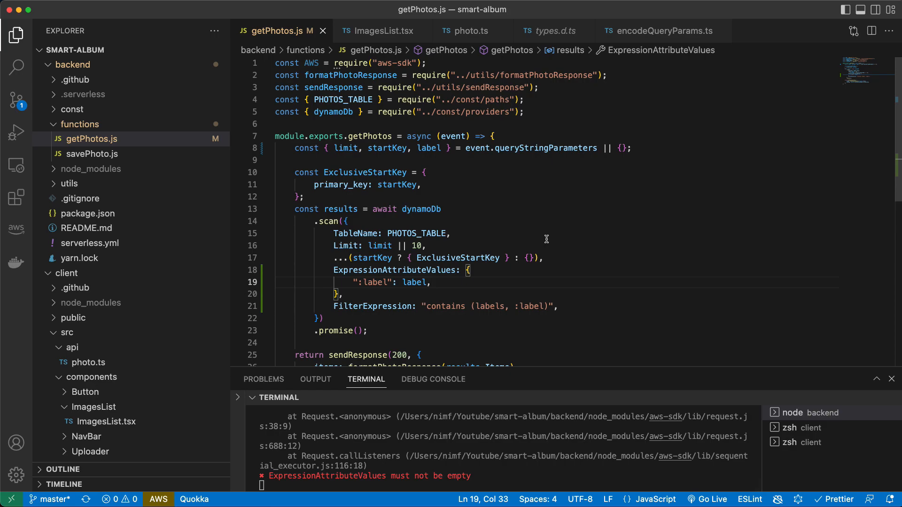
mouse_move(347, 332)
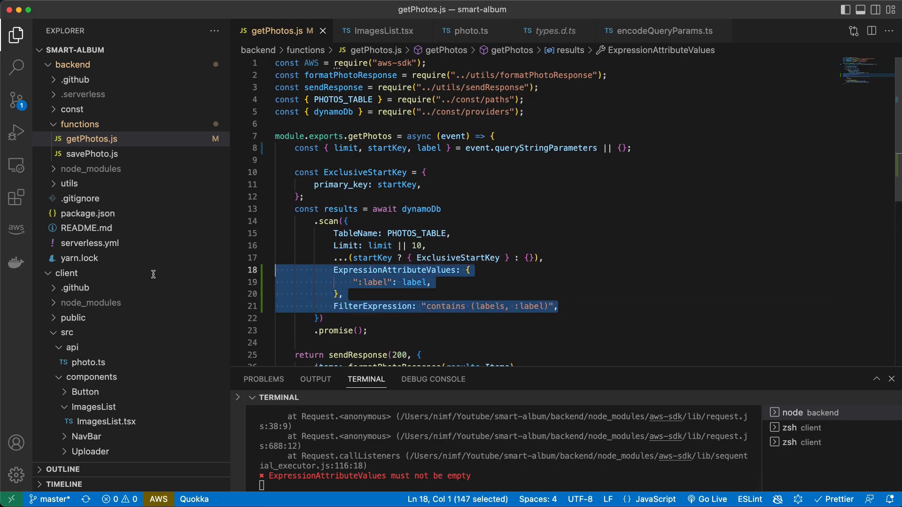
click(305, 196)
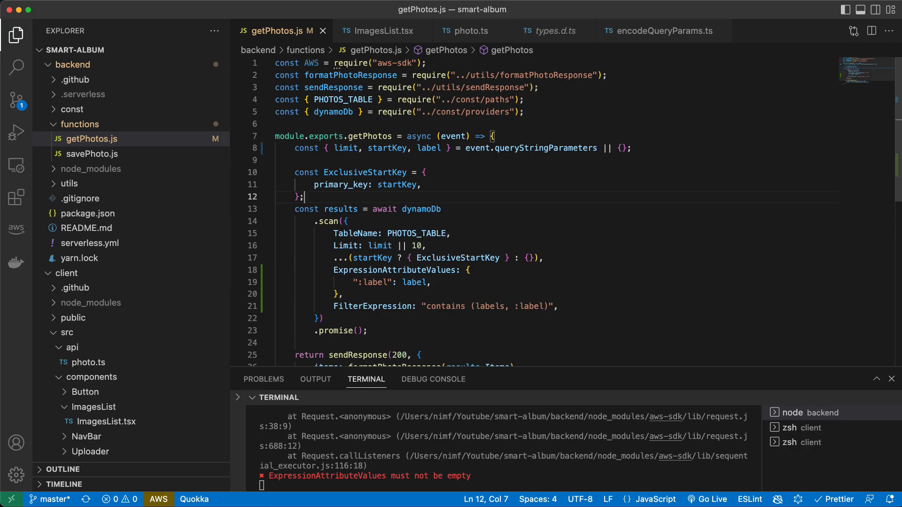
text(consrt)
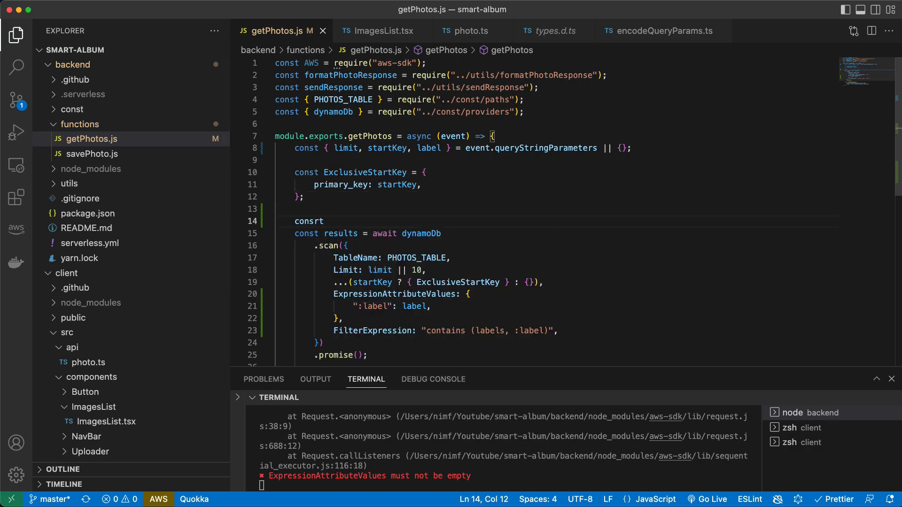
text(f)
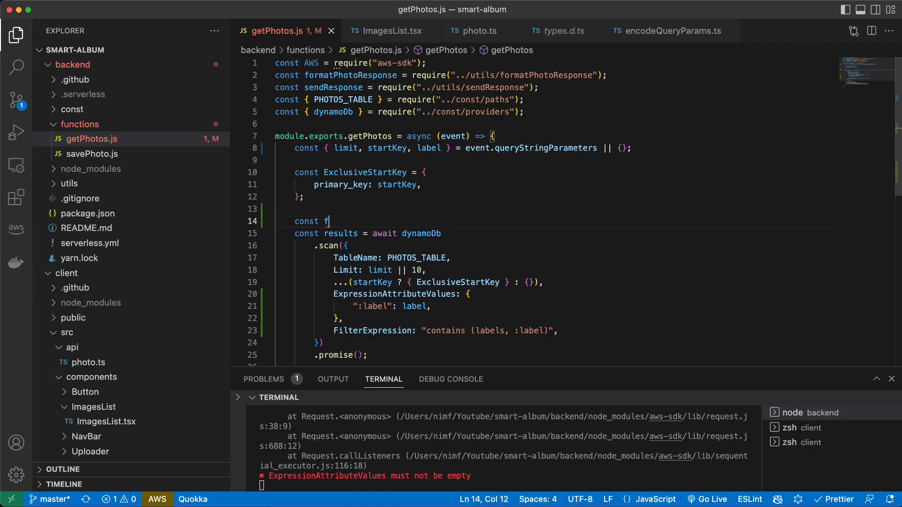
text(ilter =)
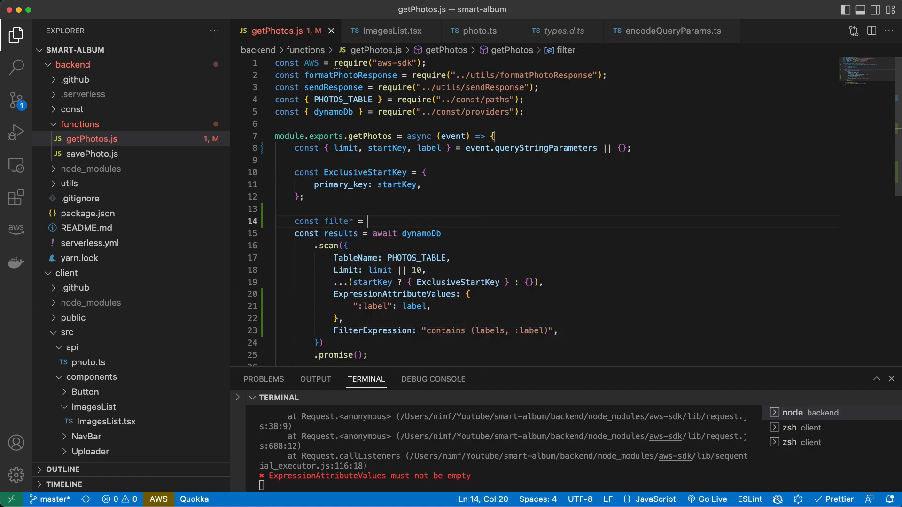
text({})
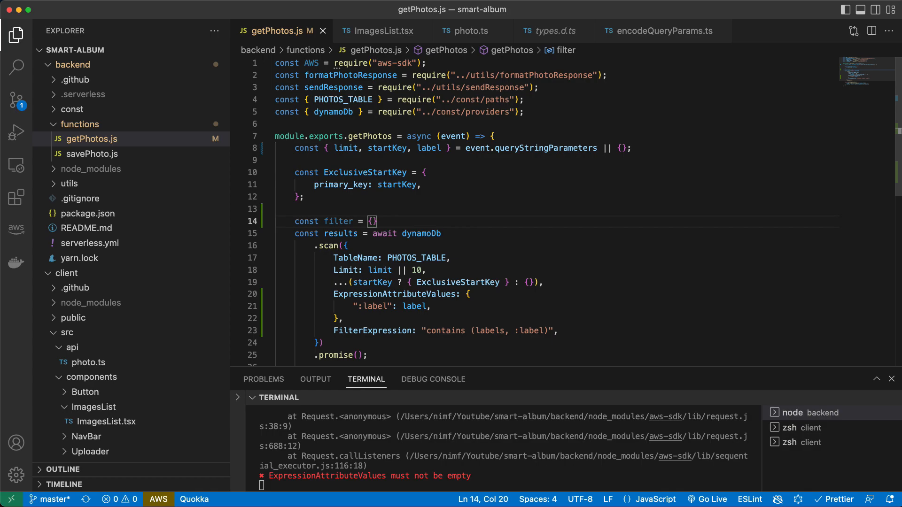
text(tag ?)
text(} : {})
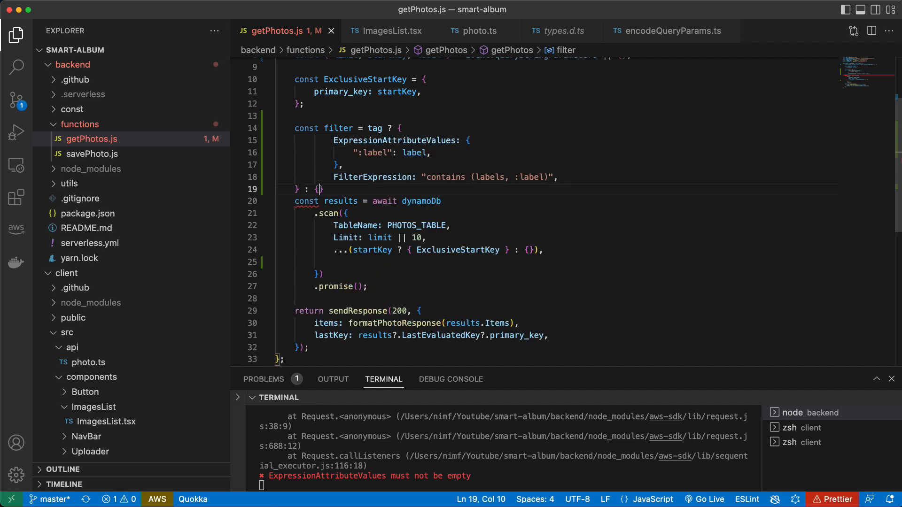
double_click(338, 129)
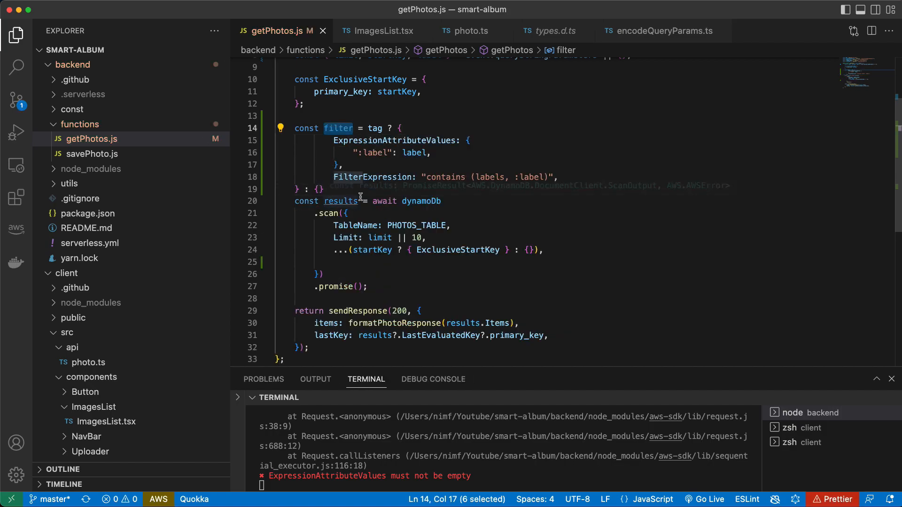
click(334, 262)
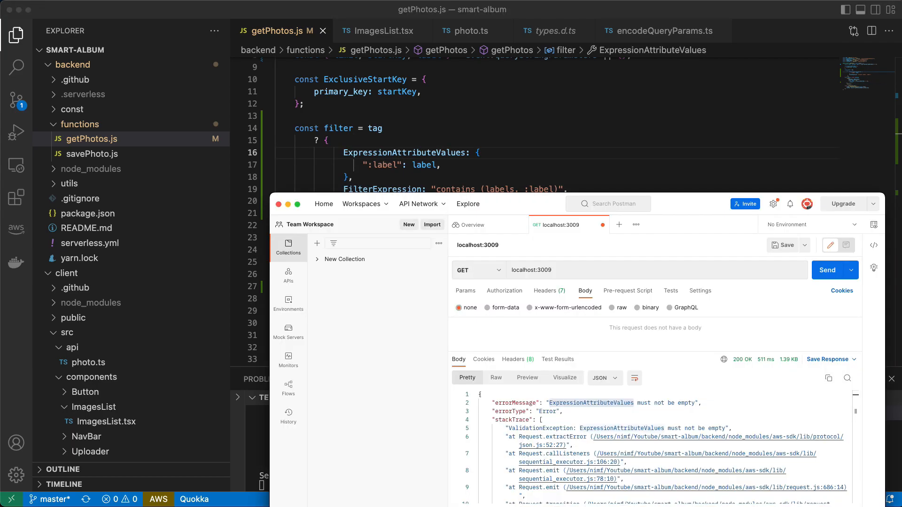
Resend without a label, see 'tag is not defined', and replace tag with label in the filter condition.
click(829, 269)
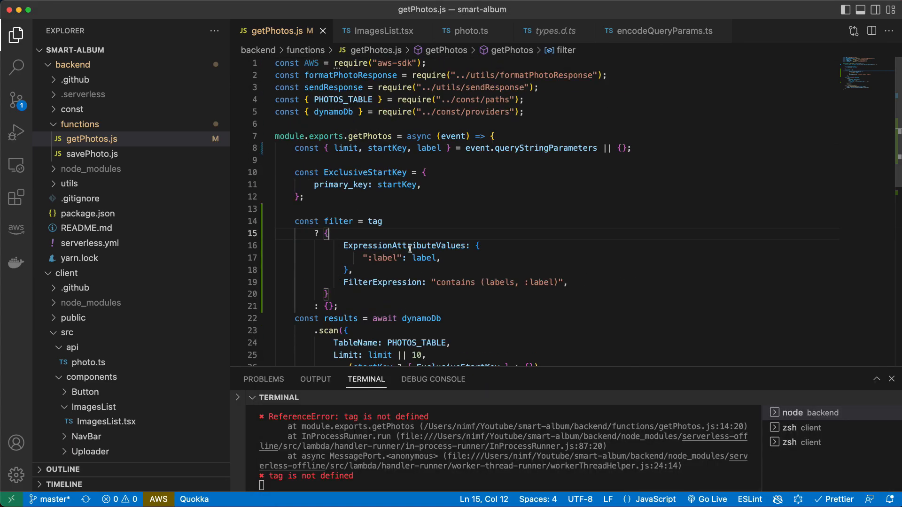
click(385, 221)
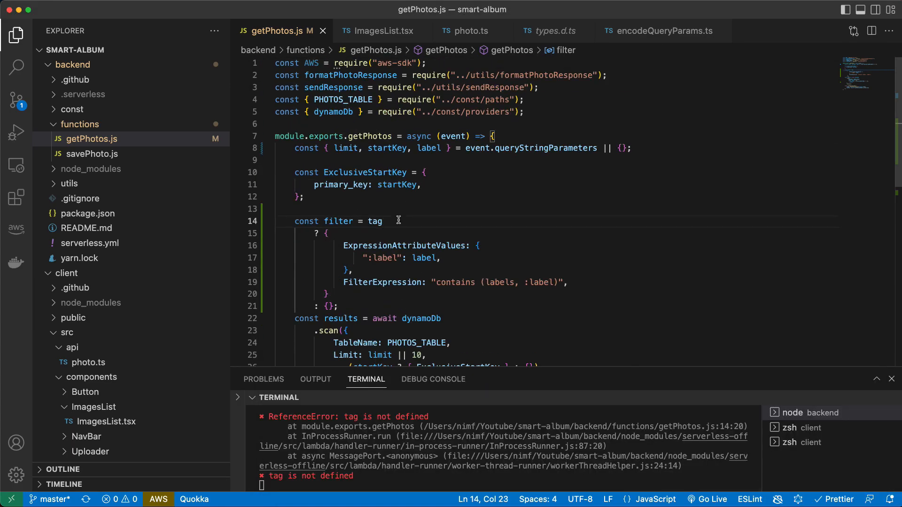
mouse_move(392, 241)
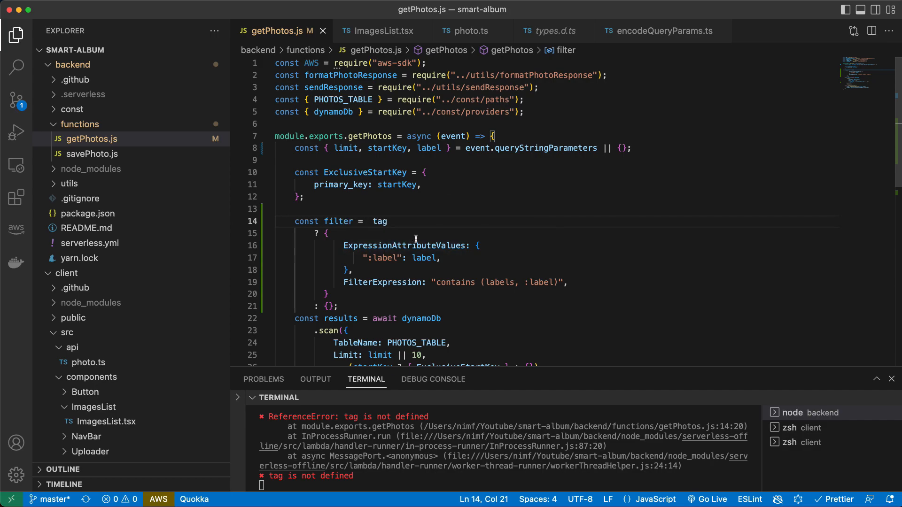
double_click(375, 221)
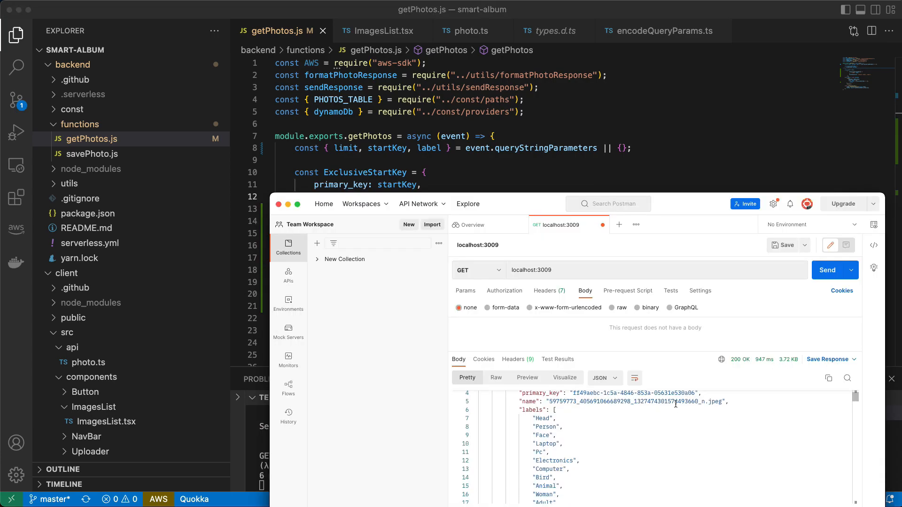
Send localhost:3009?label=Head and get a 200 OK response with matching photo items.
scroll(down, 3)
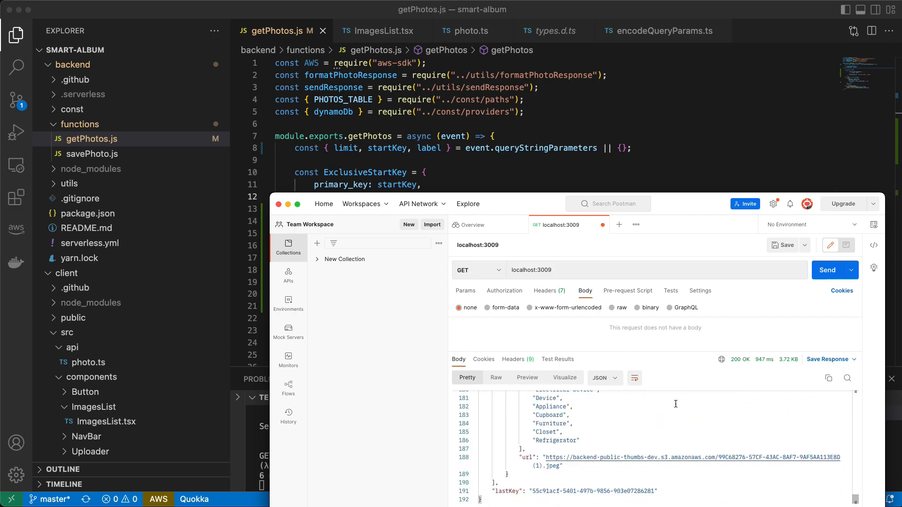
scroll(up, 3)
text(?label=Head)
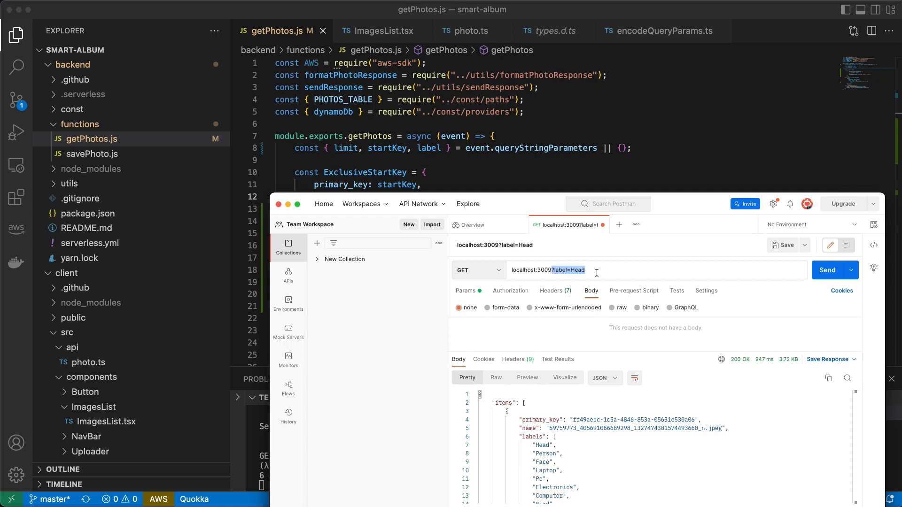
click(831, 270)
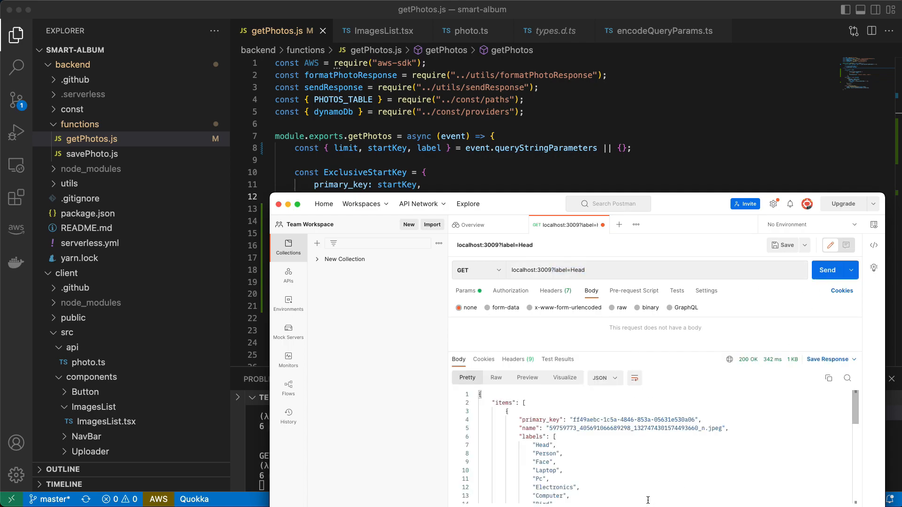
scroll(down, 3)
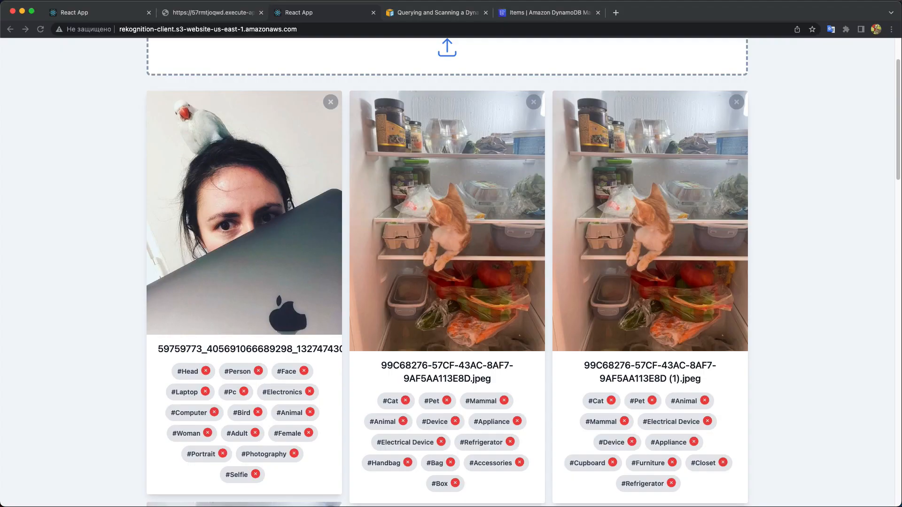
Send the label=Cat request and scroll the 200 OK response of cat photos down to its lastKey.
scroll(down, 3)
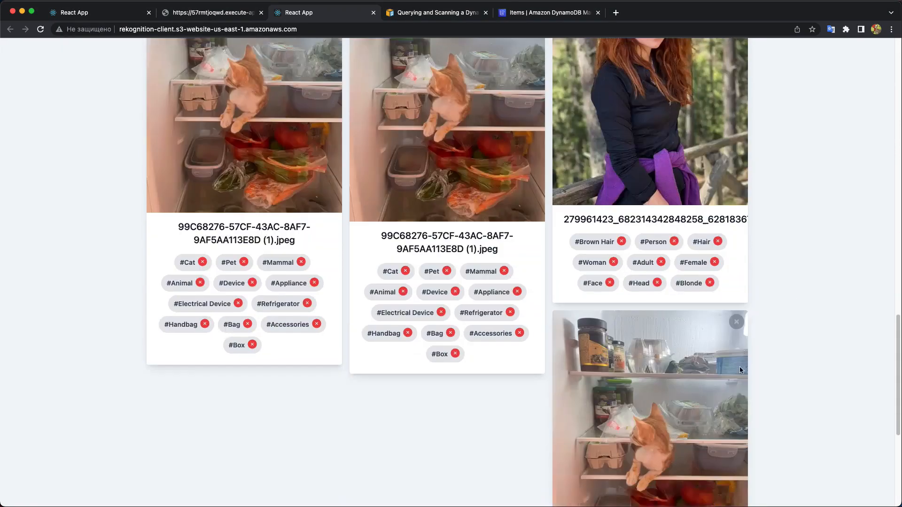
scroll(down, 3)
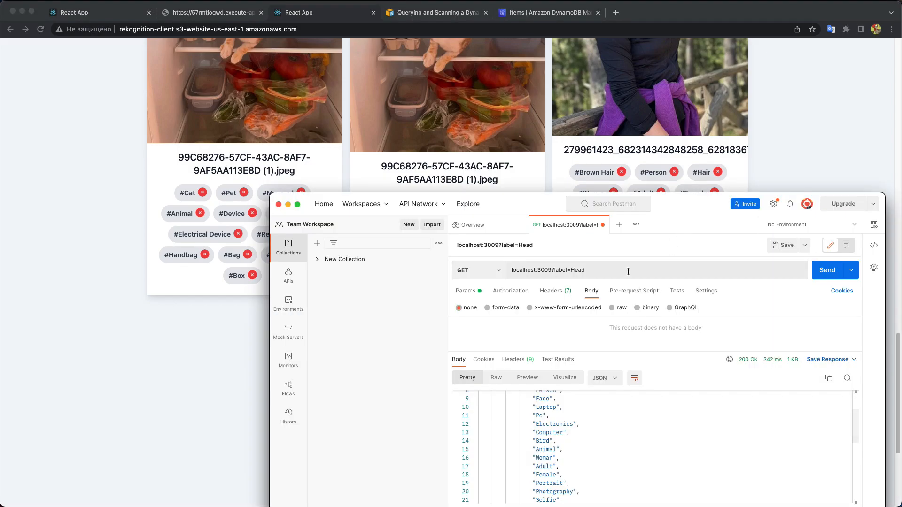
click(830, 270)
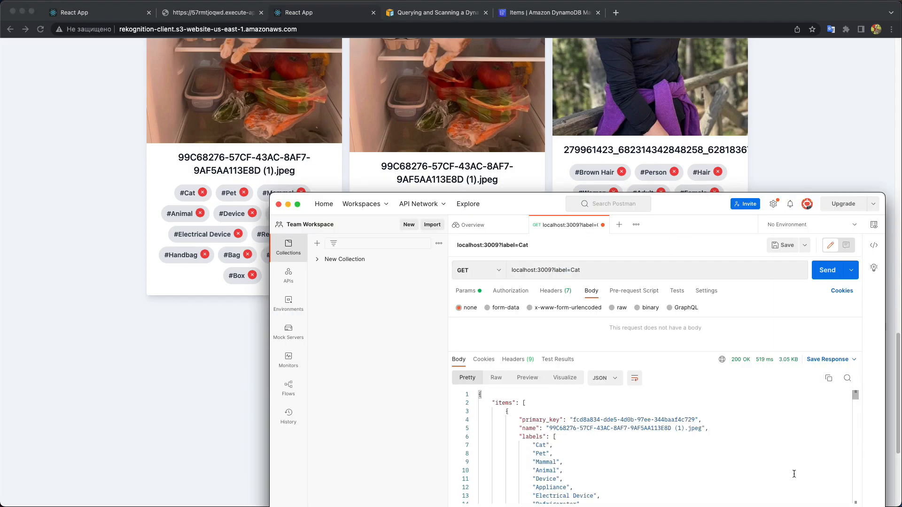
scroll(down, 3)
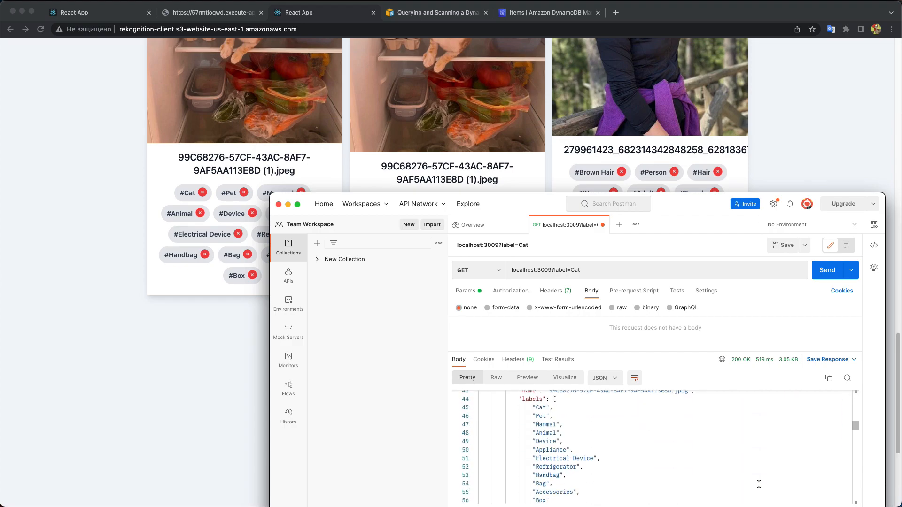
scroll(down, 3)
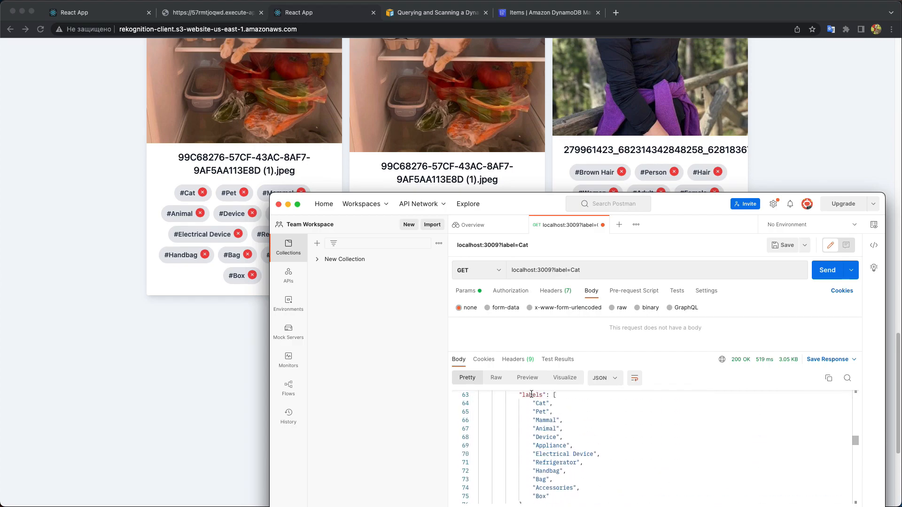
scroll(down, 3)
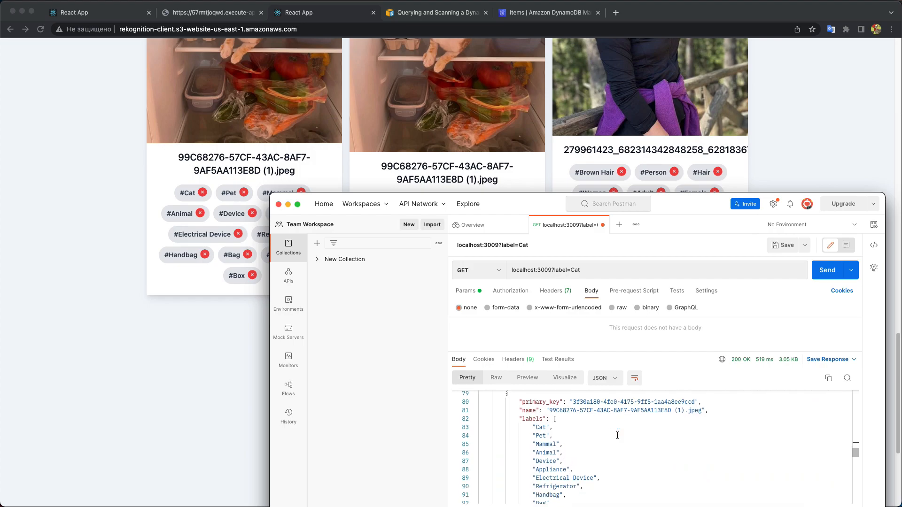
scroll(down, 3)
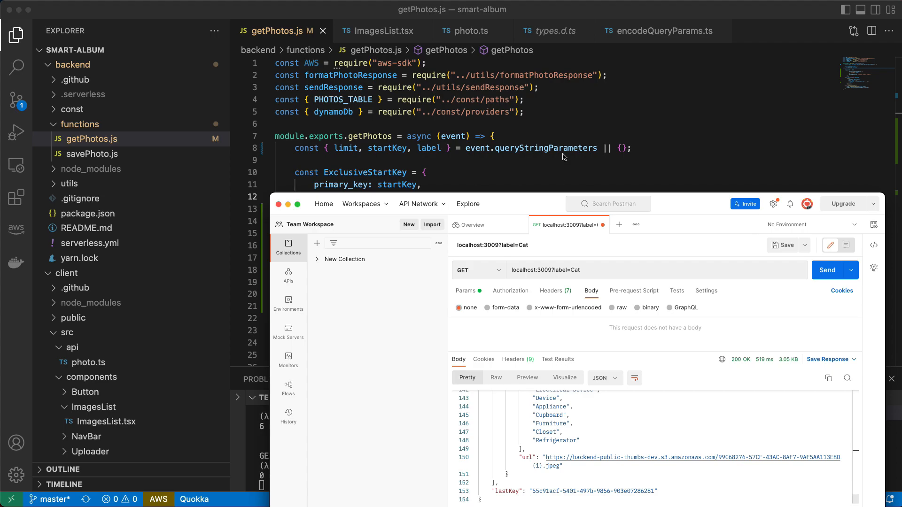
Append &limit=5 to the request URL and replace the Cat label value with Head.
click(605, 270)
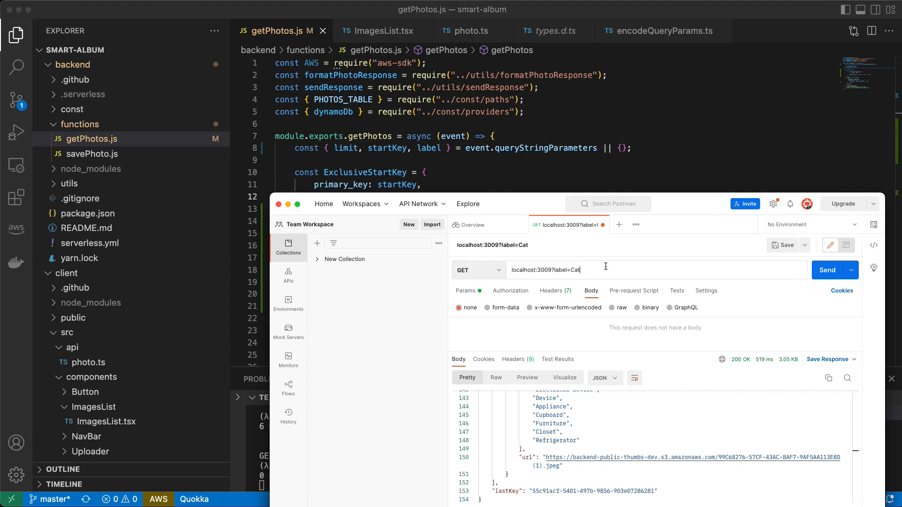
text(&limit)
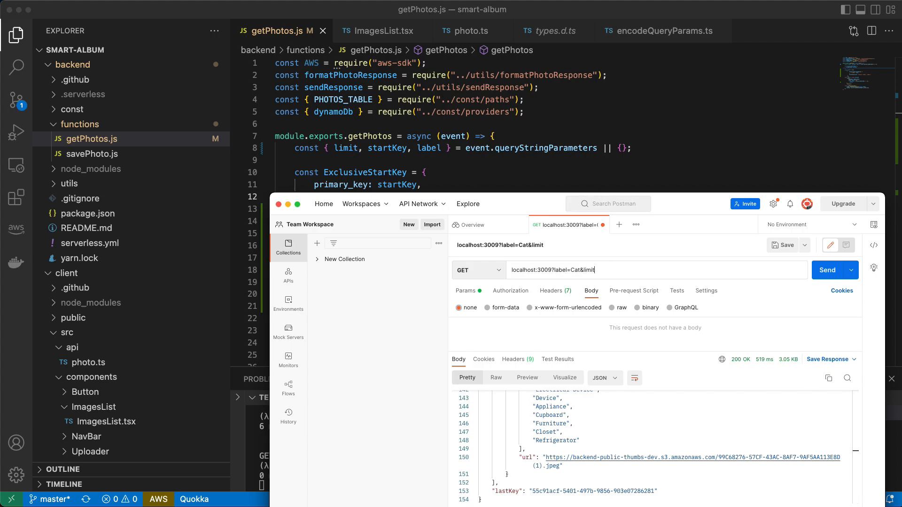
text(5)
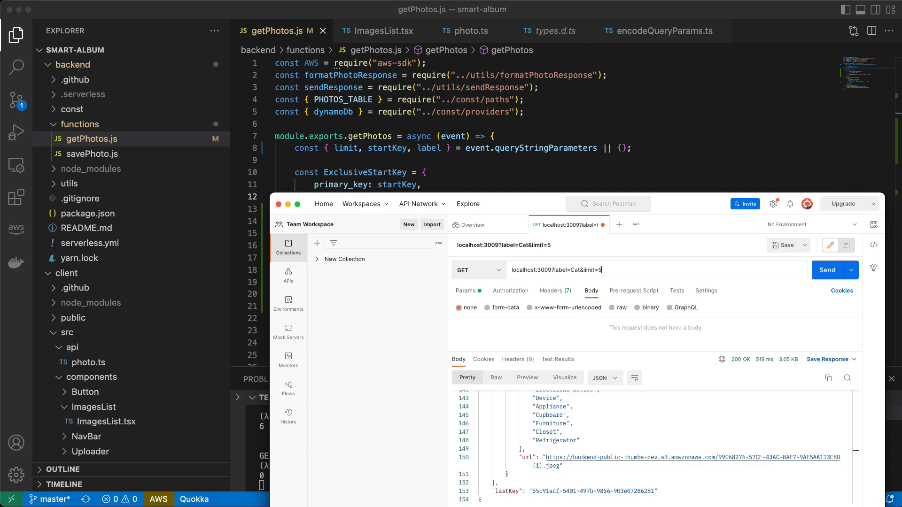
double_click(575, 270)
text(Head)
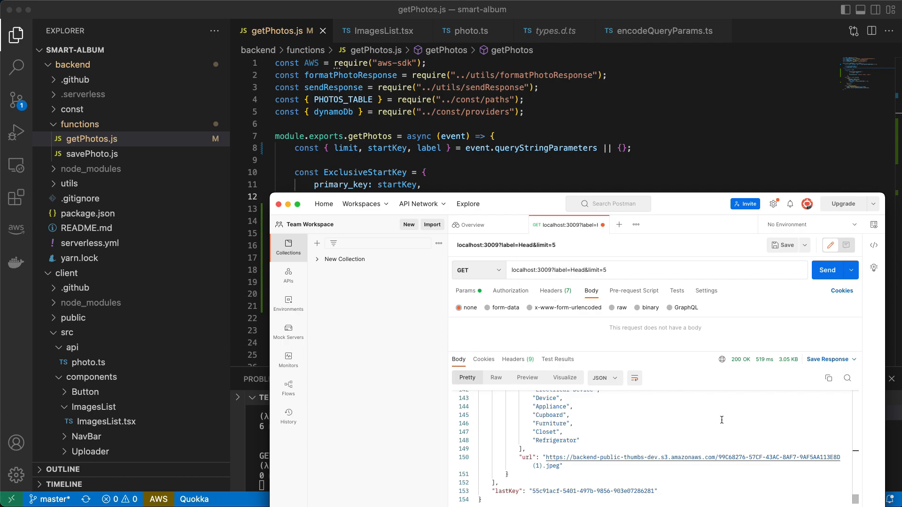
mouse_move(658, 298)
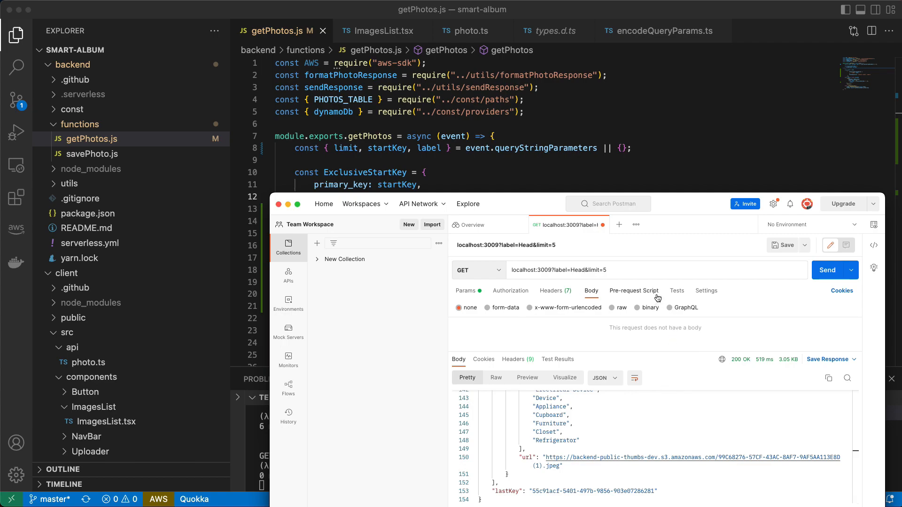
mouse_move(658, 299)
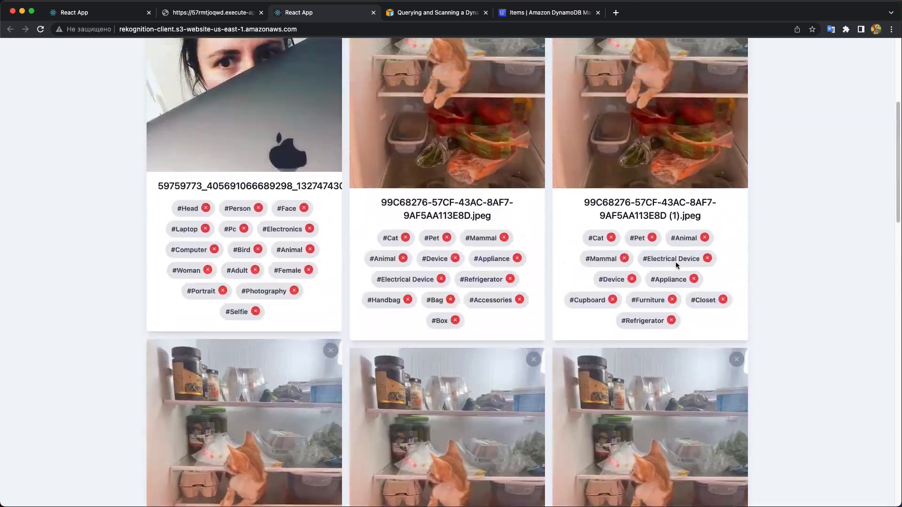
scroll(up, 3)
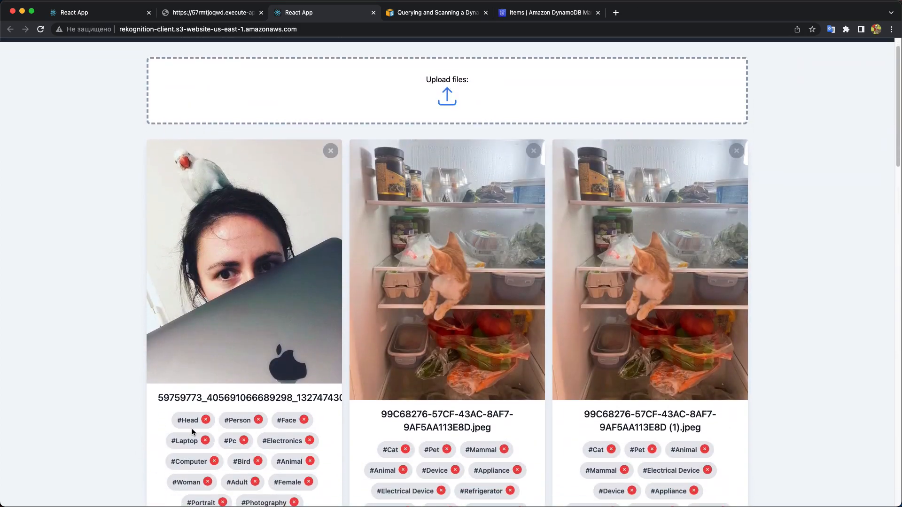
scroll(down, 3)
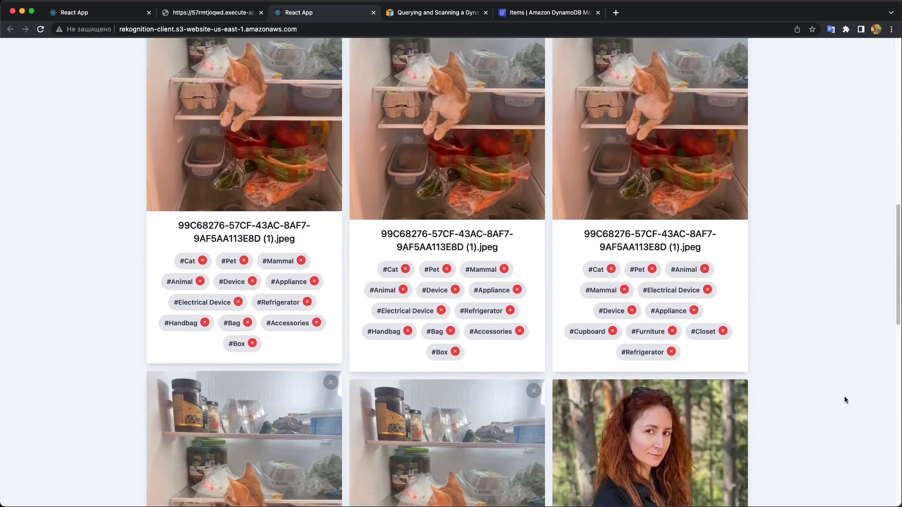
scroll(down, 3)
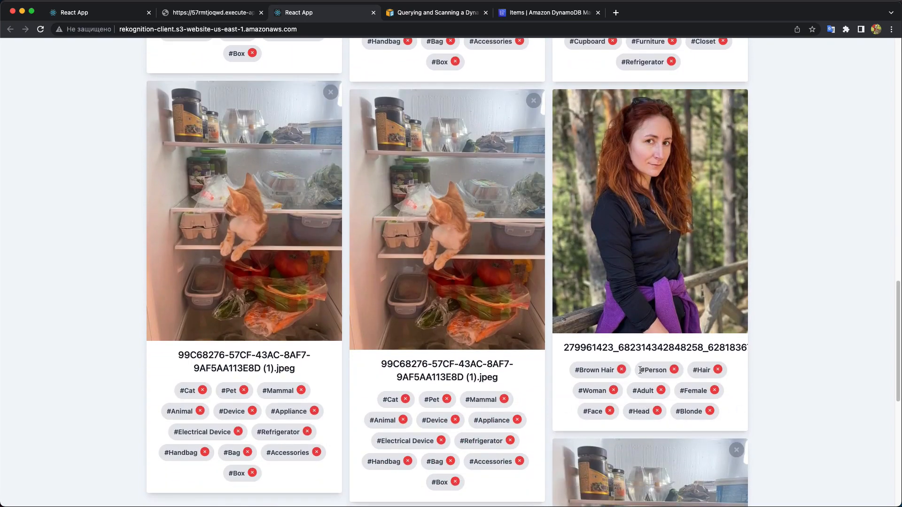
scroll(down, 3)
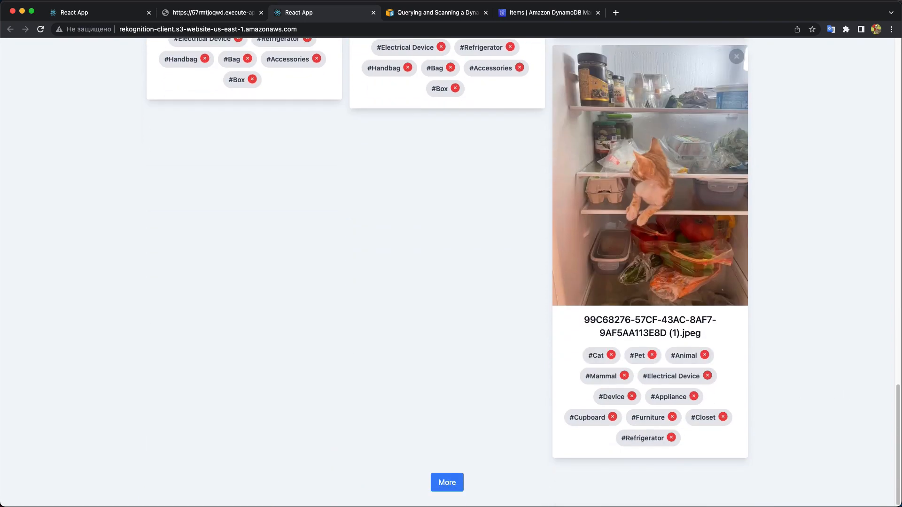
click(833, 270)
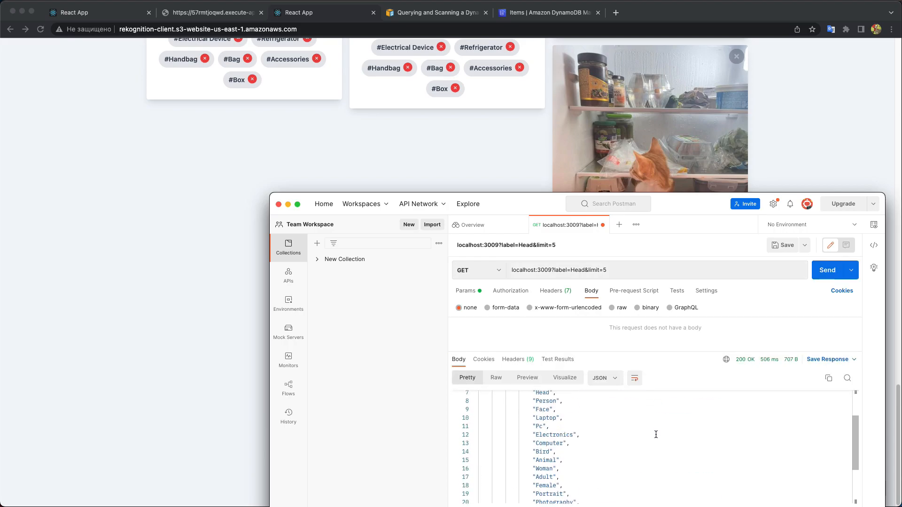
Scroll the label=Head&limit=5 response down to the single photo URL and lastKey.
scroll(down, 3)
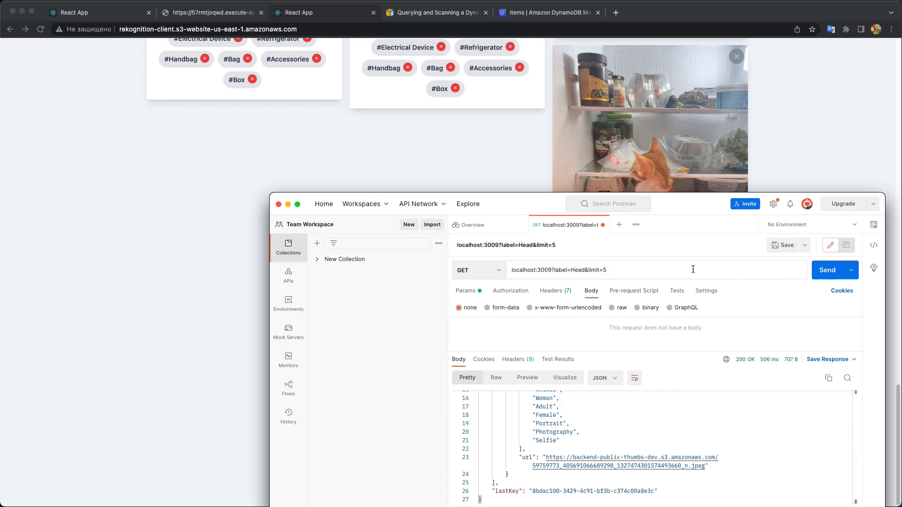
mouse_move(589, 267)
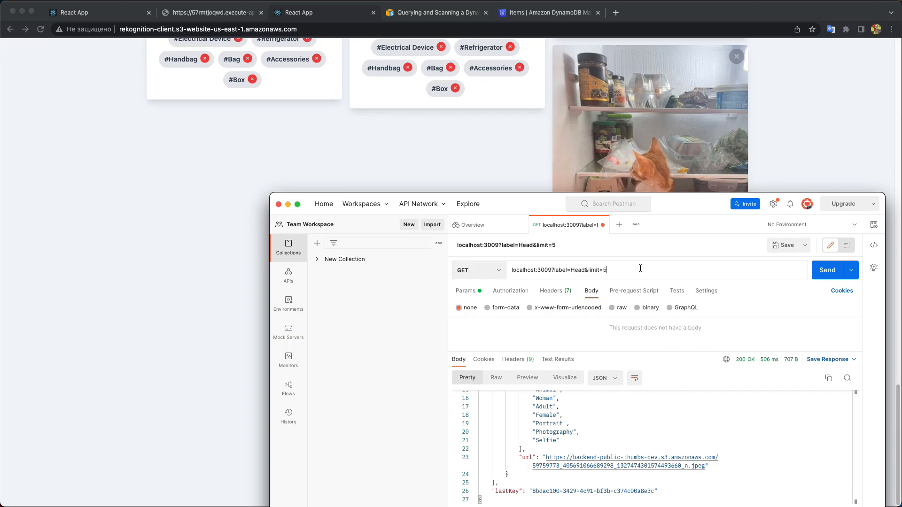
mouse_move(646, 193)
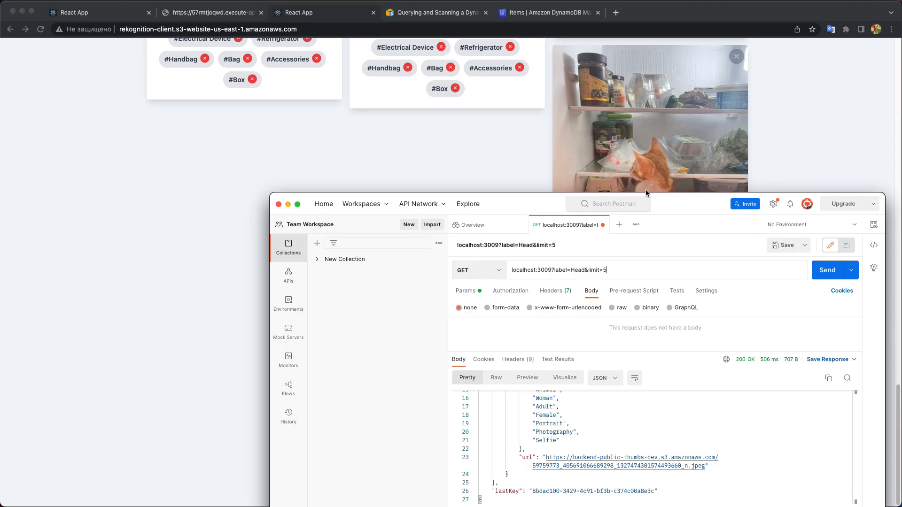
mouse_move(824, 161)
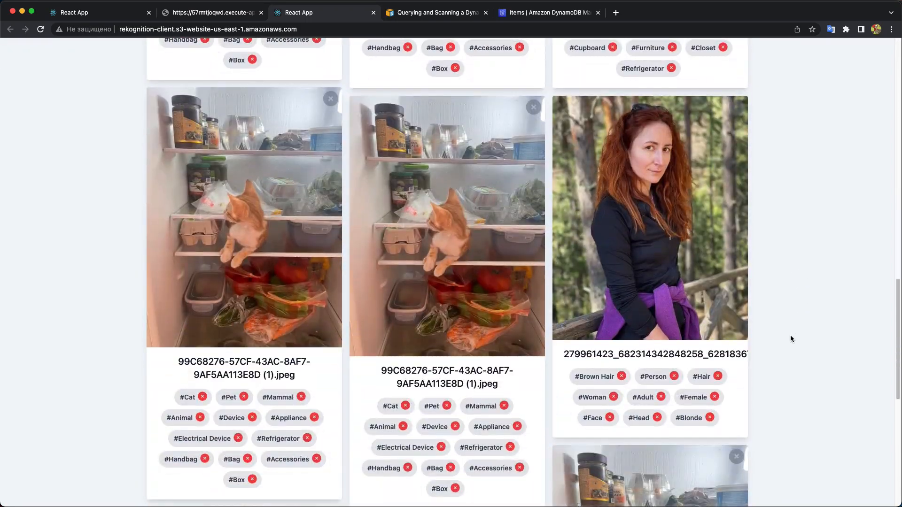
scroll(down, 3)
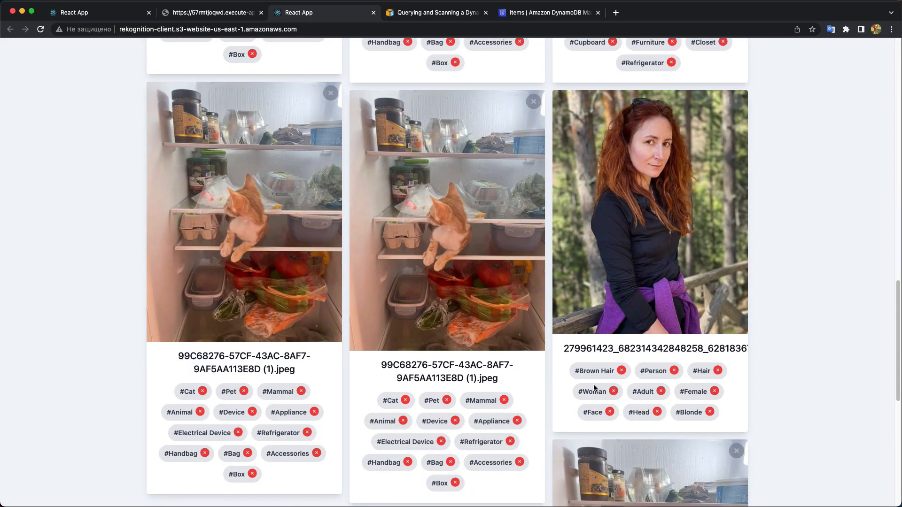
mouse_move(654, 416)
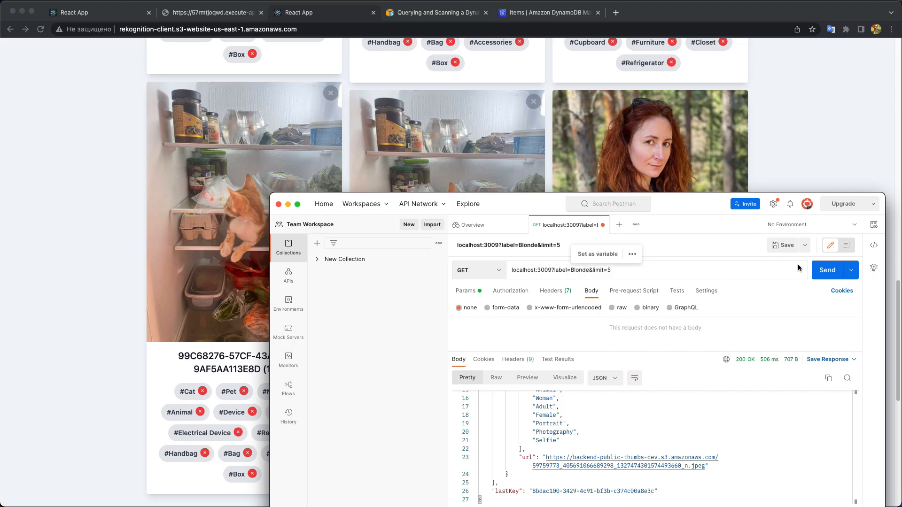
click(827, 270)
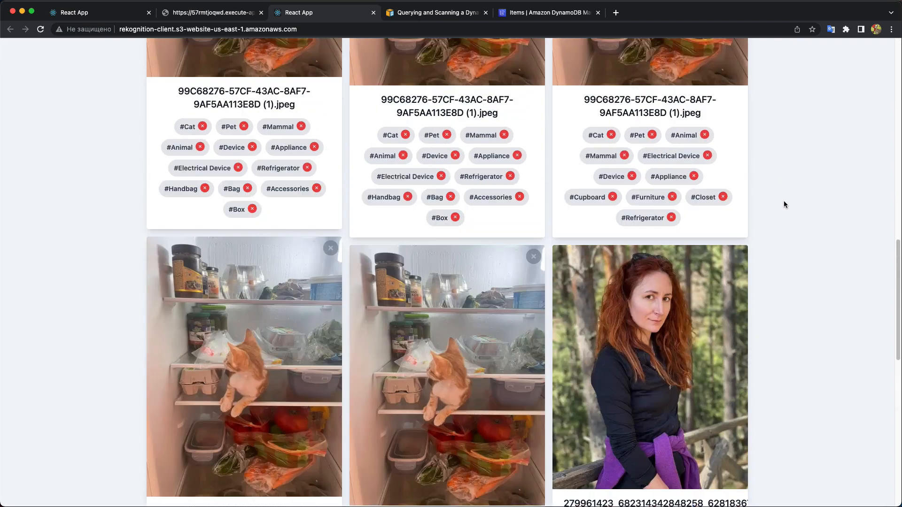
scroll(up, 3)
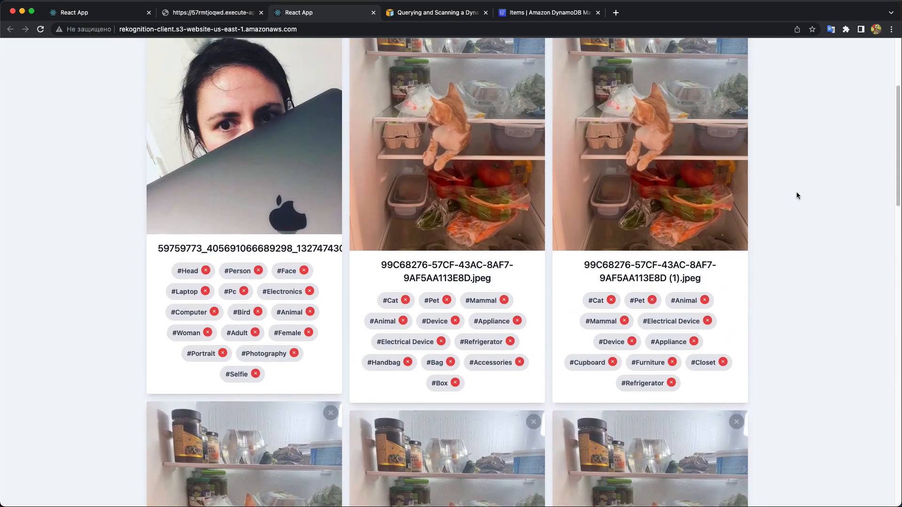
mouse_move(817, 247)
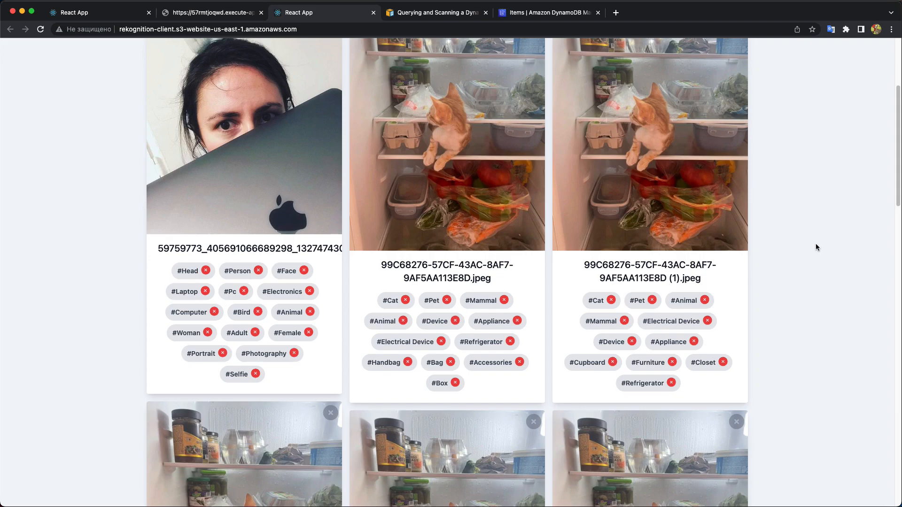
mouse_move(814, 252)
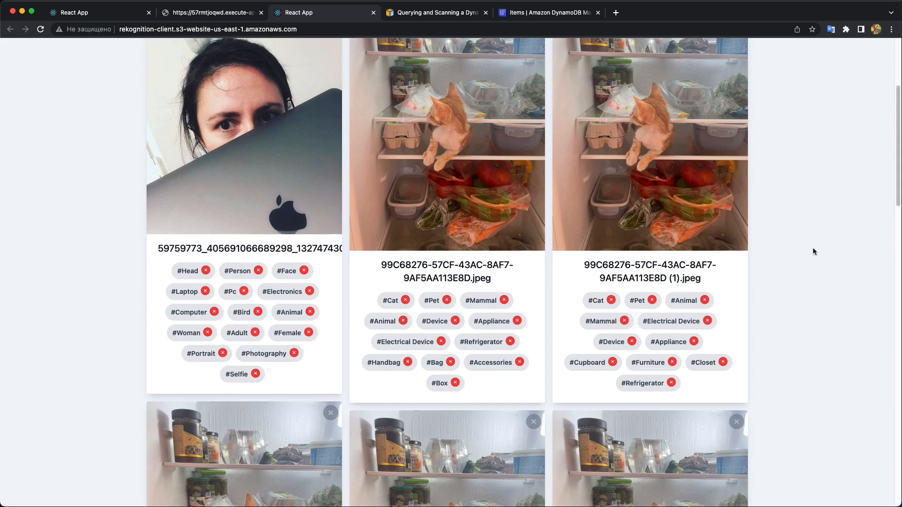
mouse_move(718, 278)
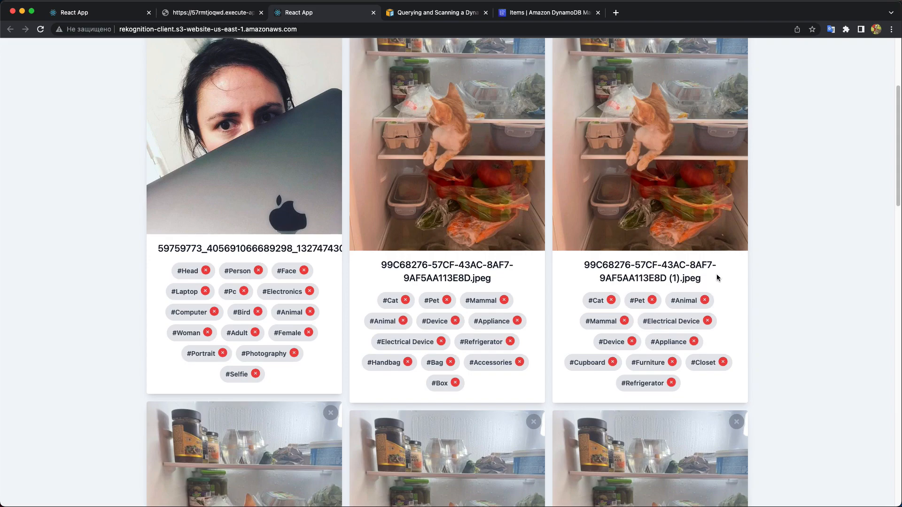
mouse_move(589, 371)
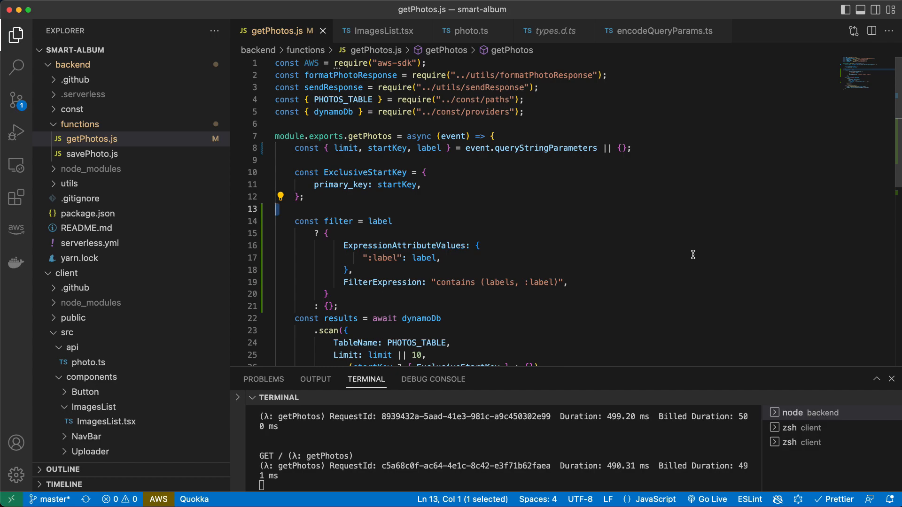
mouse_move(690, 244)
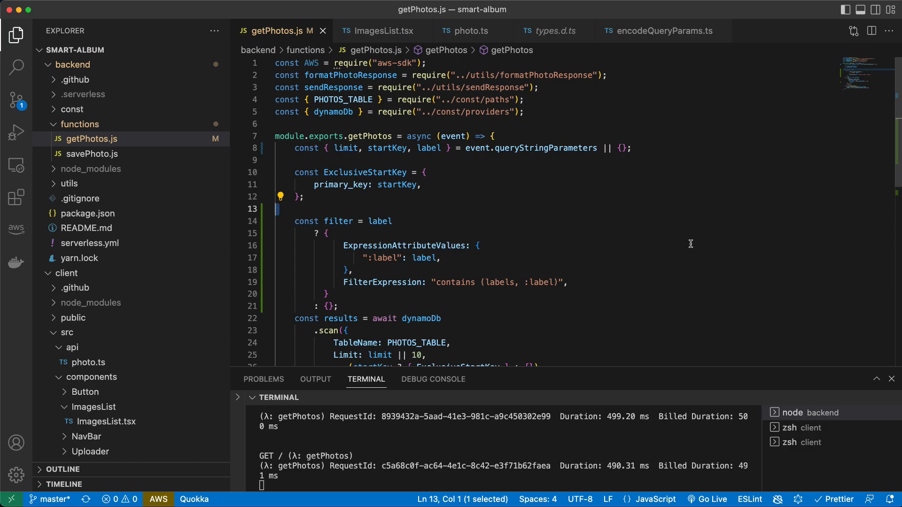
mouse_move(632, 252)
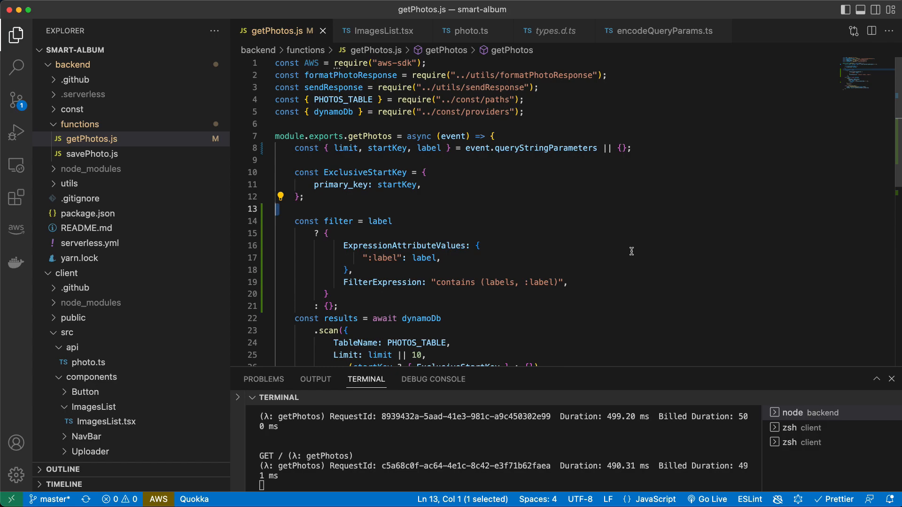
mouse_move(629, 253)
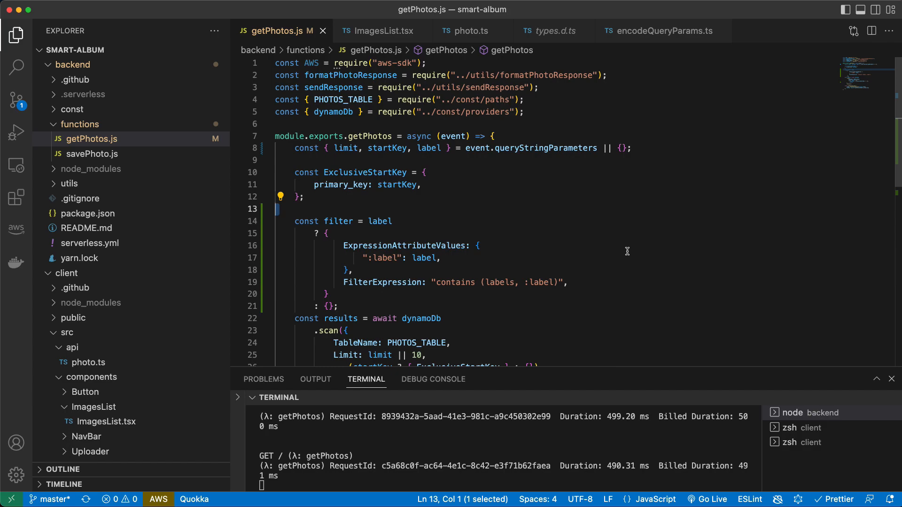
mouse_move(811, 201)
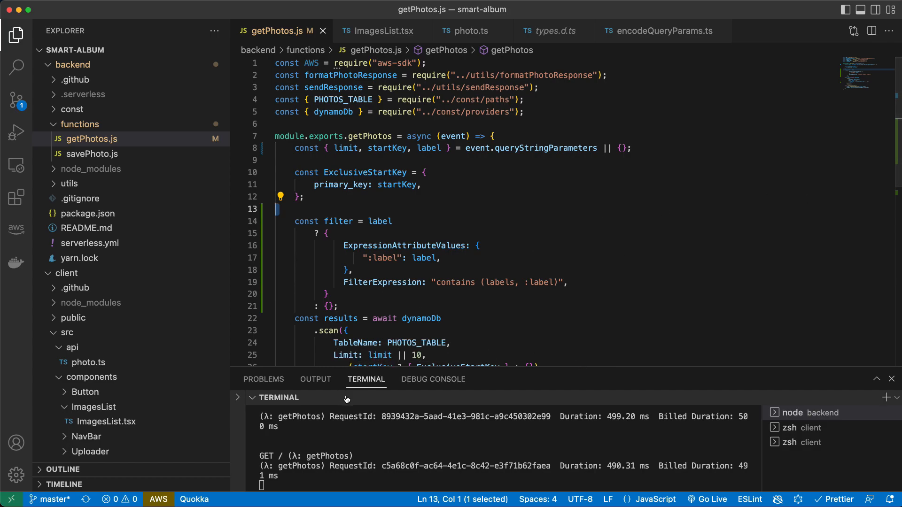
mouse_move(527, 363)
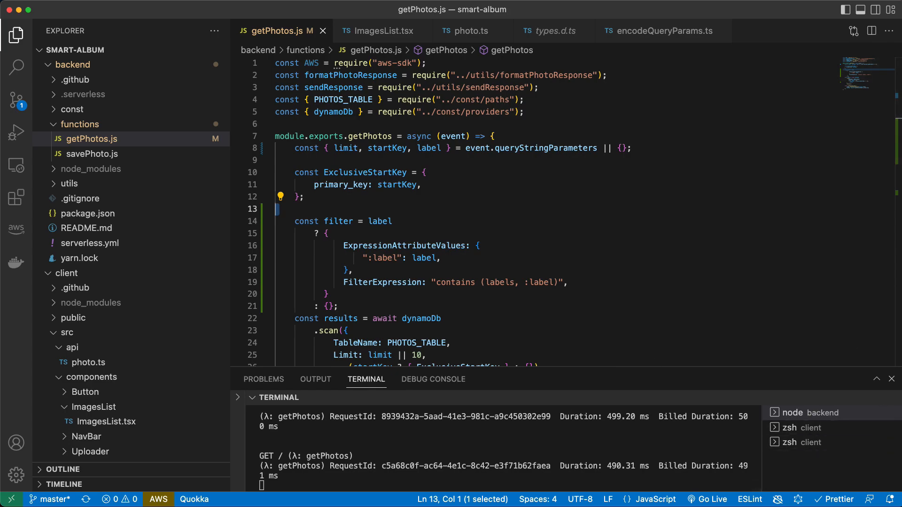
click(346, 331)
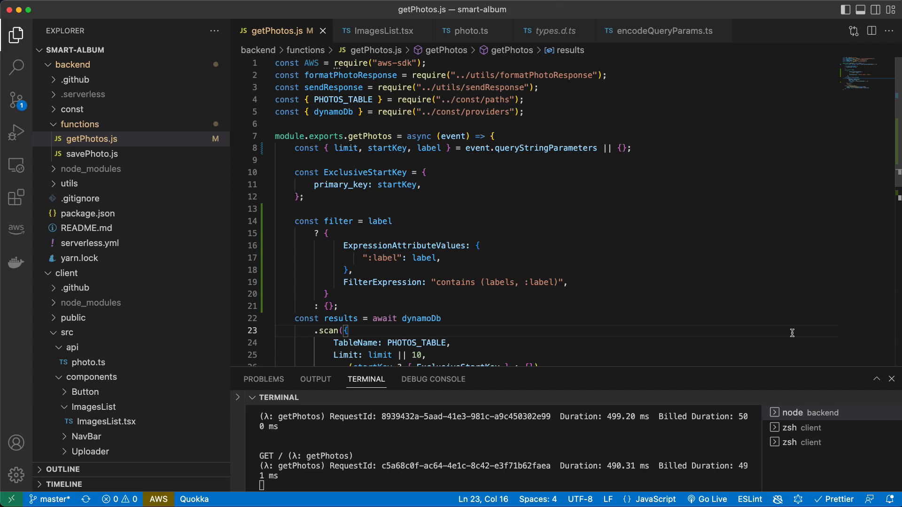
scroll(down, 3)
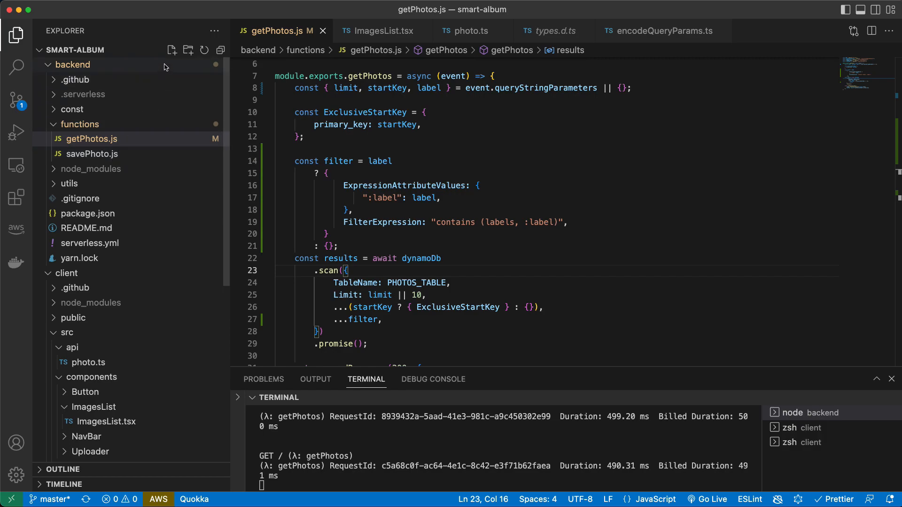
Create utils/fetchWithFilter.js under functions starting with a module.exports assignment.
click(171, 50)
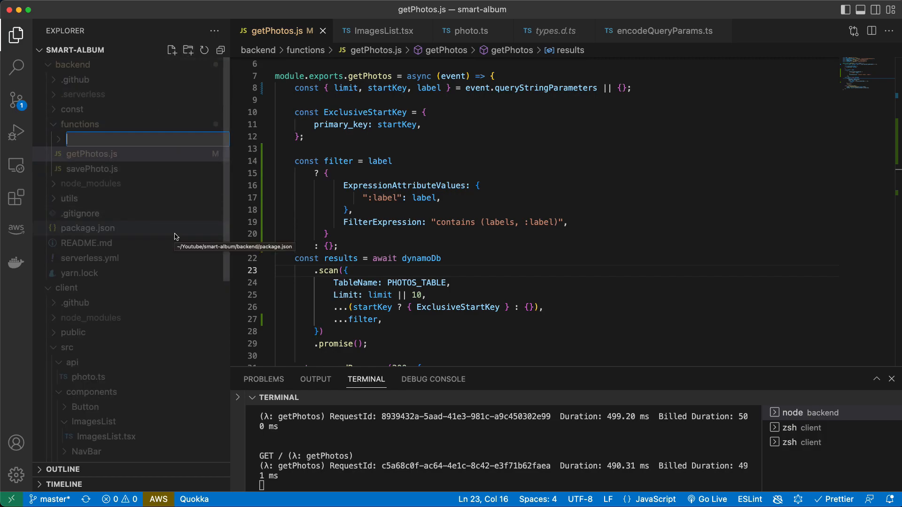
text(util)
text(module)
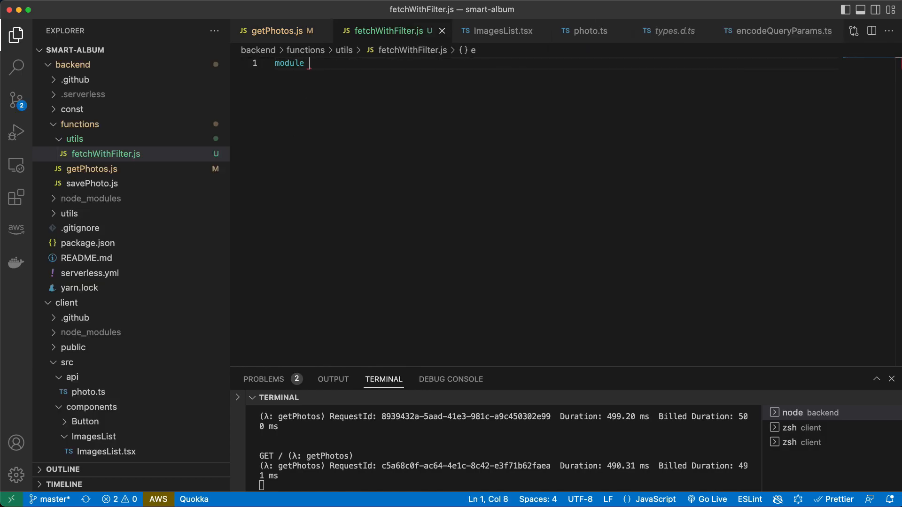
text(.exports)
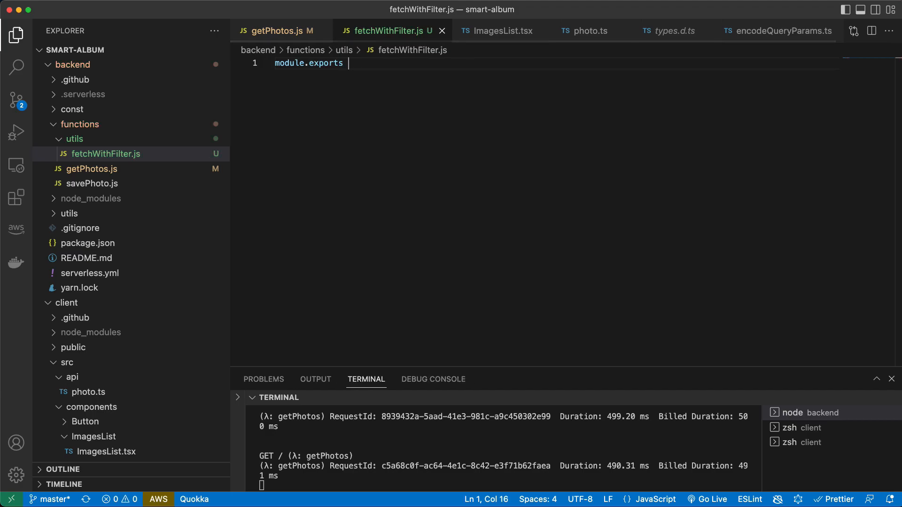
text(= () => {)
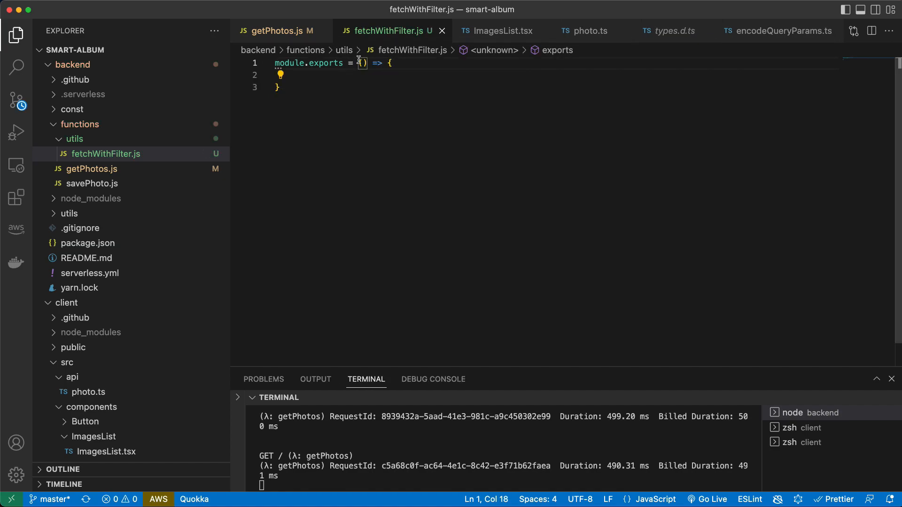
Export an async arrow function taking params and prev defaulting to an empty array.
text(async)
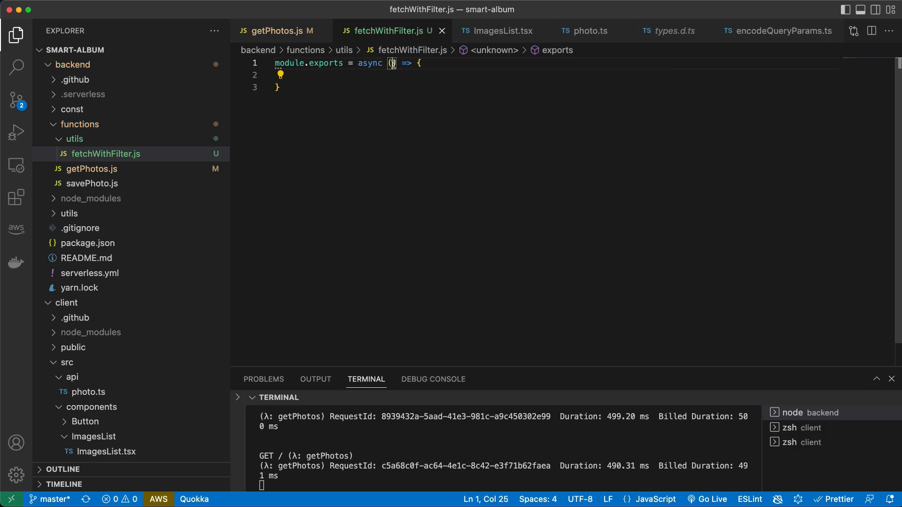
text(params,)
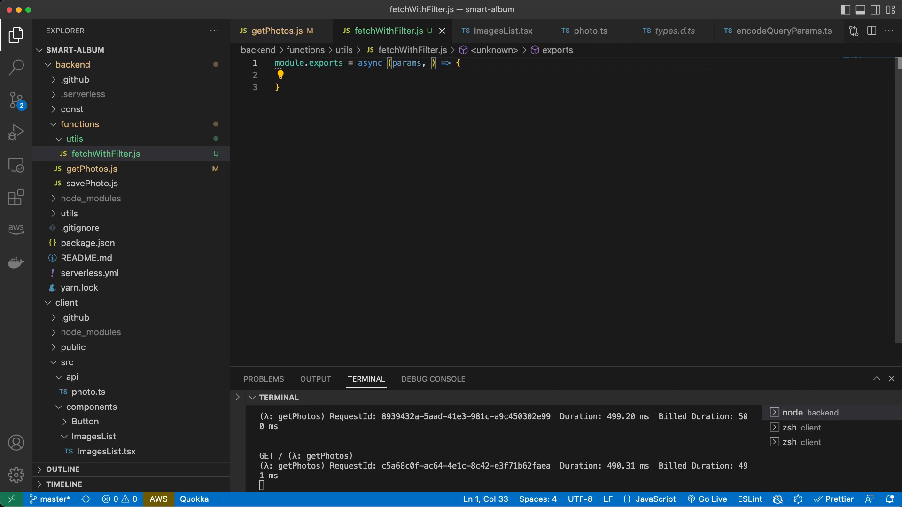
click(273, 30)
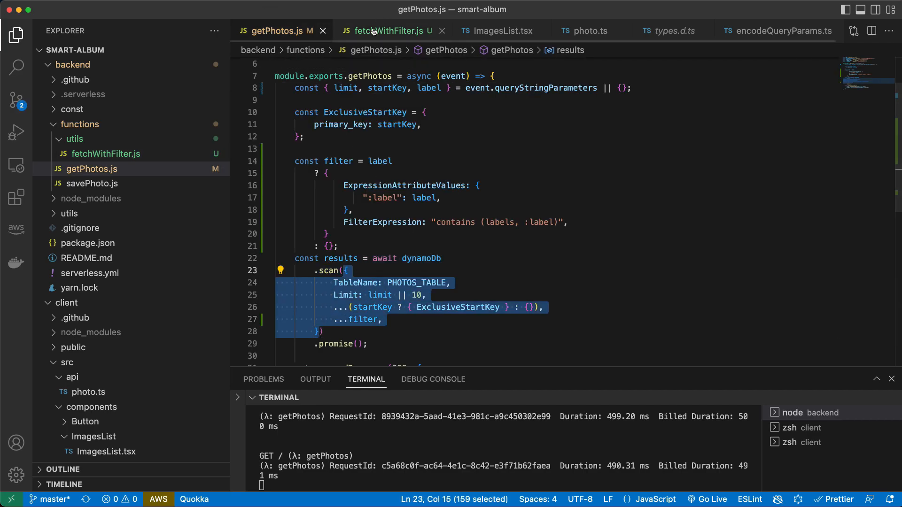
click(389, 30)
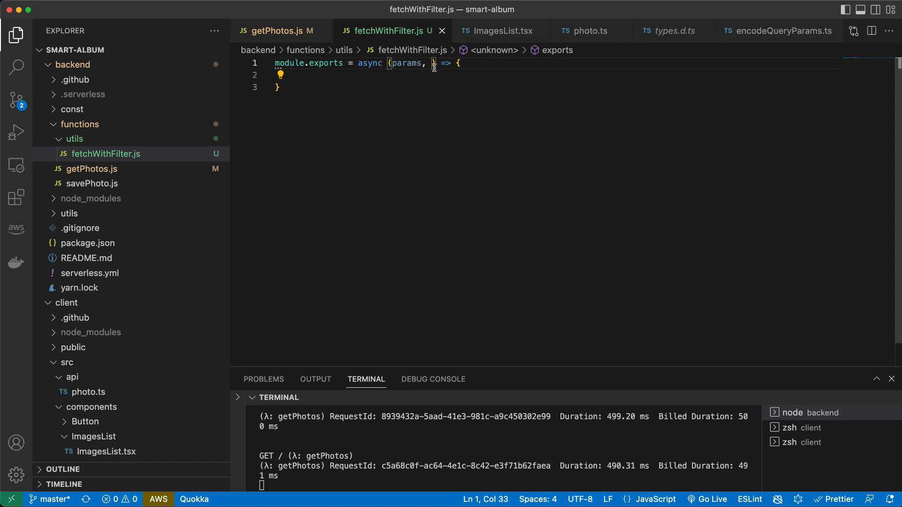
mouse_move(506, 146)
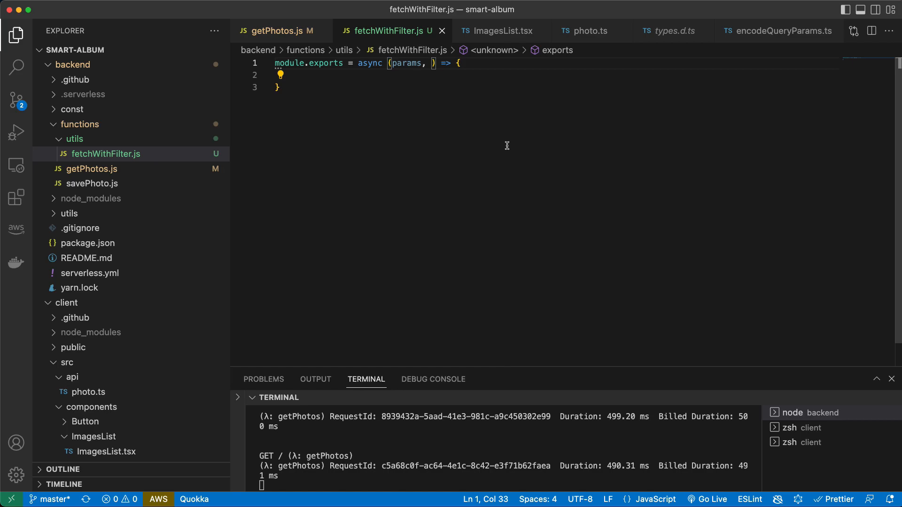
text(prev)
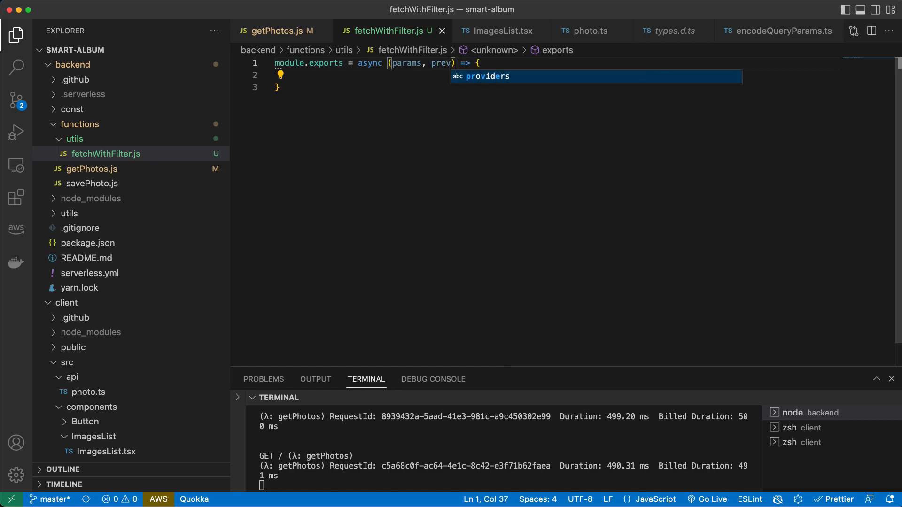
text(= [])
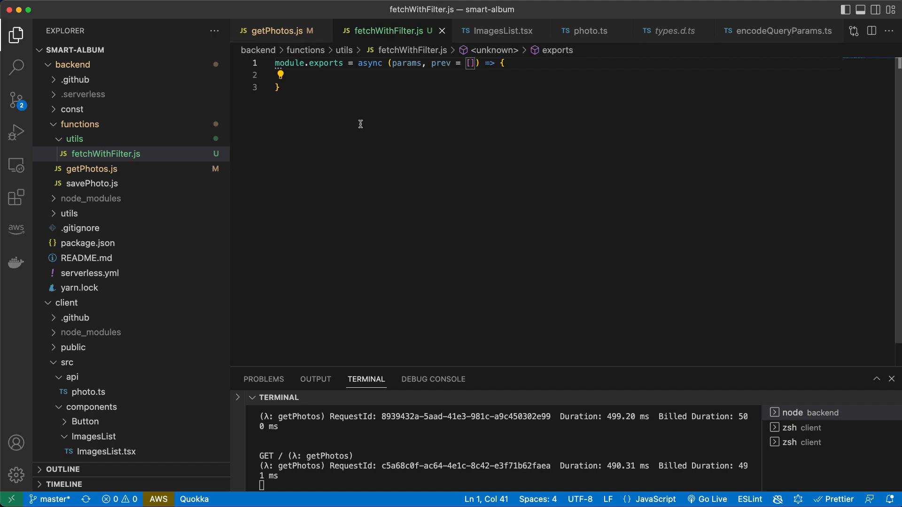
mouse_move(386, 127)
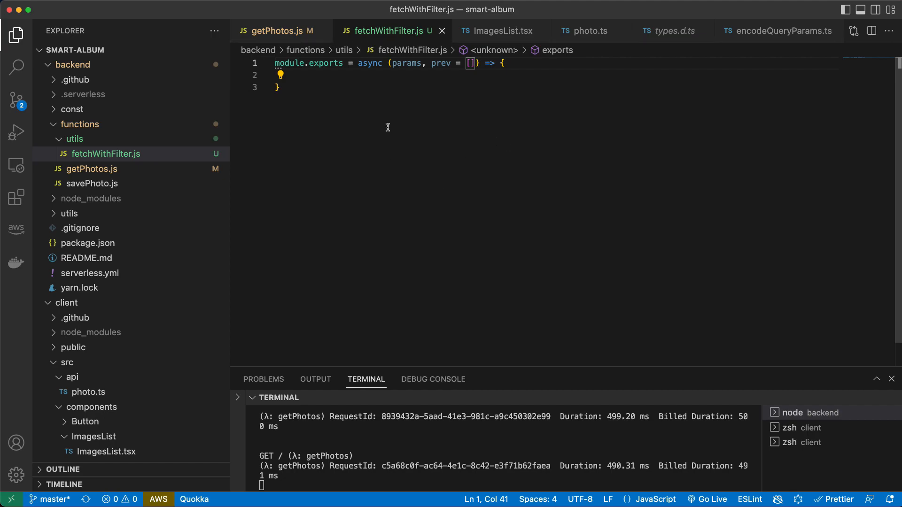
Await dynamoDb.scan(params) in fetchWithFilter and require dynamoDb from ../const/providers.
click(278, 30)
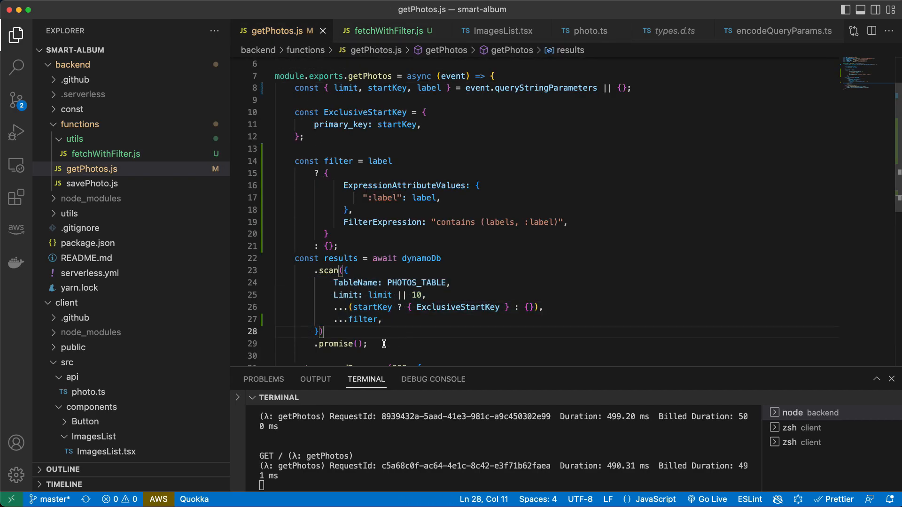
click(388, 30)
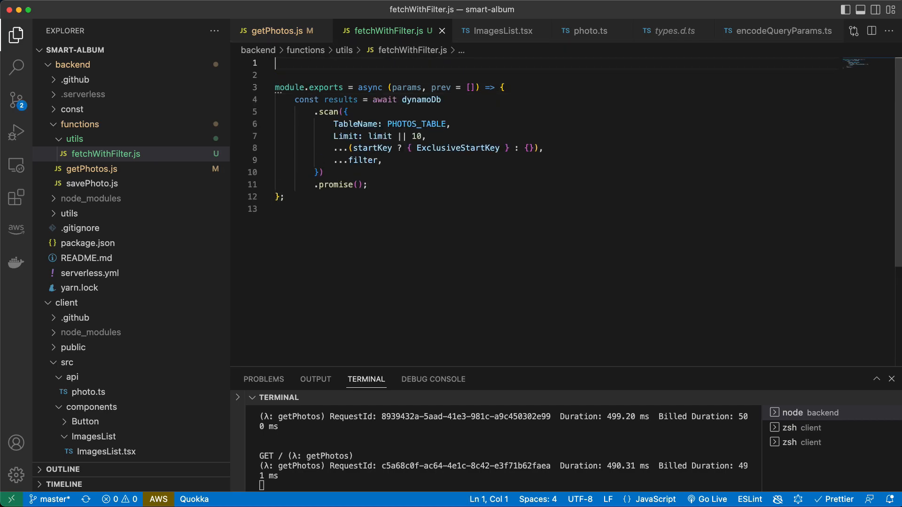
click(273, 30)
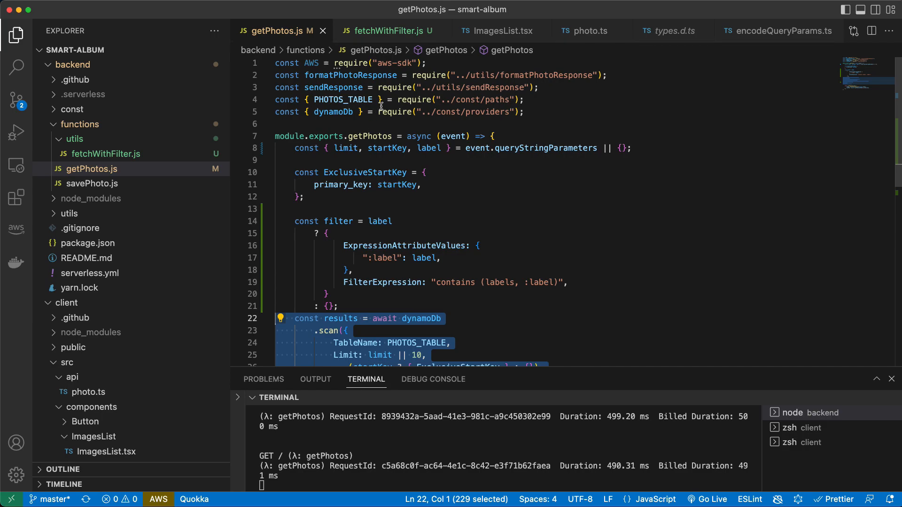
click(388, 30)
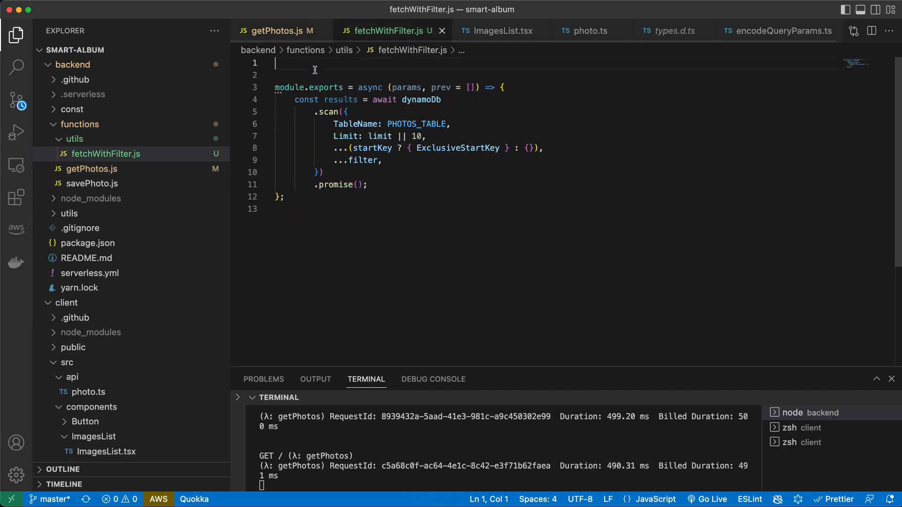
text(const { dynamoDb } = require("../const/providers");)
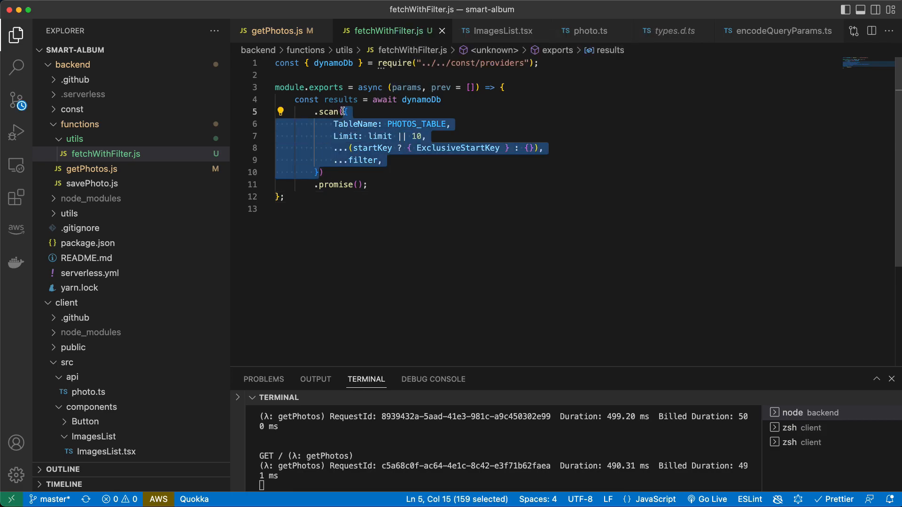
text(params))
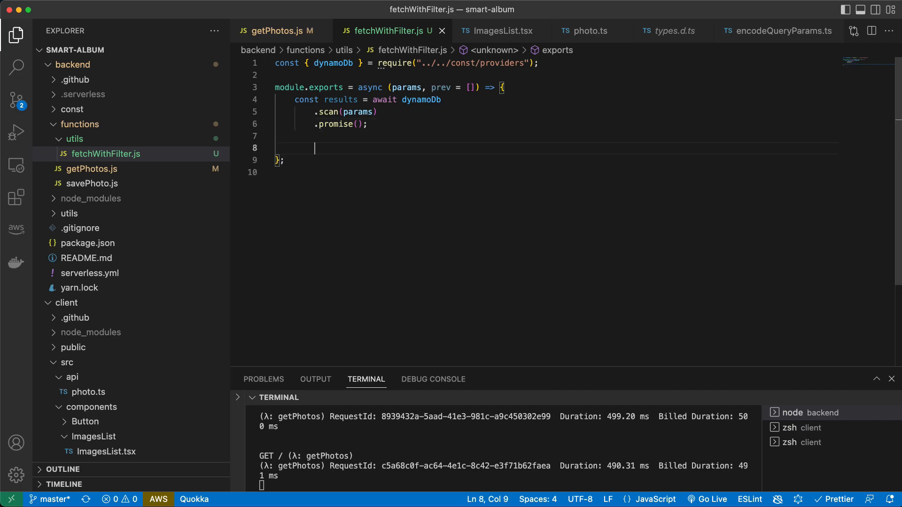
Add an if checking results.Items < params.Limit that begins a recursive return await fetch.
text(if (results.Items <)
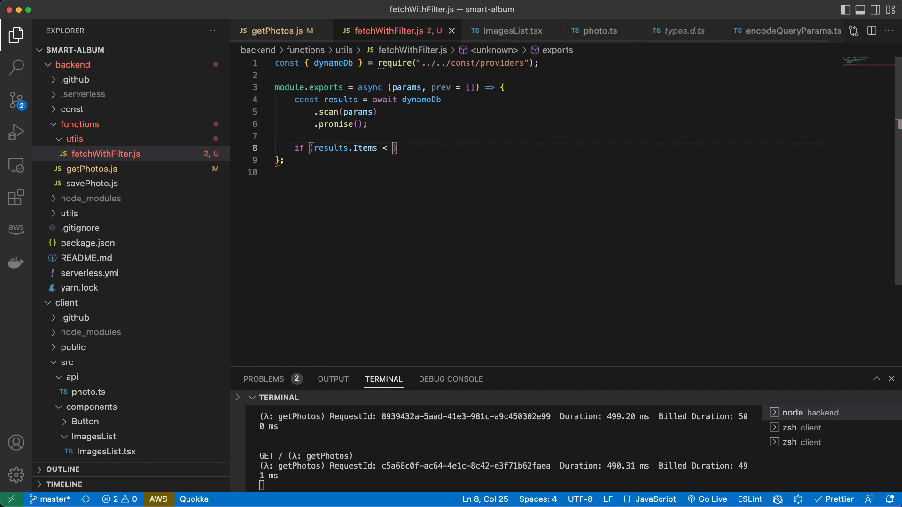
text(param)
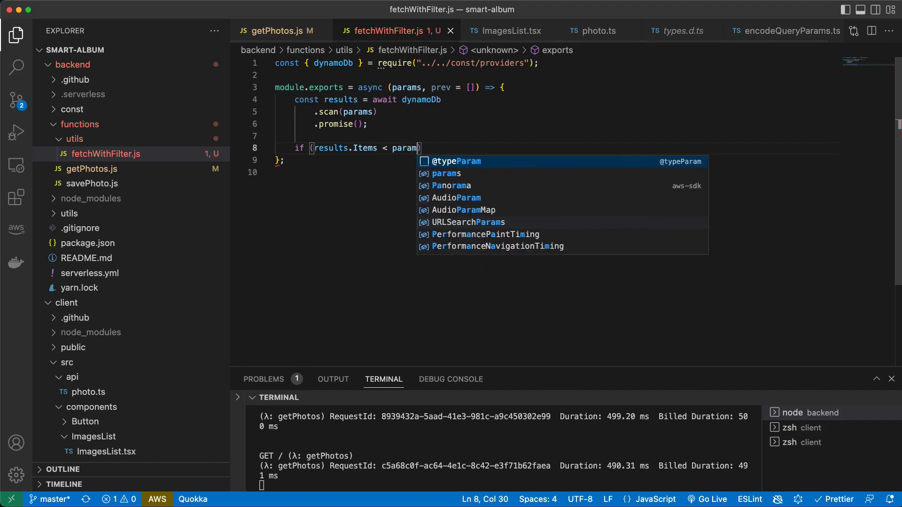
text(s.Li)
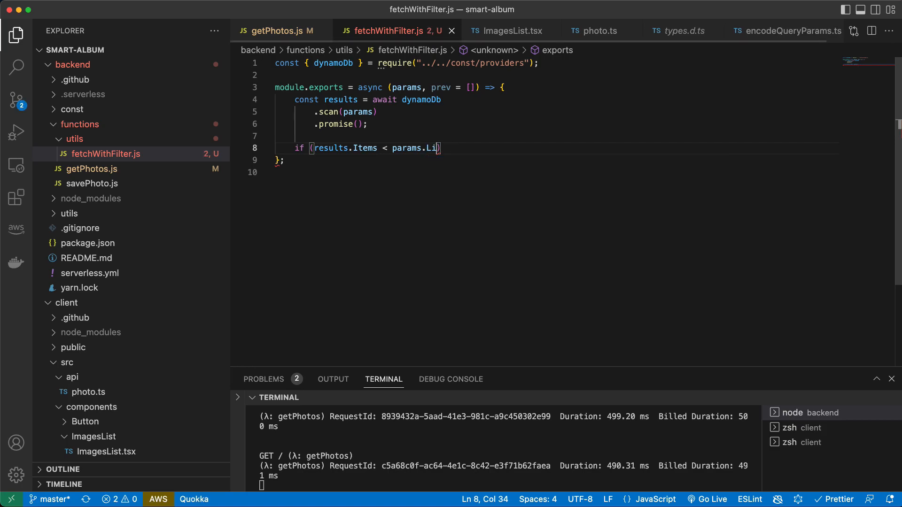
text(mit)
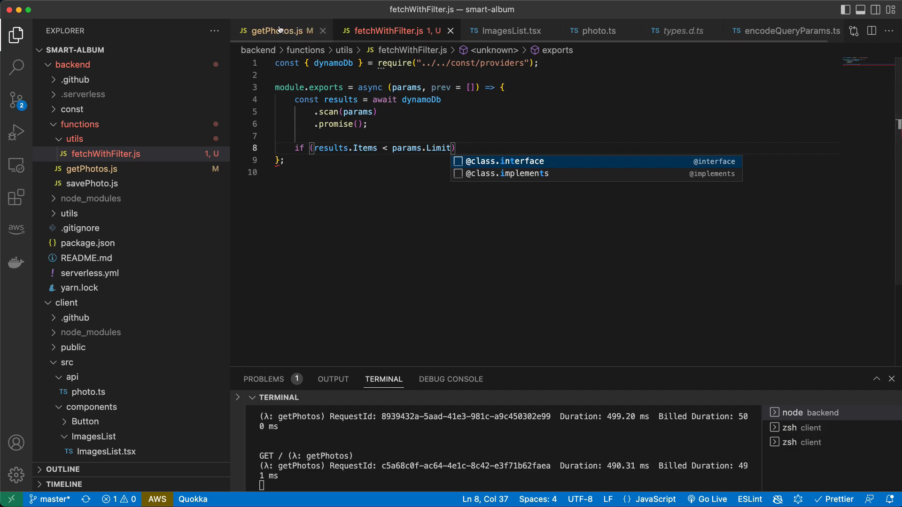
click(274, 30)
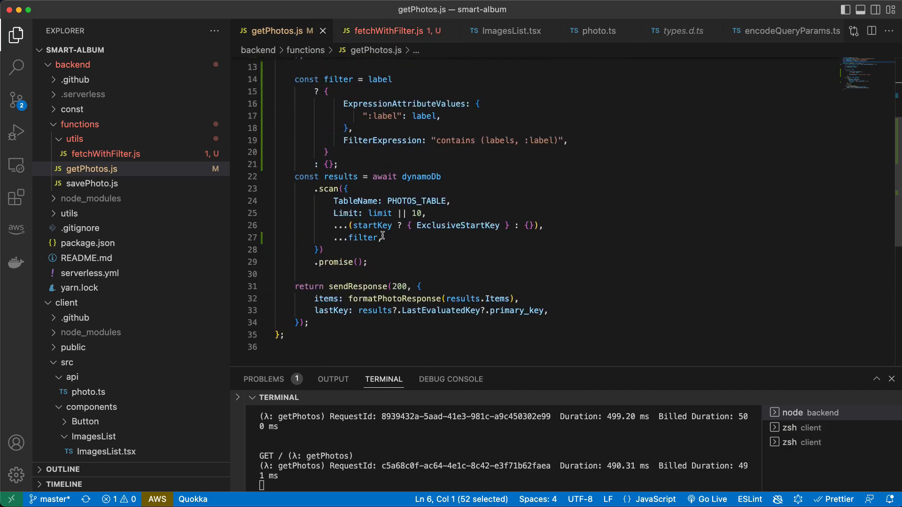
click(394, 30)
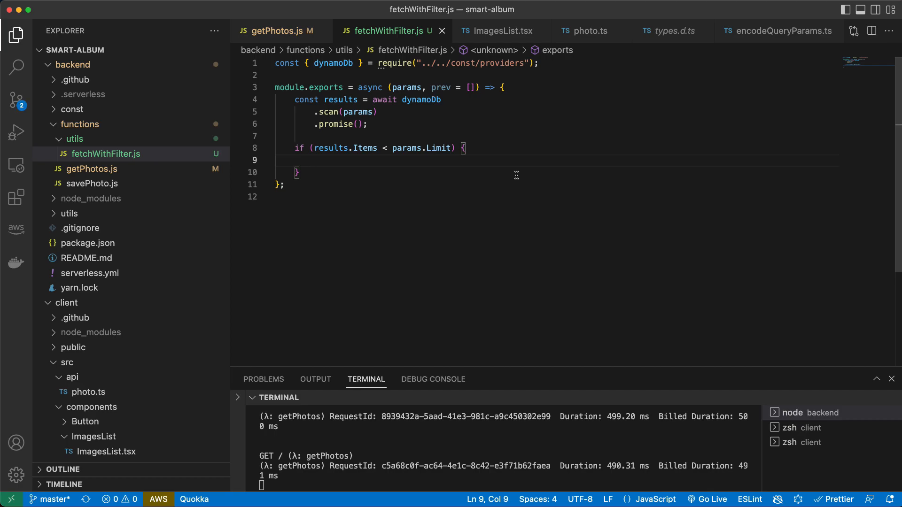
mouse_move(437, 147)
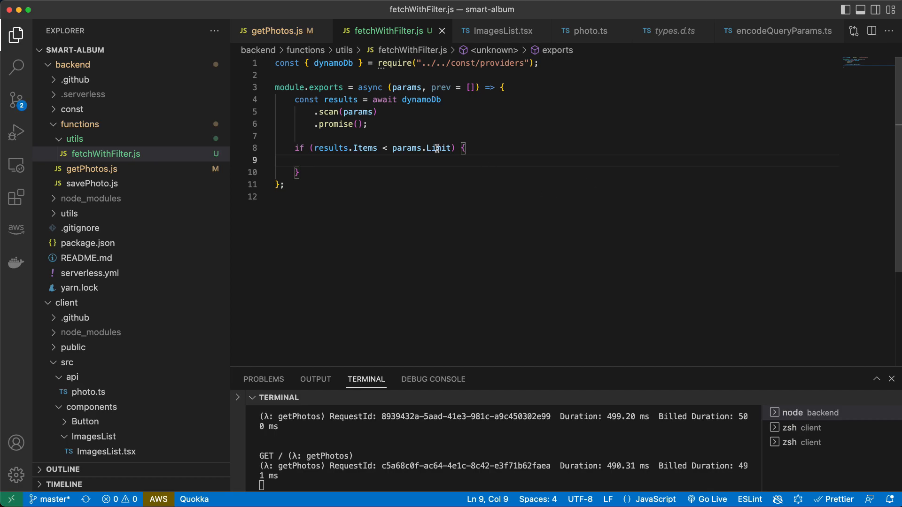
mouse_move(393, 157)
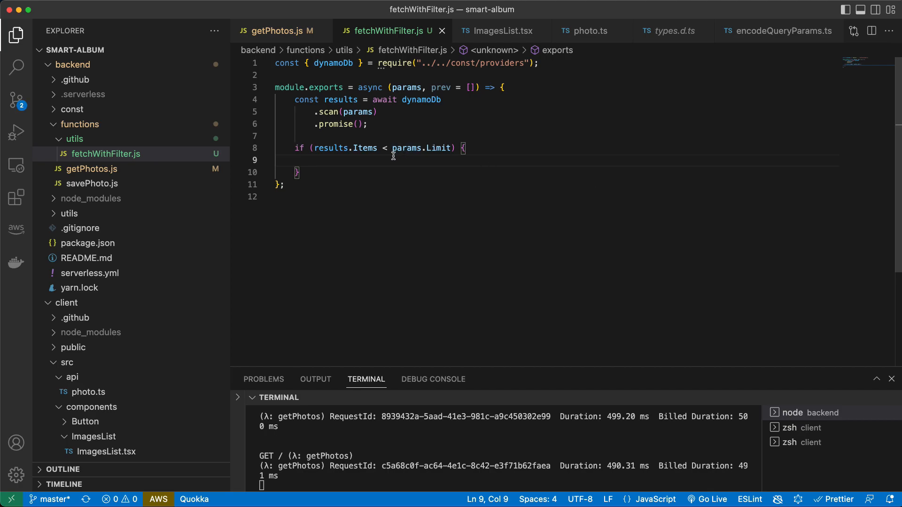
text(return)
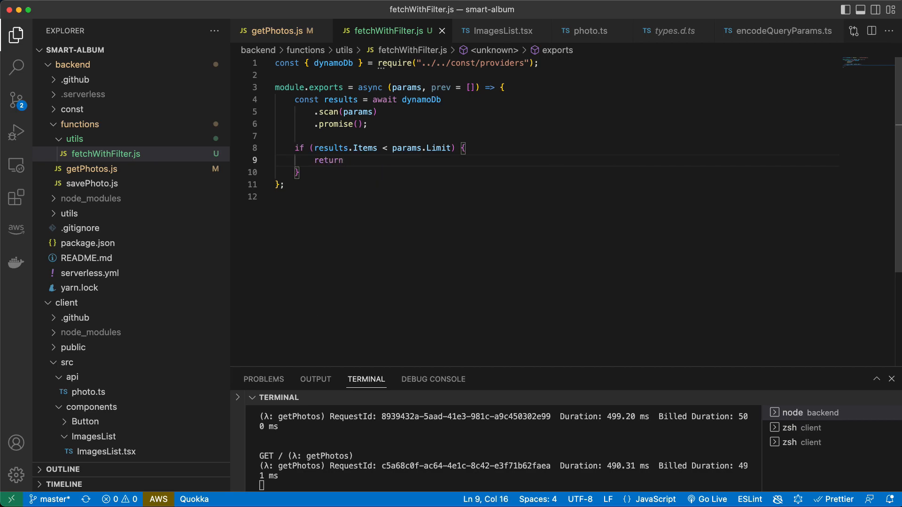
text(await fetch)
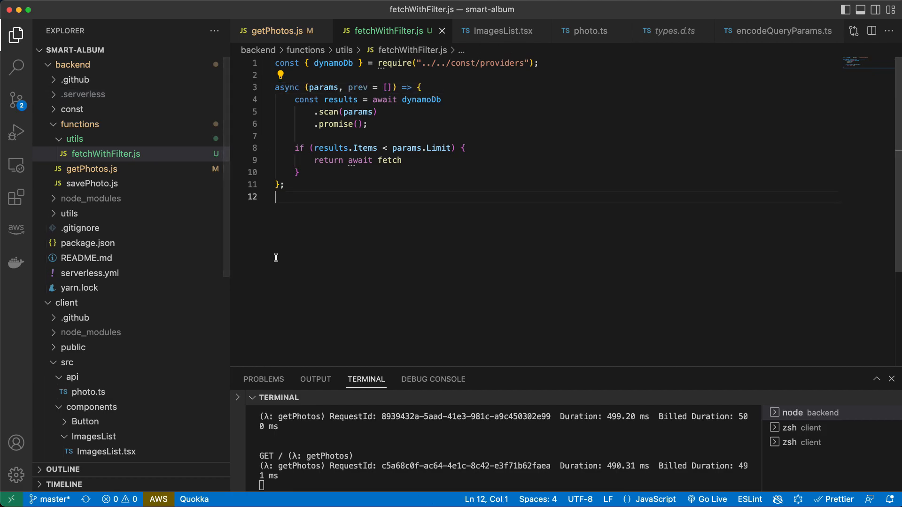
Name the function const fetchWithFilter and export it with module.exports = fetchWithFilter.
text(module.exports =)
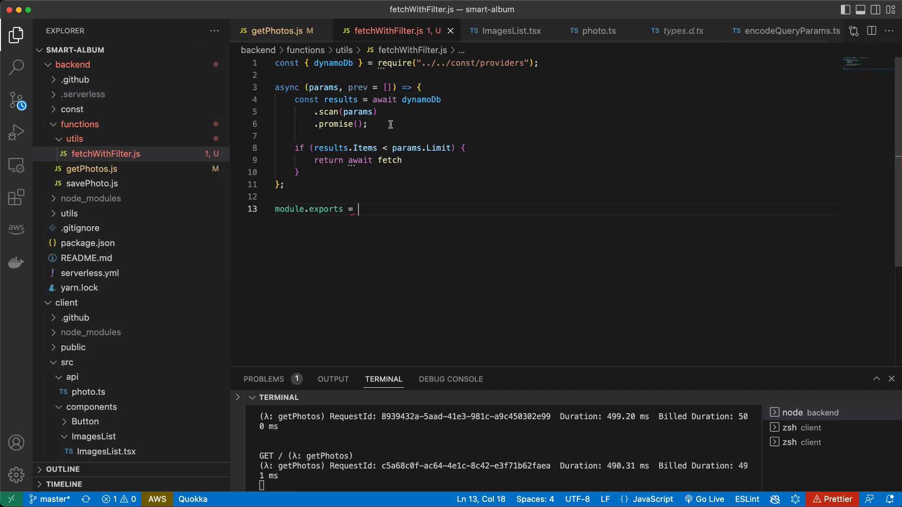
text(fetch)
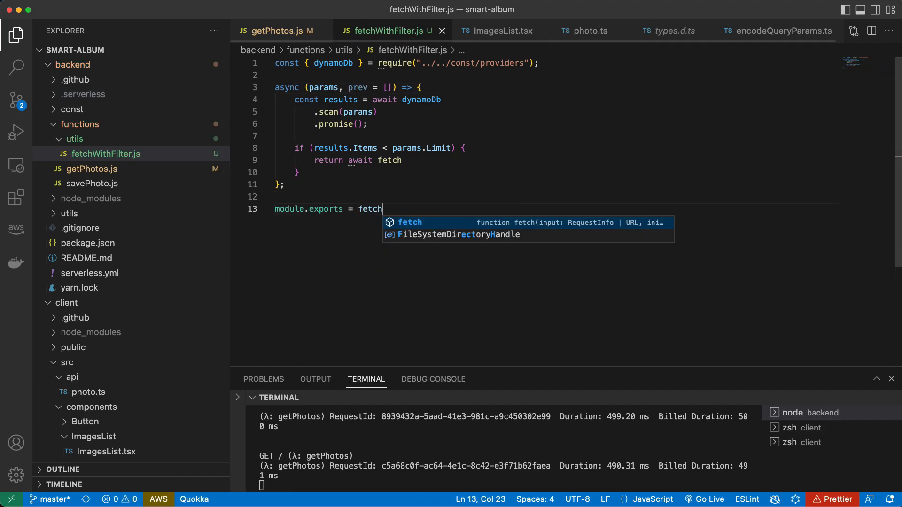
text(With)
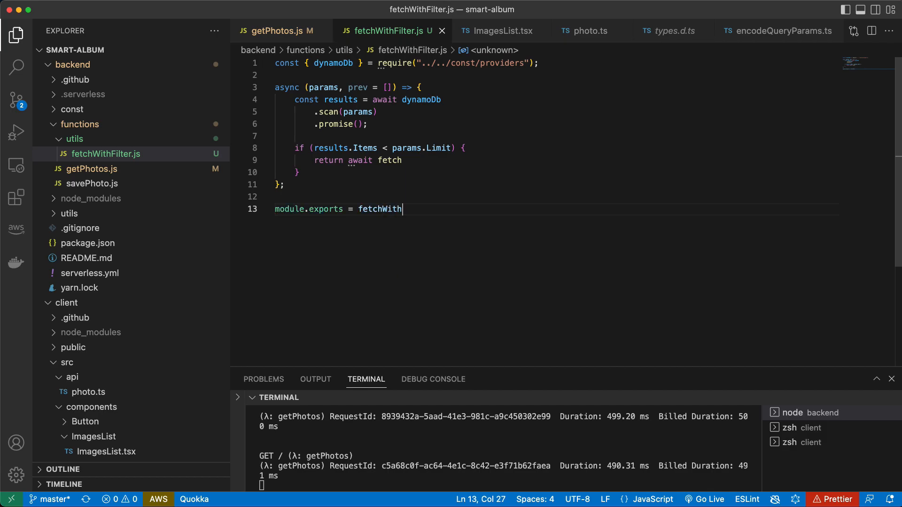
text(Filter;)
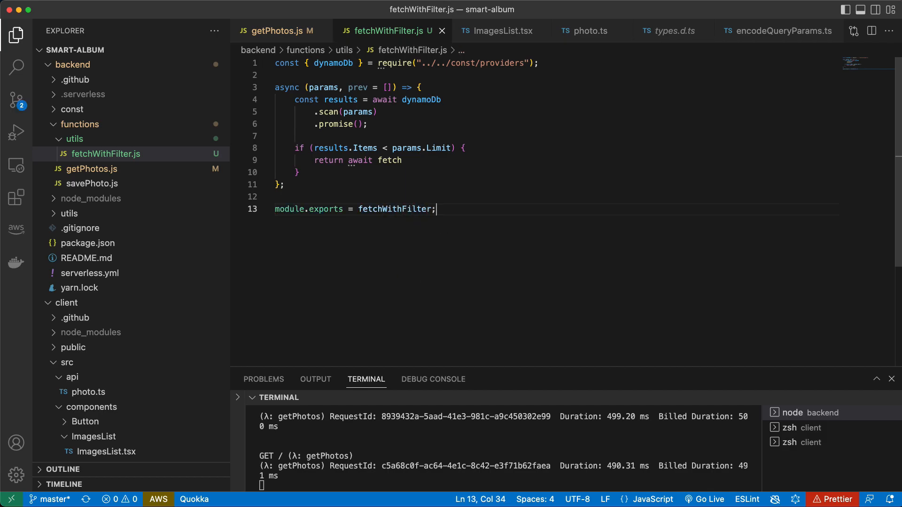
double_click(394, 208)
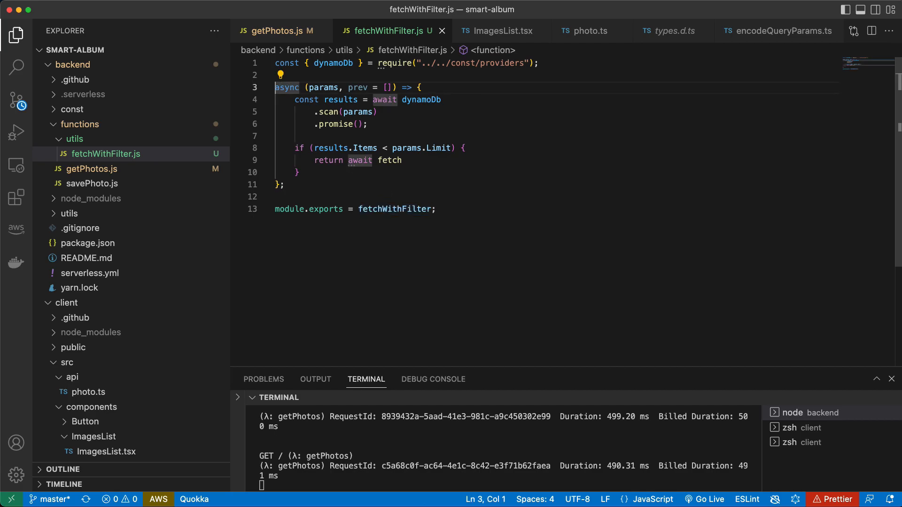
text(const fetchWithFilter =)
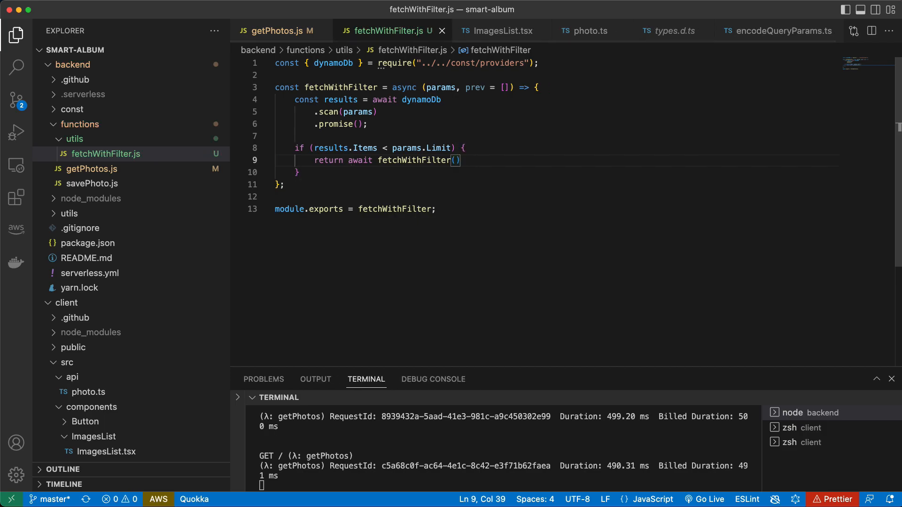
text(params,)
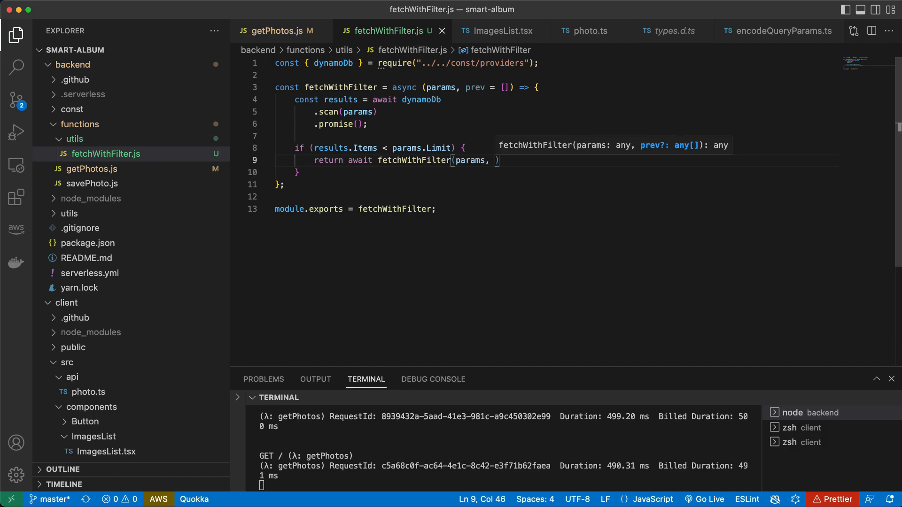
mouse_move(496, 86)
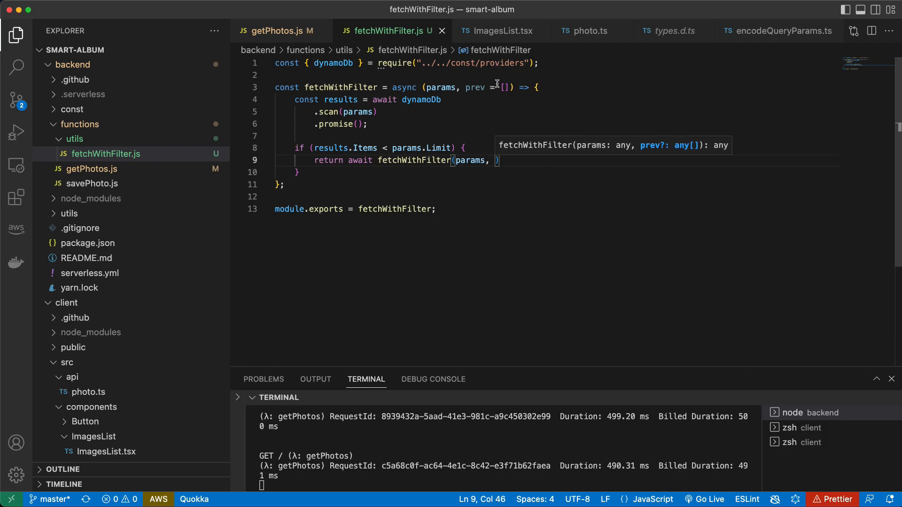
double_click(340, 99)
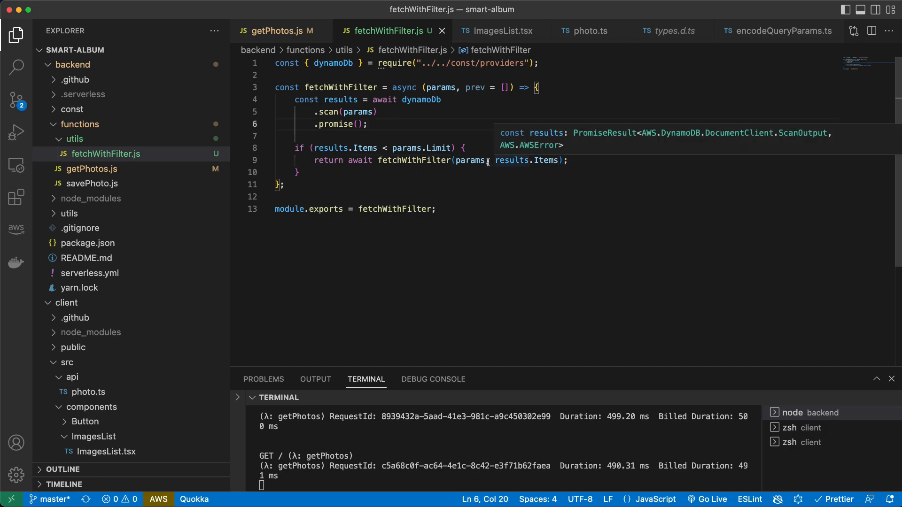
mouse_move(469, 161)
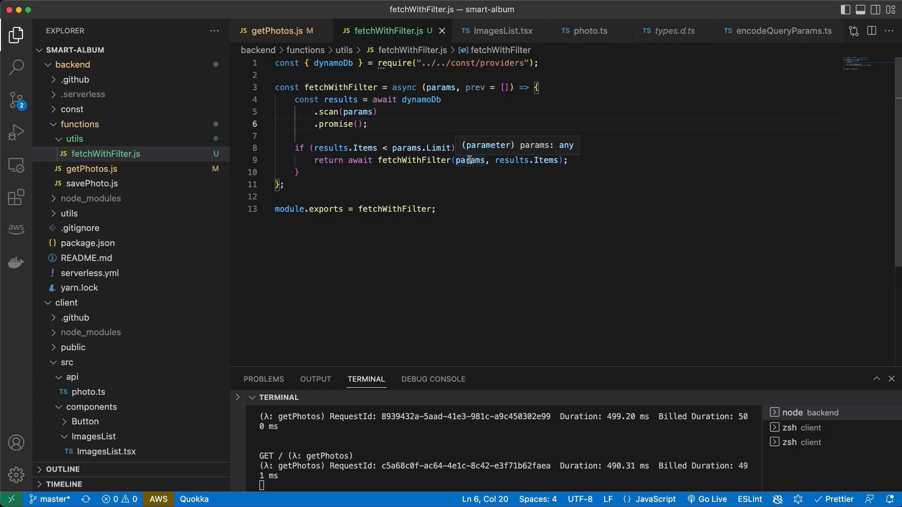
Make the recursive call pass an object spreading params across its own lines.
double_click(469, 160)
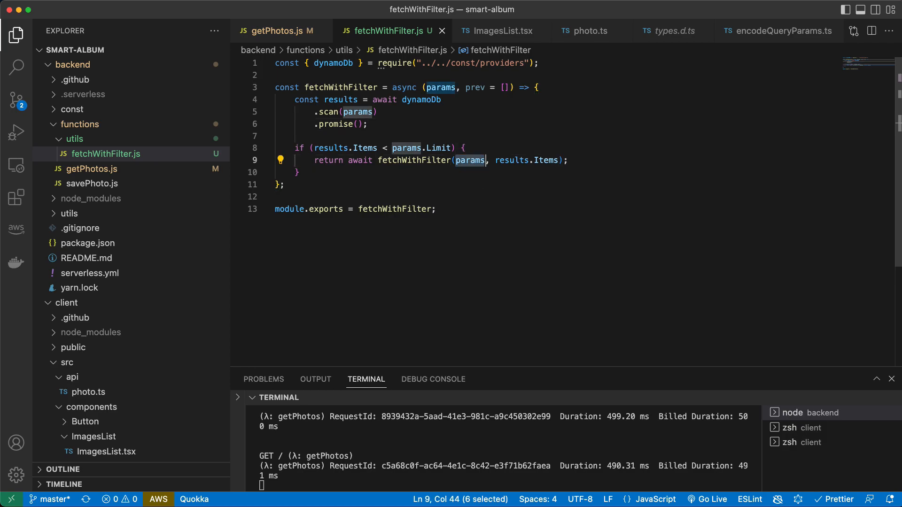
text({})
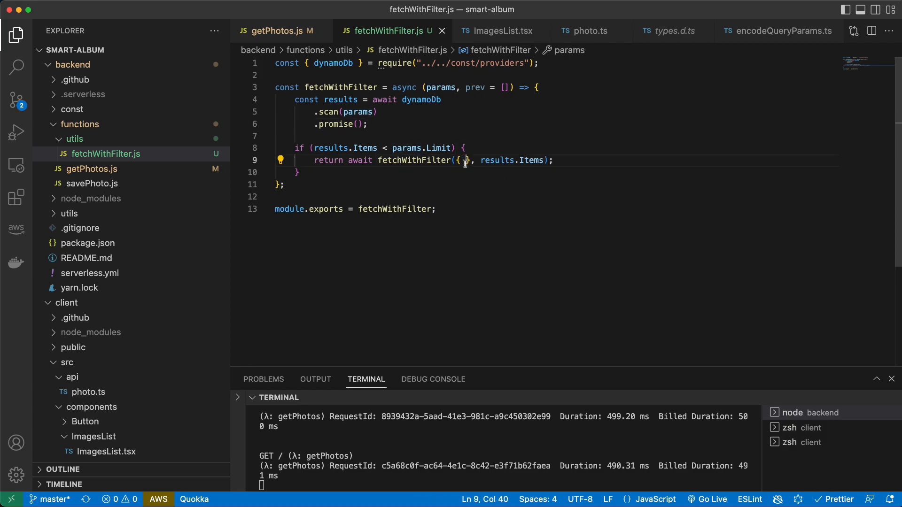
text(params)
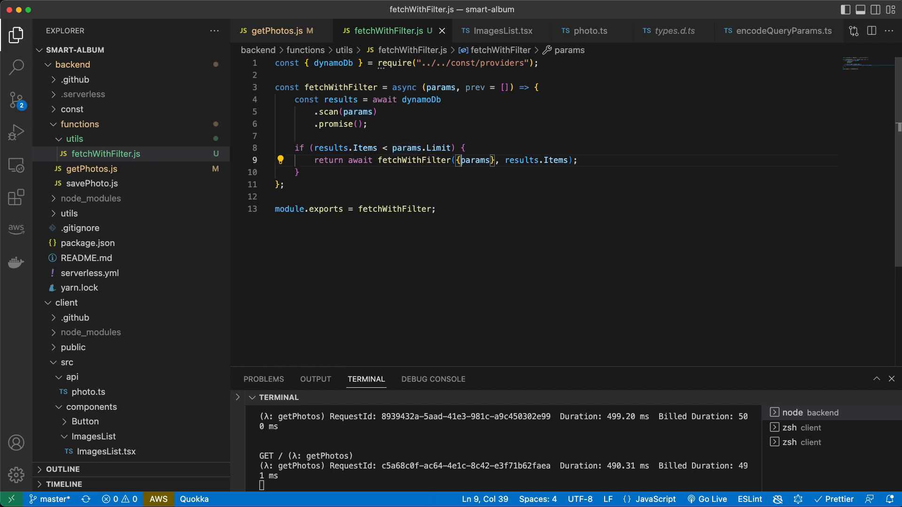
key(Enter)
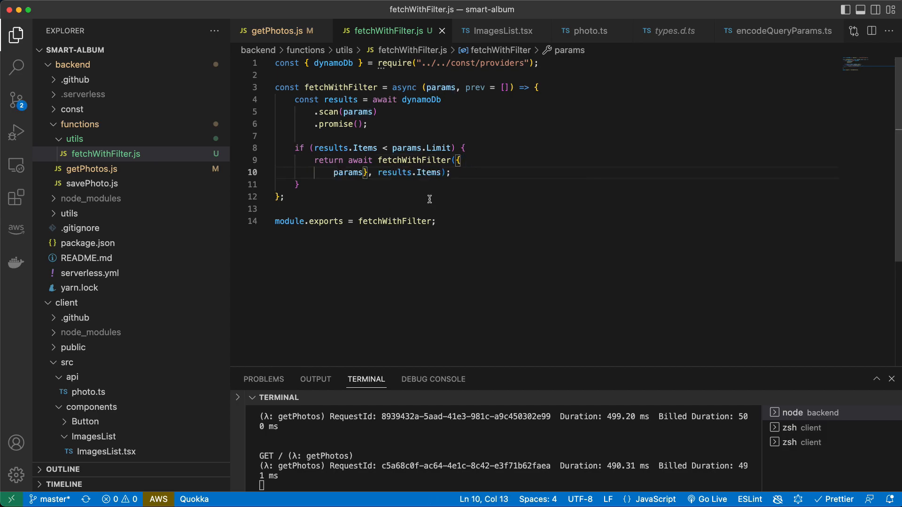
key(Enter)
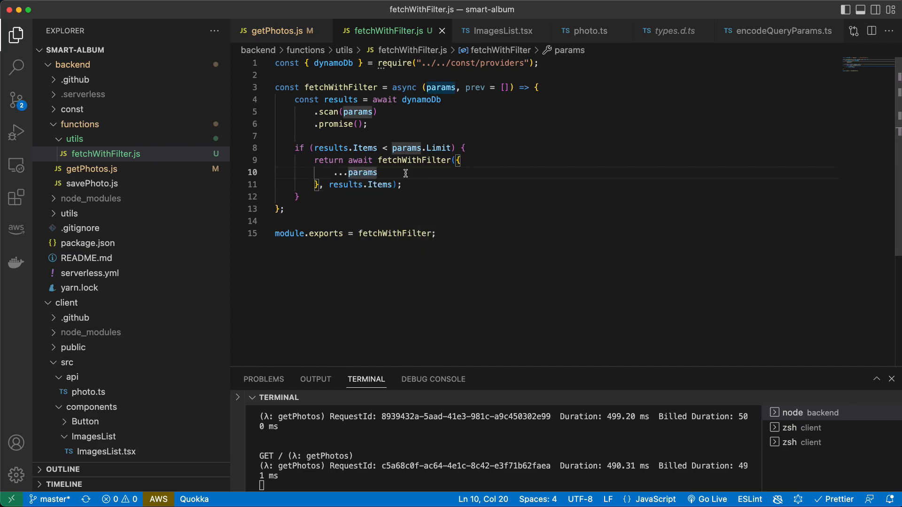
Add ExcusiveStartKey: results.LastEvaluatedKey to the recursive call's params object.
click(378, 173)
text(,)
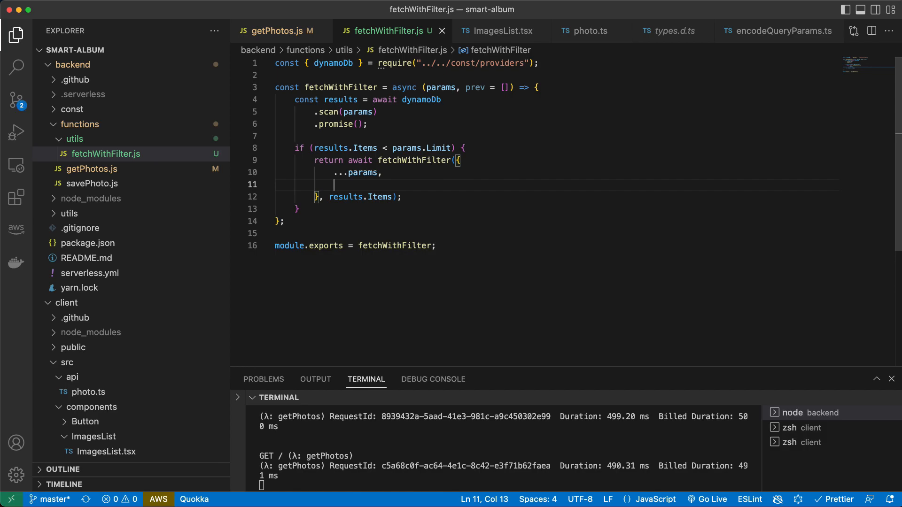
text(Excu)
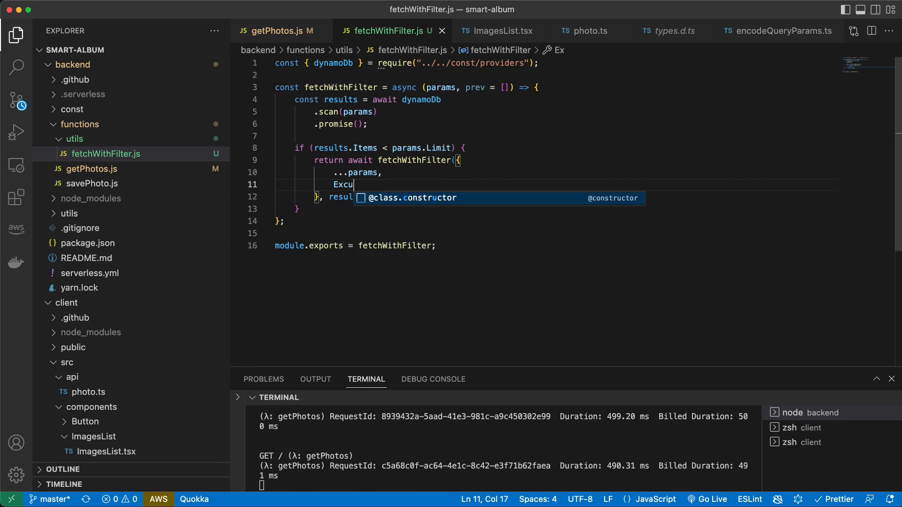
text(sive)
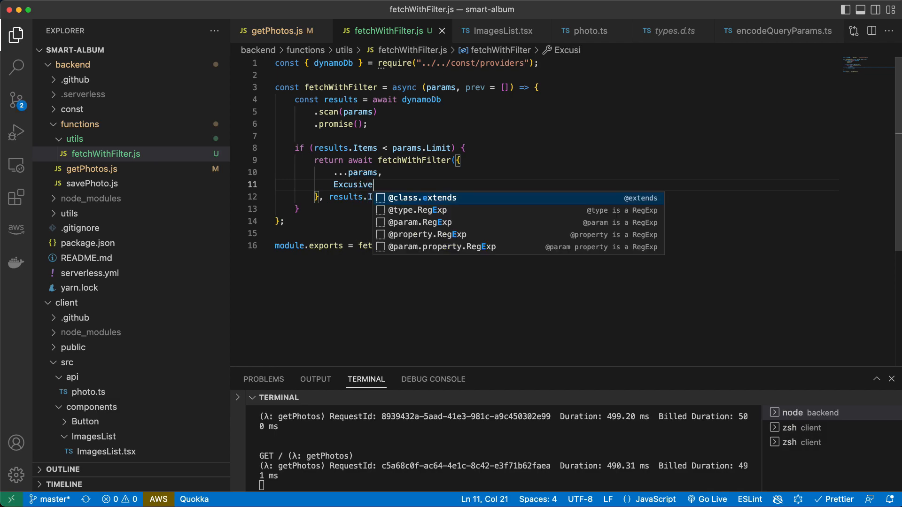
text(Start)
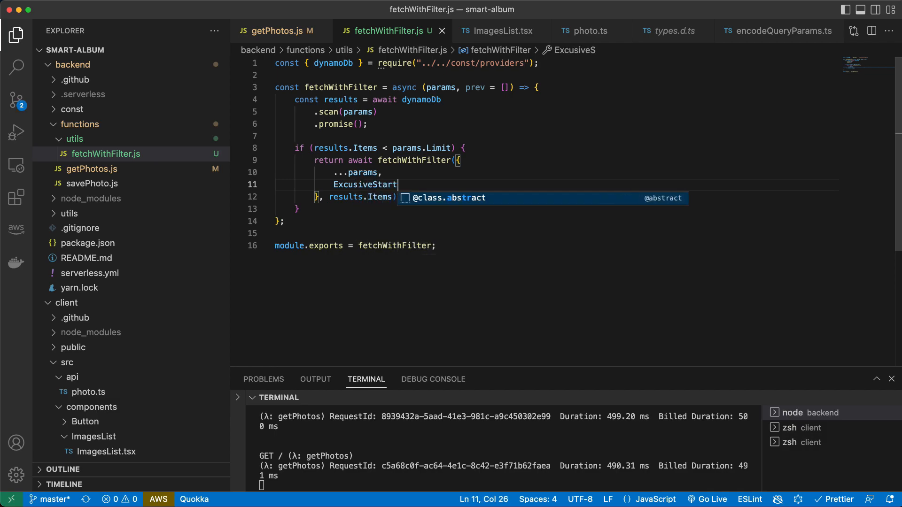
text(Ke)
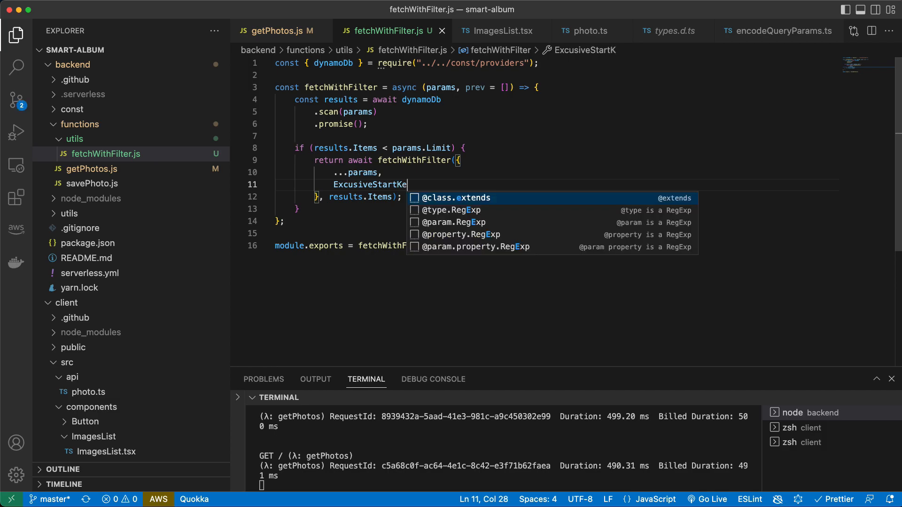
text(y: results.)
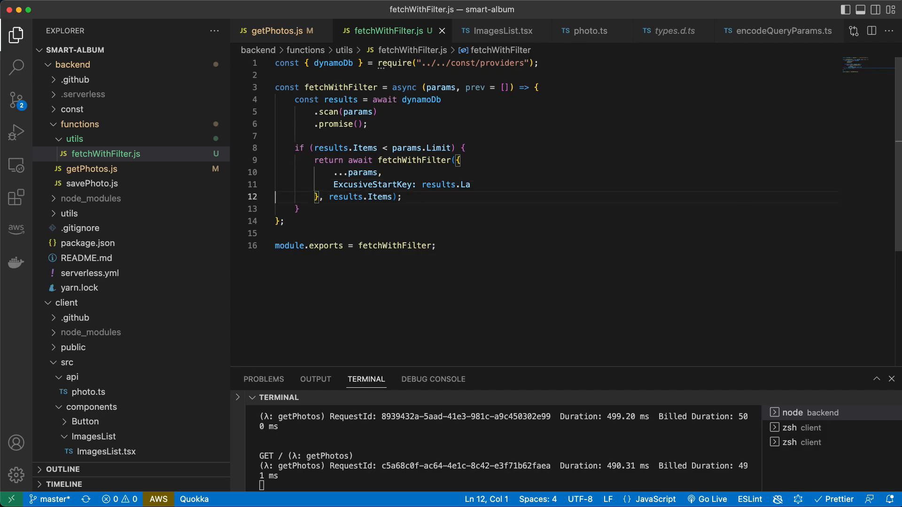
text(LastEvaluatedKey)
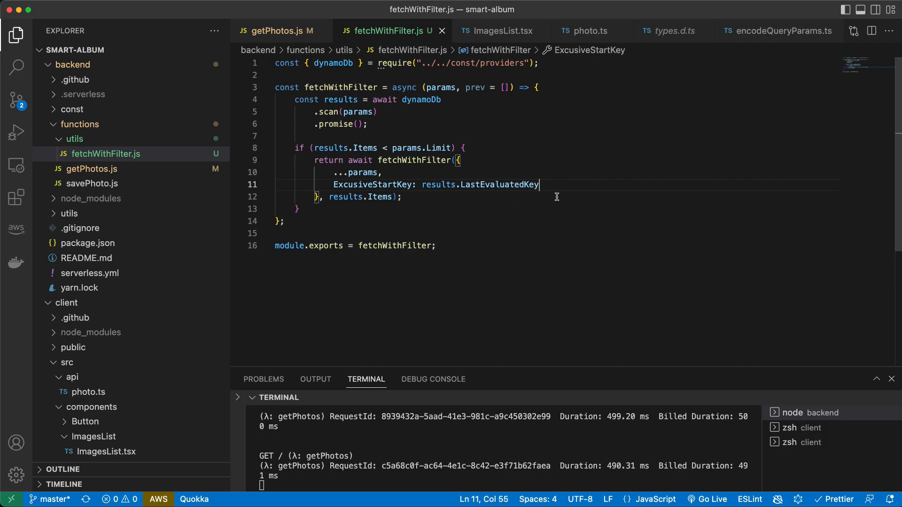
text(,)
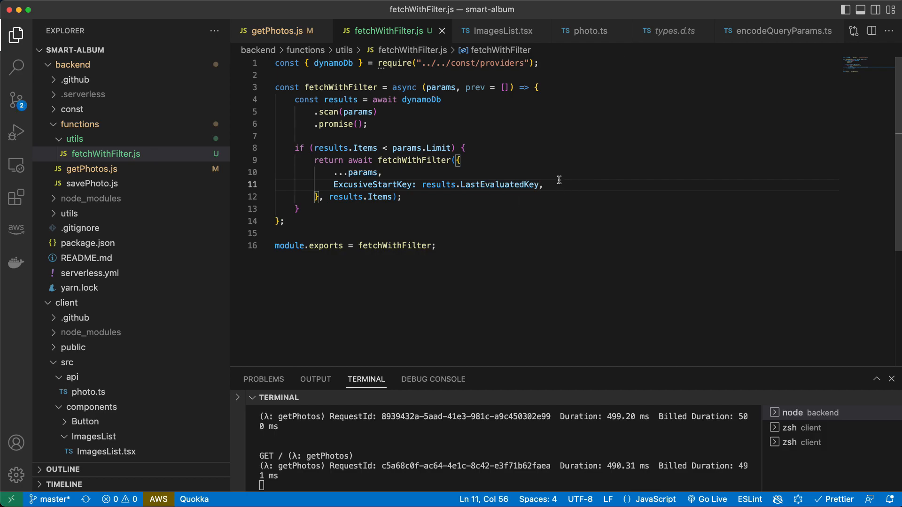
double_click(480, 185)
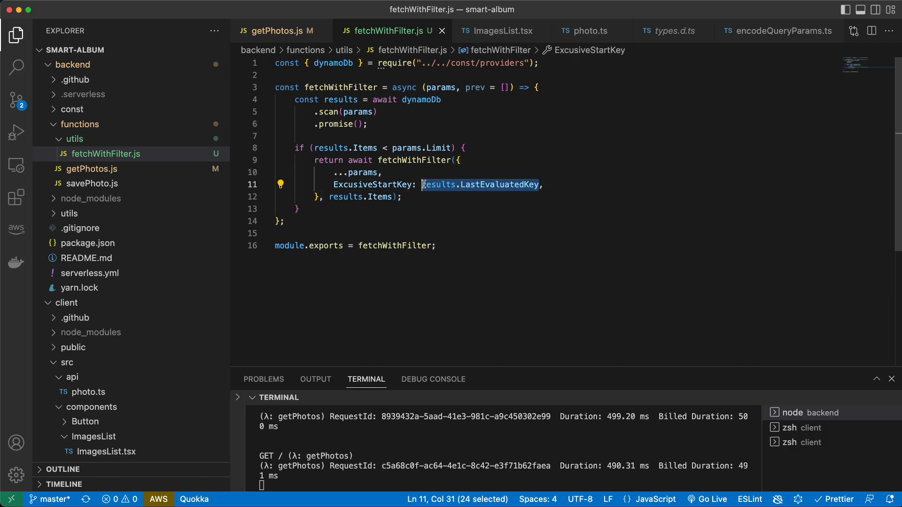
Require && results?.LastEvaluatedKey in the if condition before recursing.
click(453, 148)
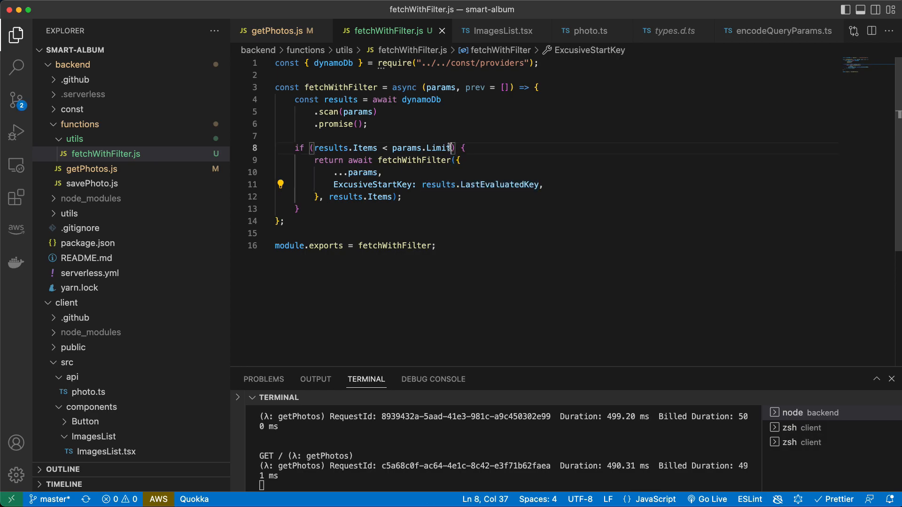
text(&& results.LastEvaluatedKey)
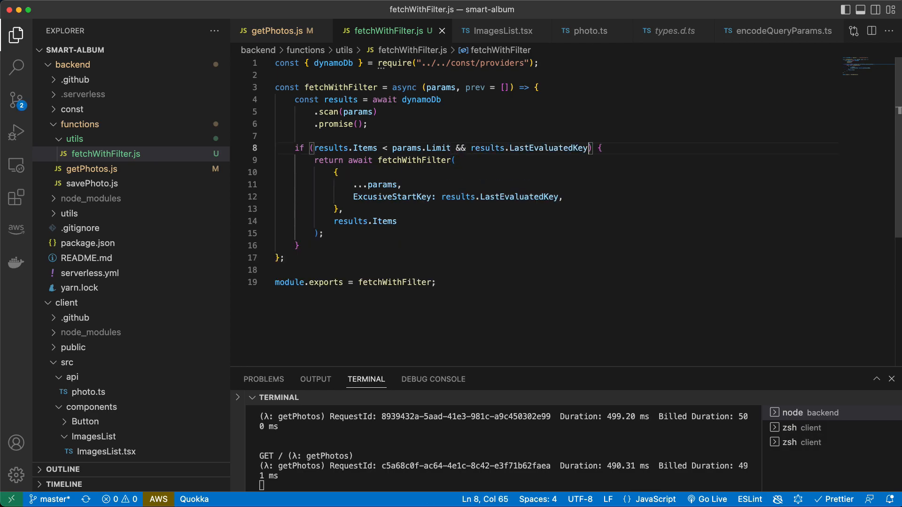
double_click(488, 148)
text(?)
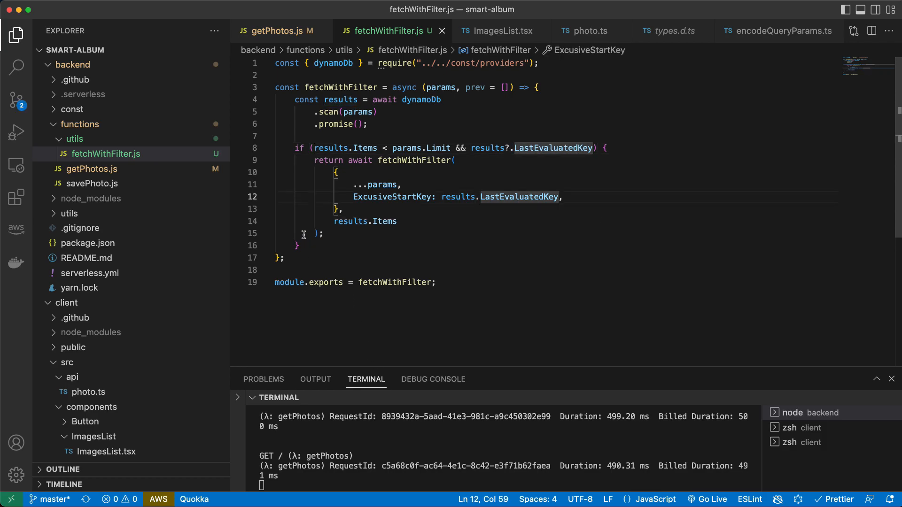
Start a return after the if block and declare const items = [...prev, ...results.Items] after the scan.
click(319, 247)
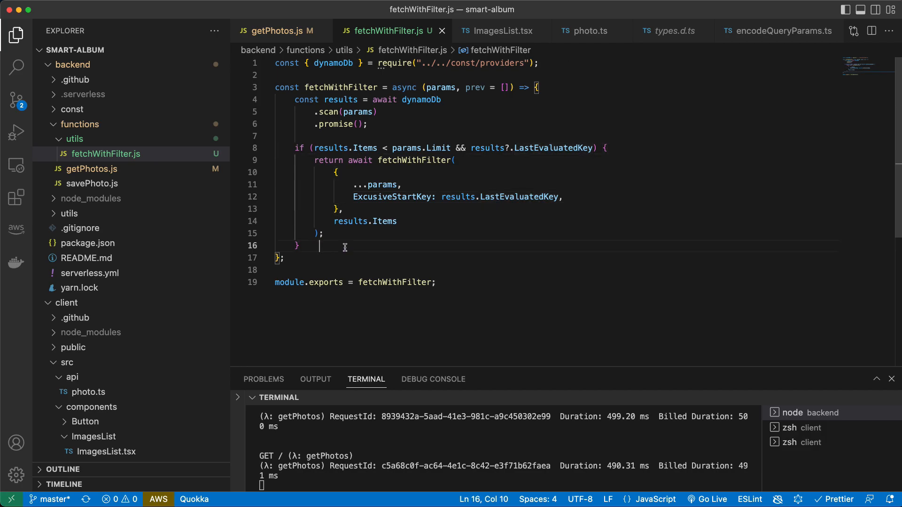
text(return {)
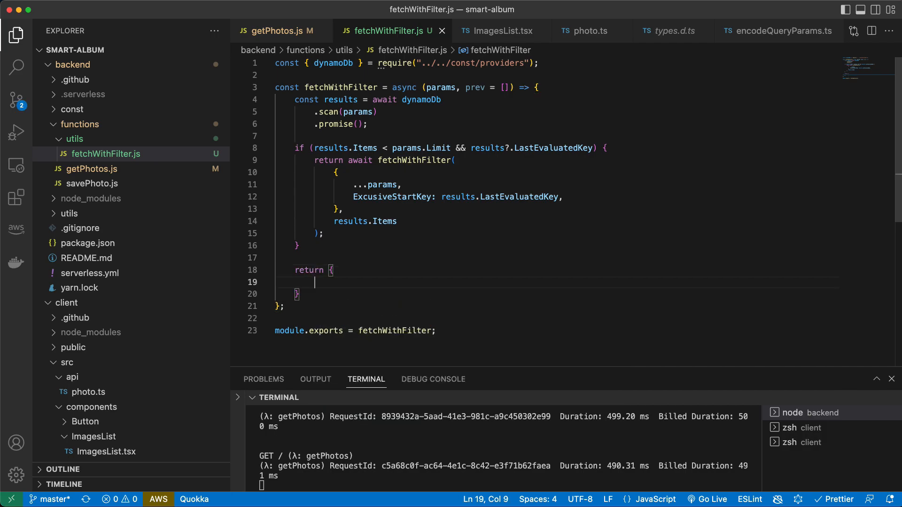
click(377, 136)
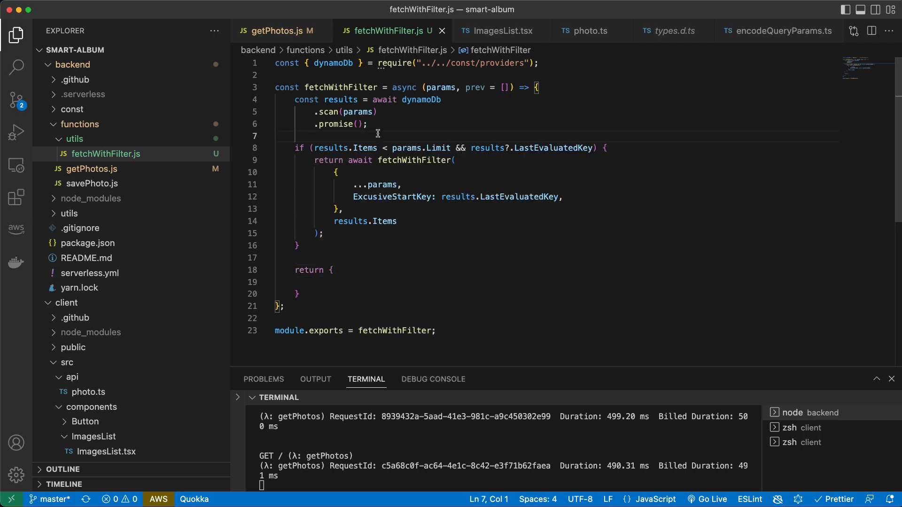
text(const items =)
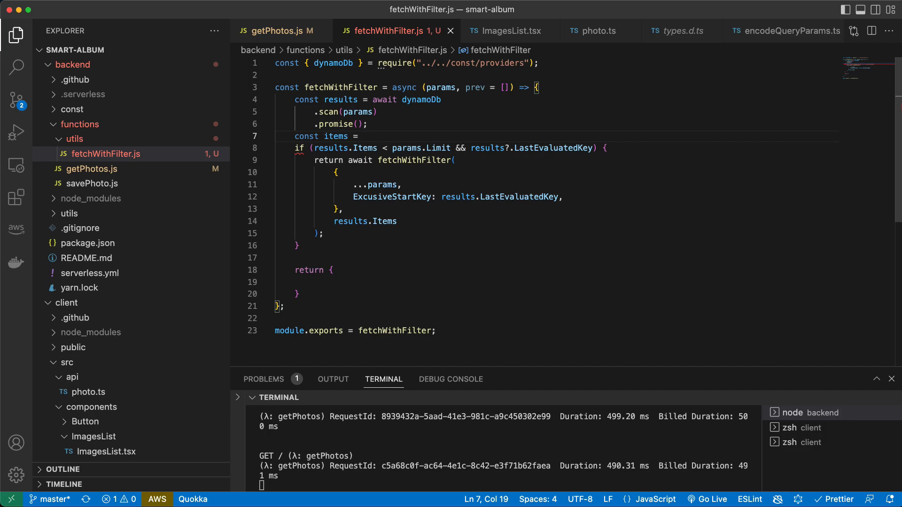
text([...dynamoDb)
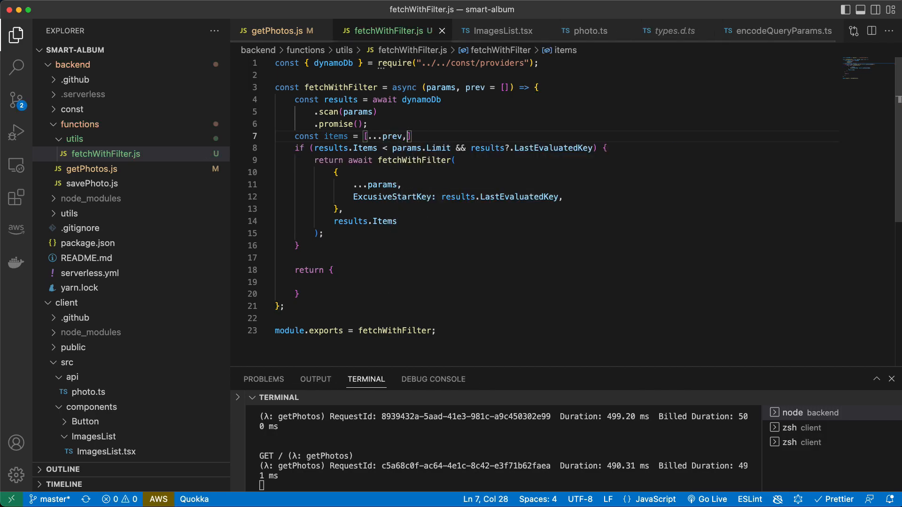
double_click(334, 147)
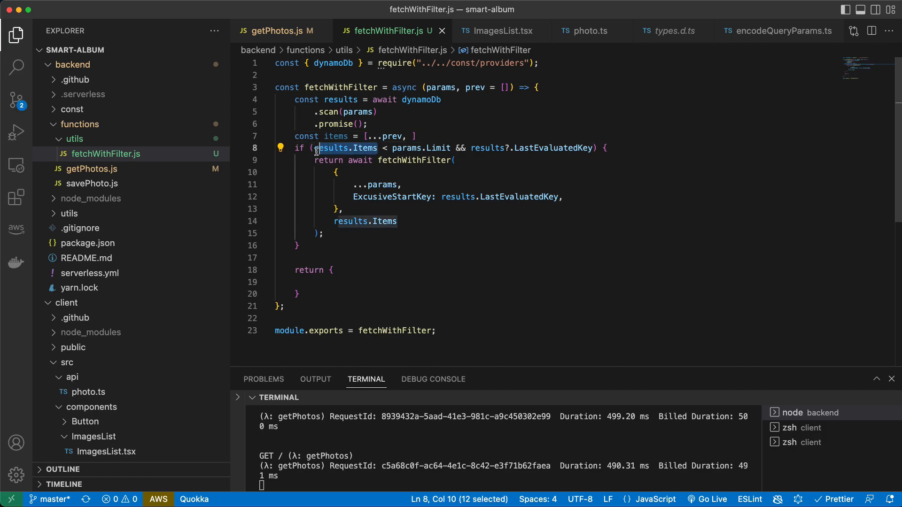
key(shift+left)
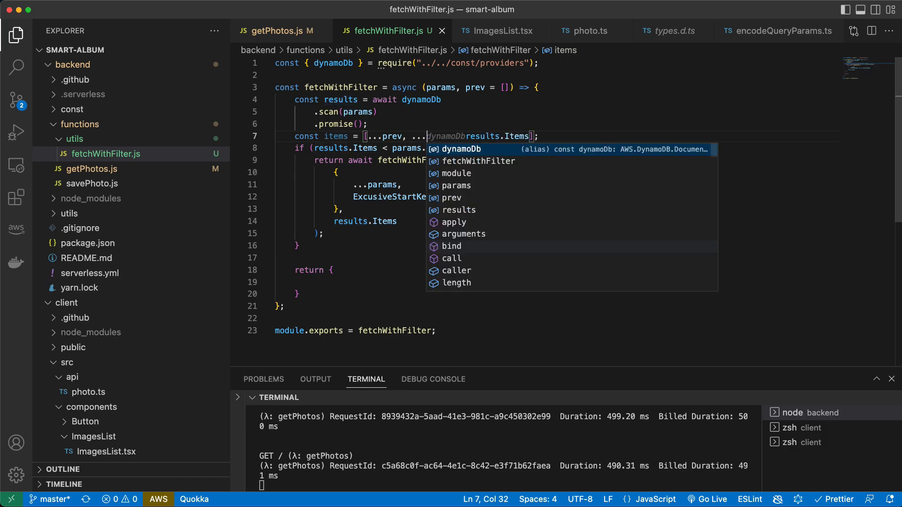
mouse_move(604, 170)
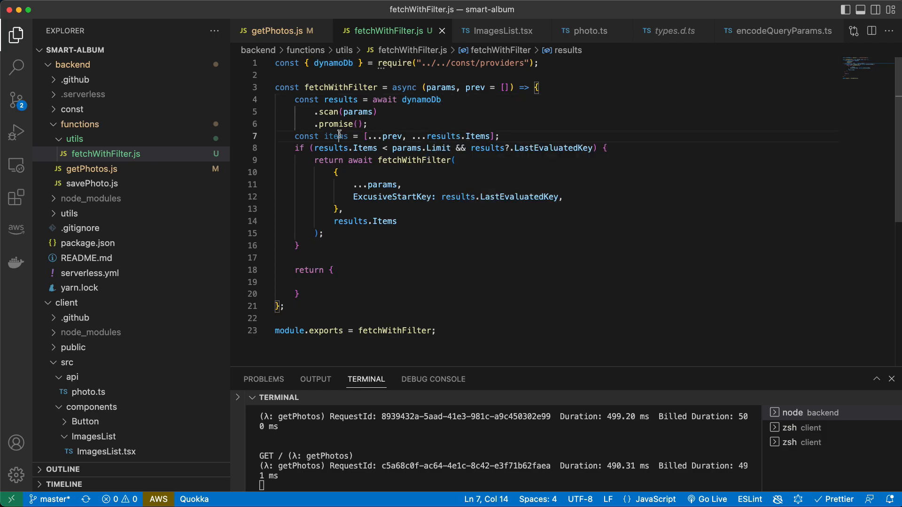
Pass items into the recursive call and return an object with items and lastKey.
double_click(366, 221)
text(items)
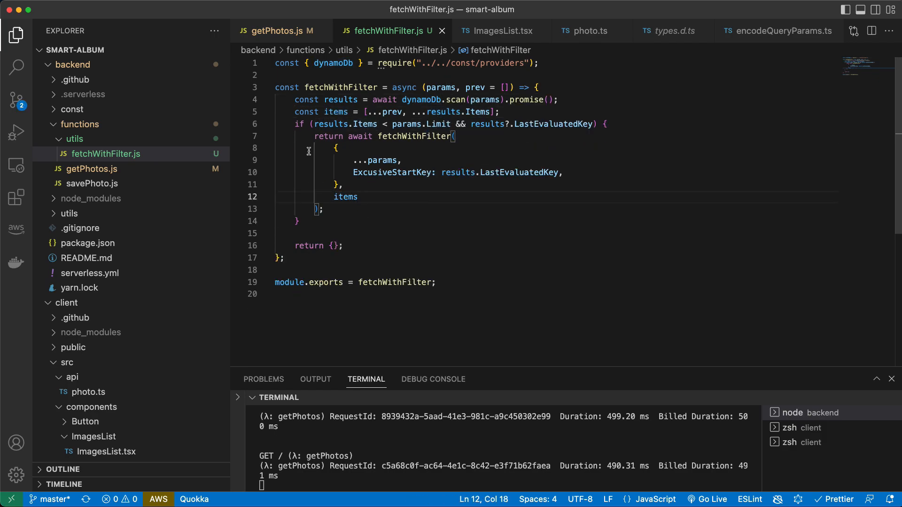
click(333, 245)
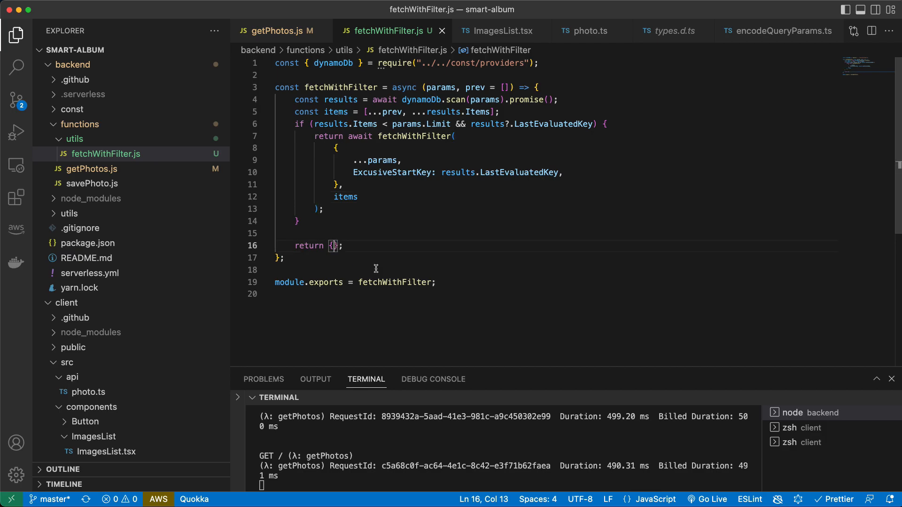
text(if)
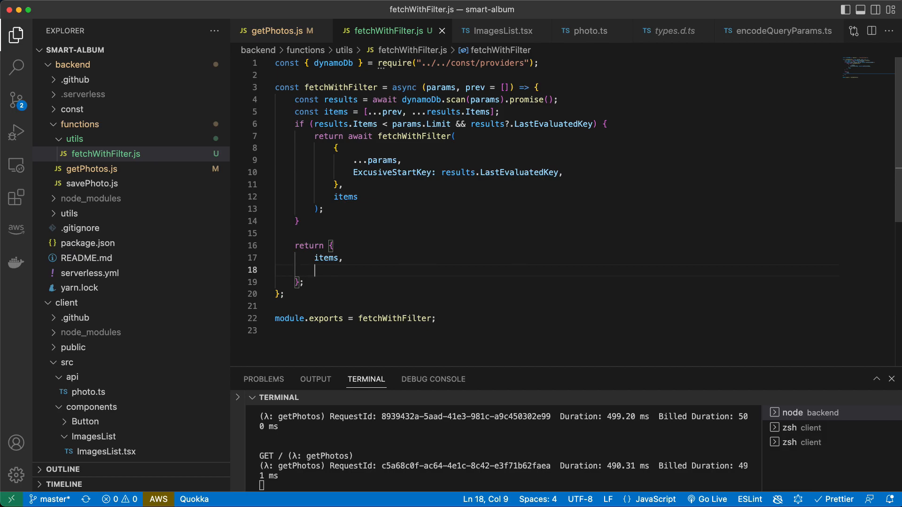
mouse_move(331, 269)
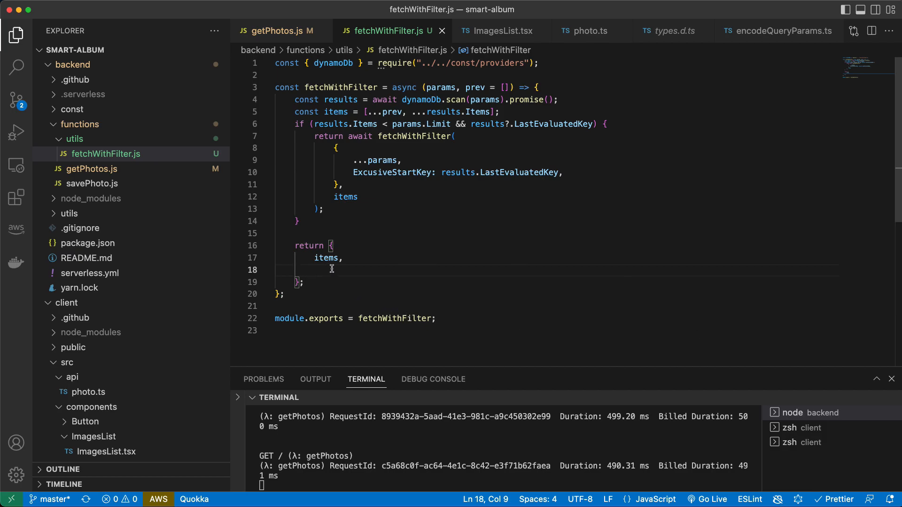
mouse_move(517, 286)
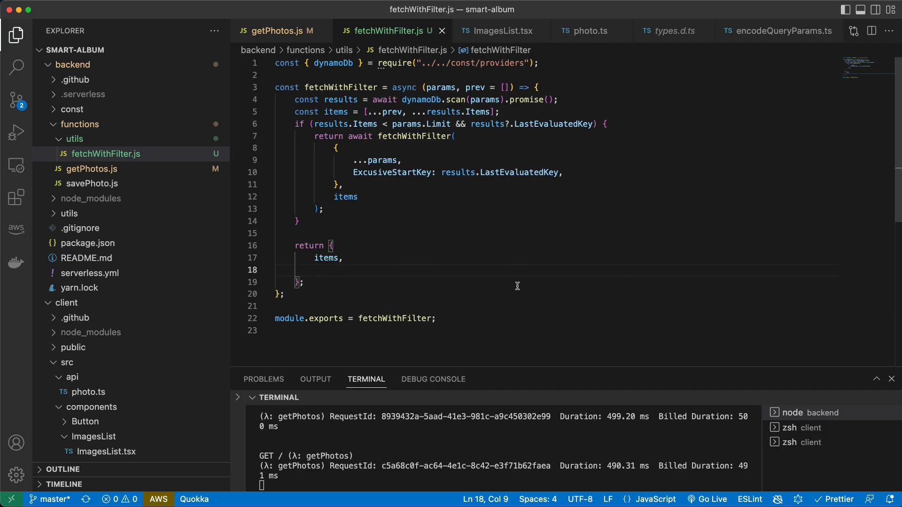
text(lastKey:)
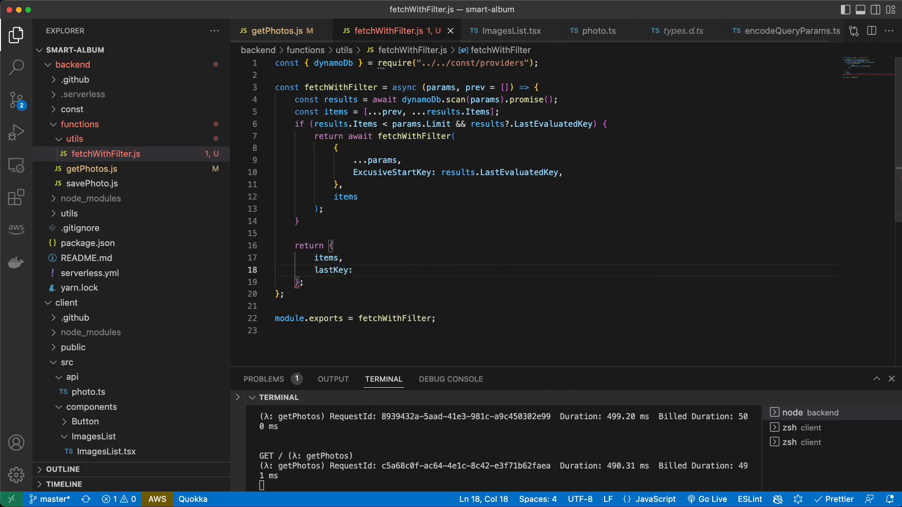
Set lastKey to results?.LastEvaluatedKey.primary_key and export fetchWithFilter at the bottom.
click(270, 31)
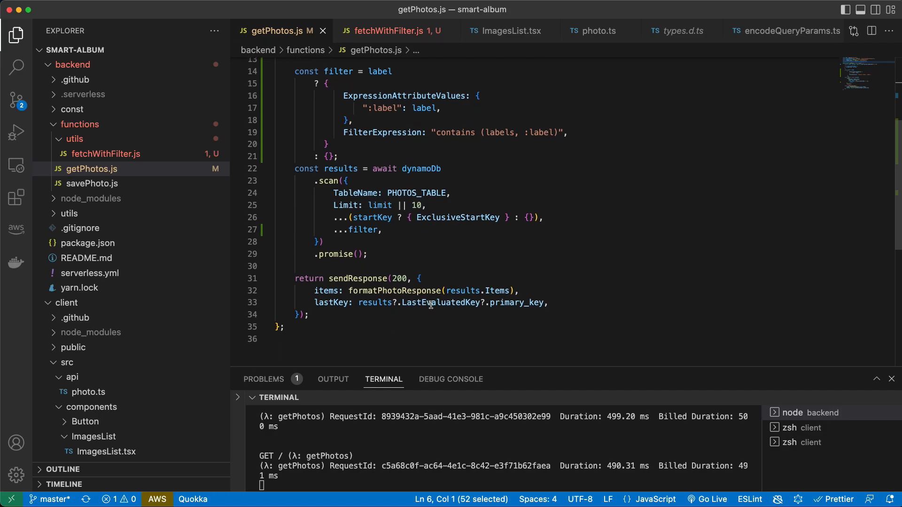
click(392, 30)
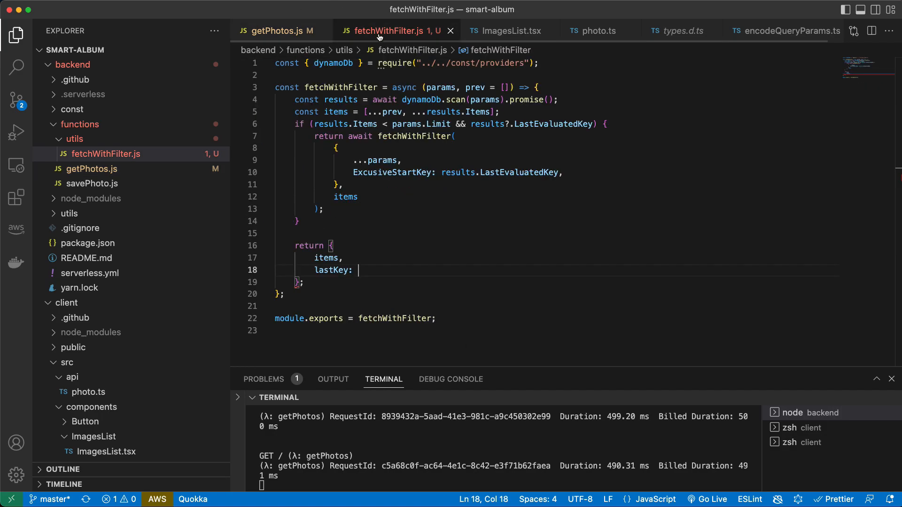
mouse_move(588, 121)
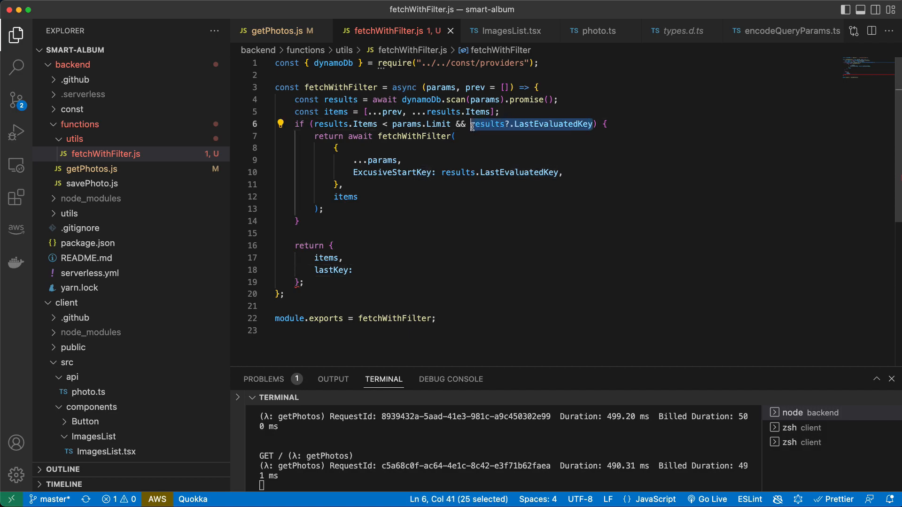
text(results?.LastEvaluatedKey.)
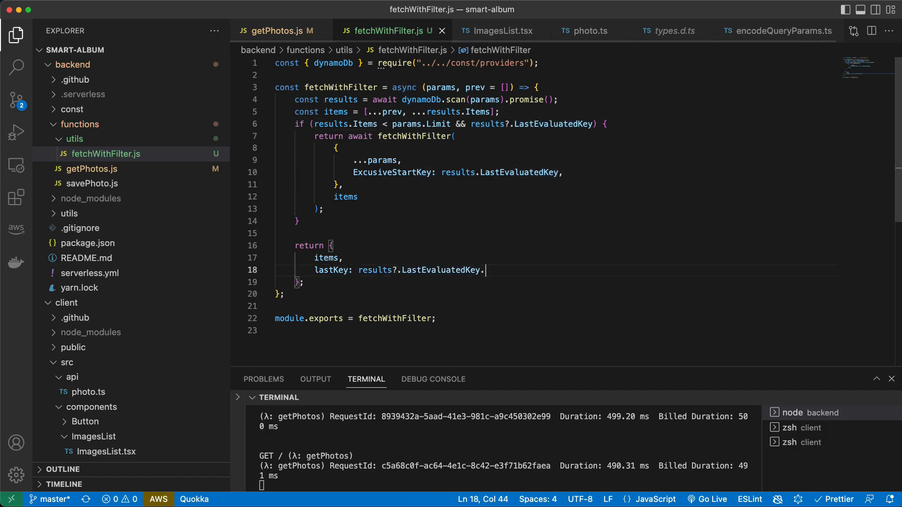
text(.pr)
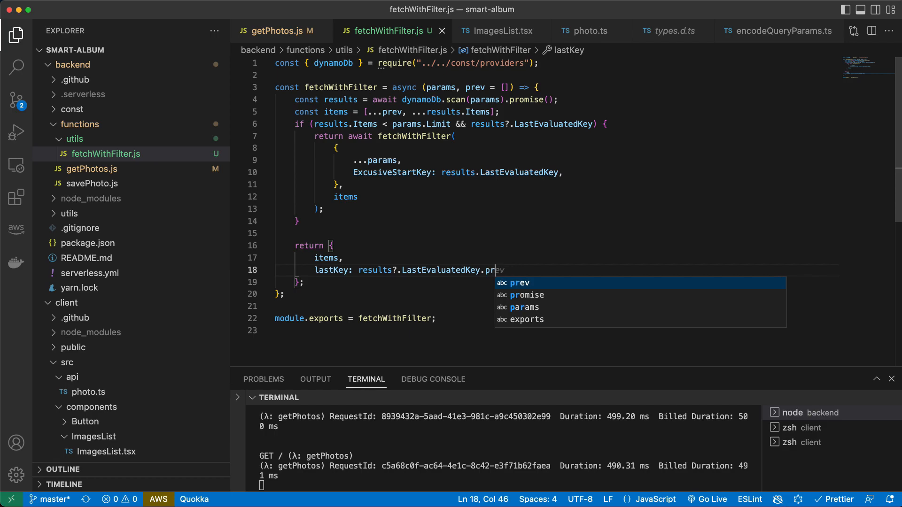
text(ime)
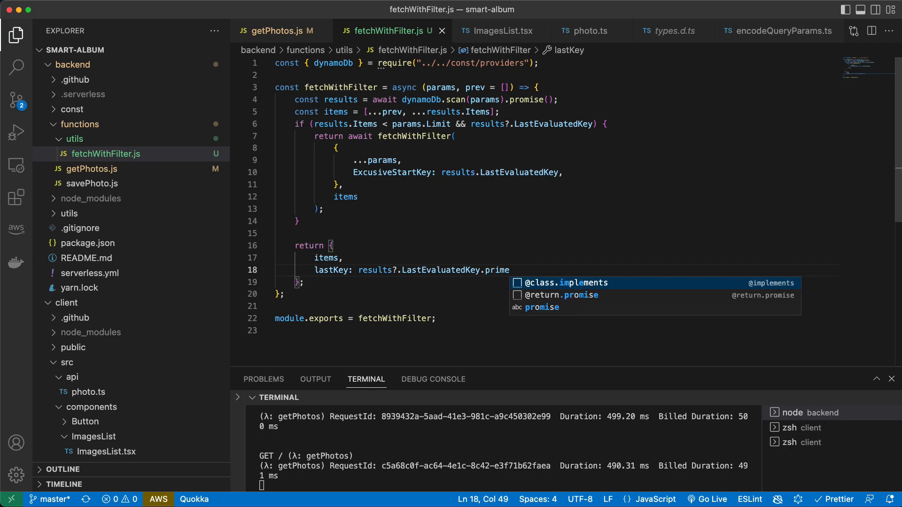
text(ry_)
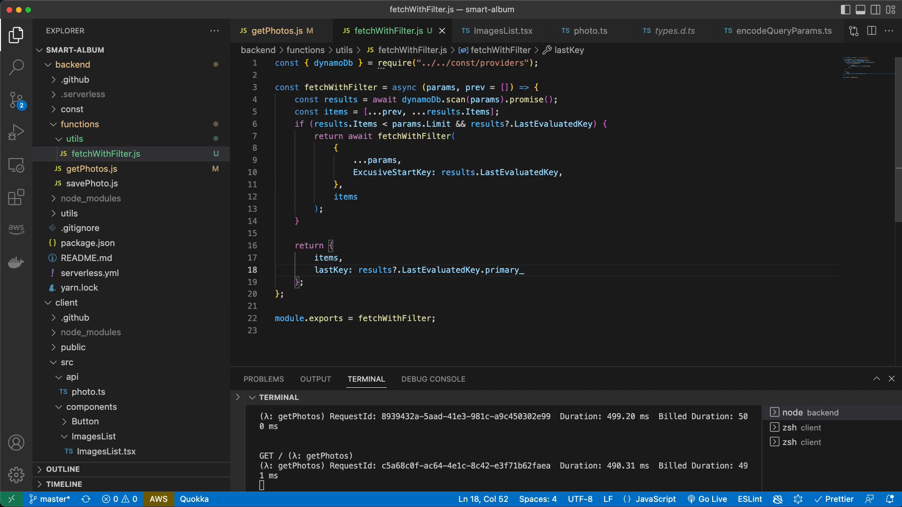
text(key;)
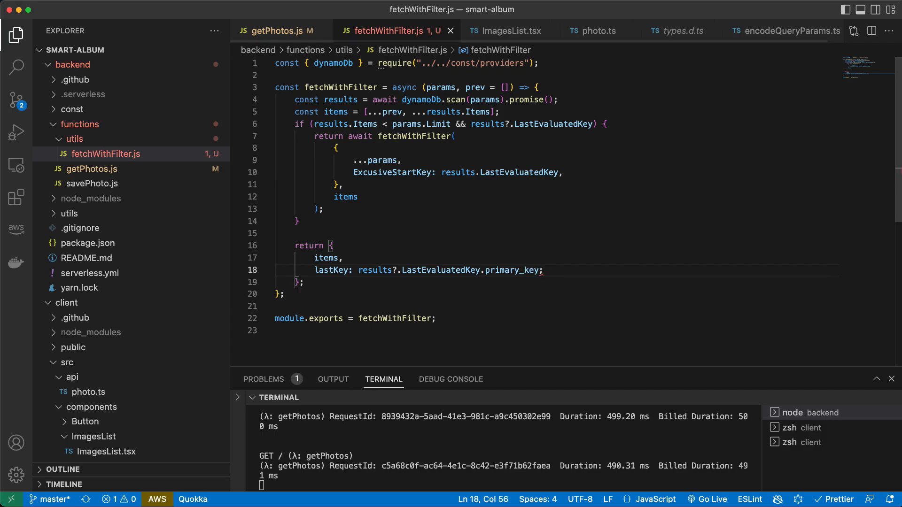
text(,)
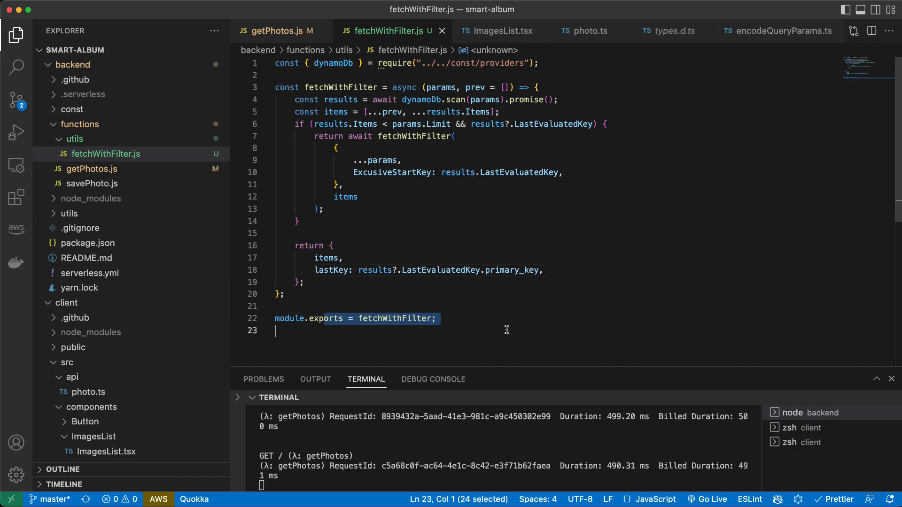
click(336, 259)
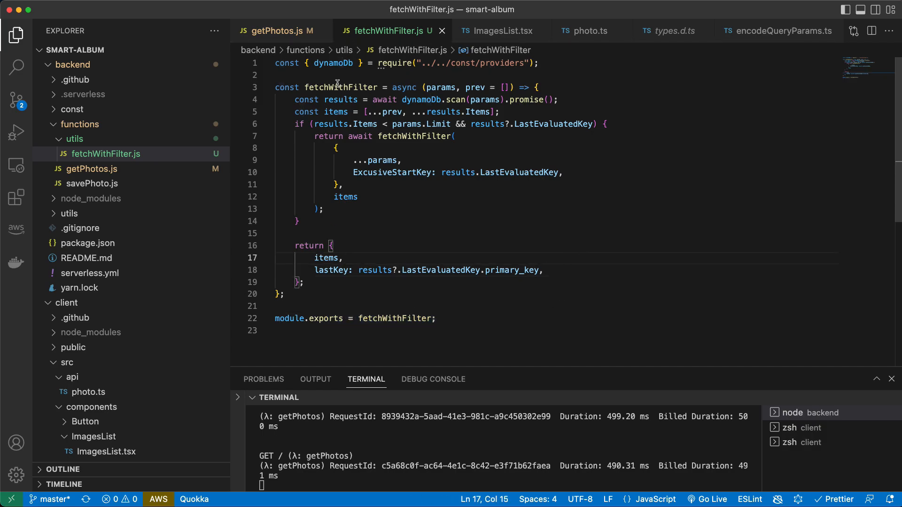
double_click(337, 86)
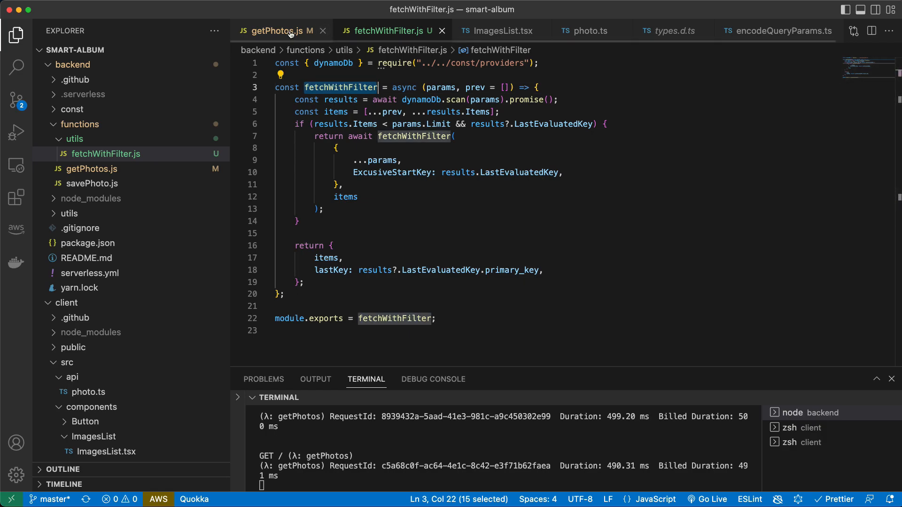
Require fetchWithFilter from ./utils and await it with the scan params instead of dynamoDb.scan().promise().
click(276, 30)
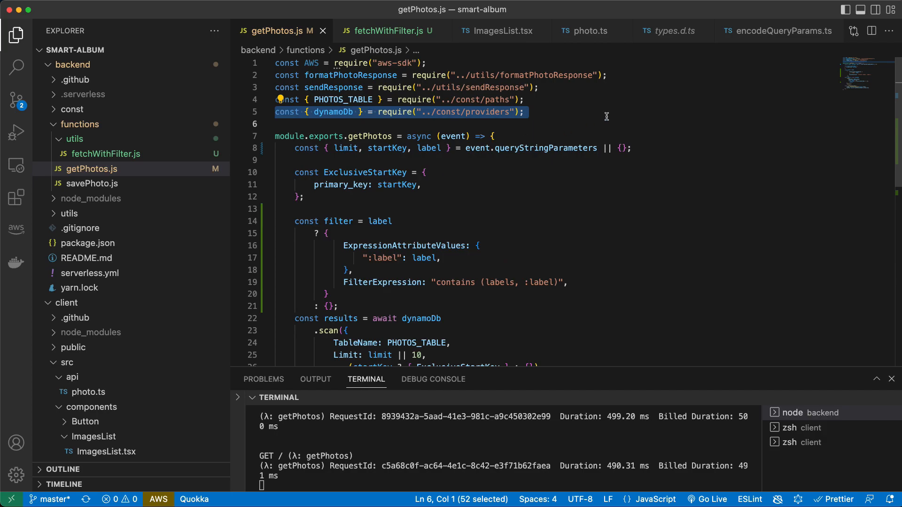
text(const)
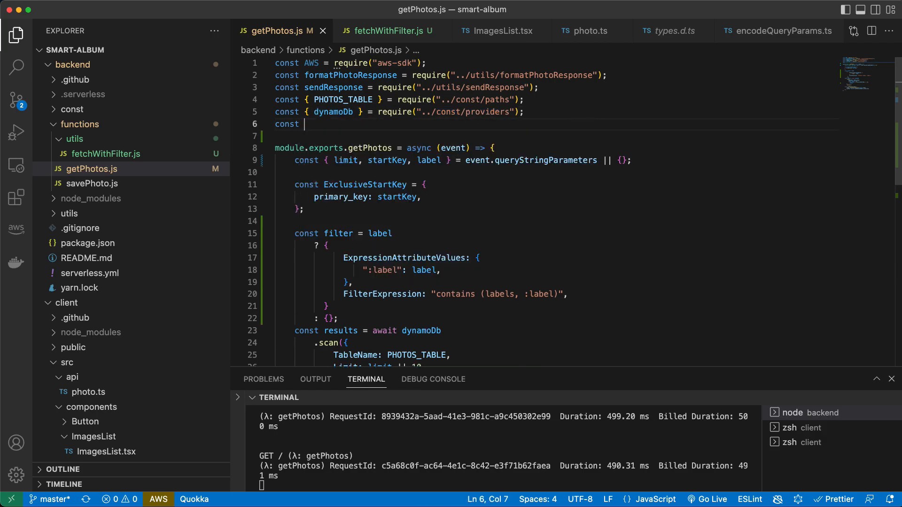
text(fetchWithFilter = require()
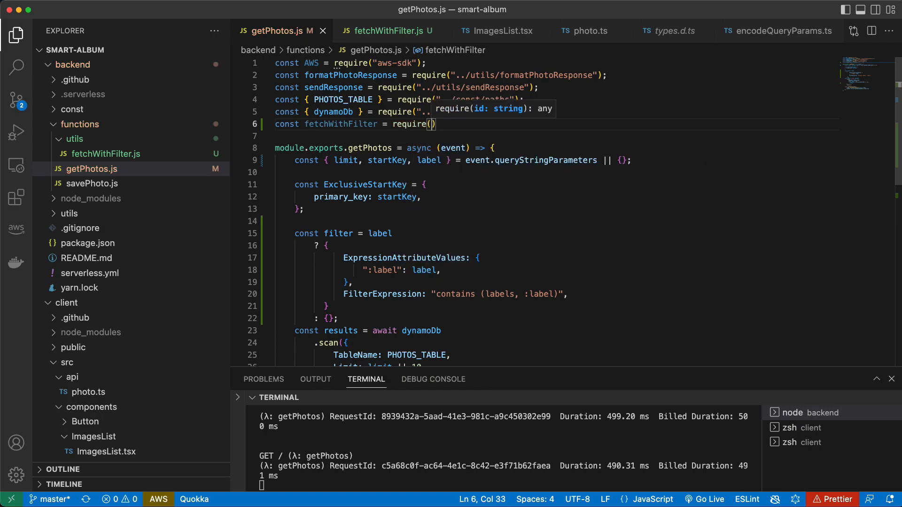
text(")
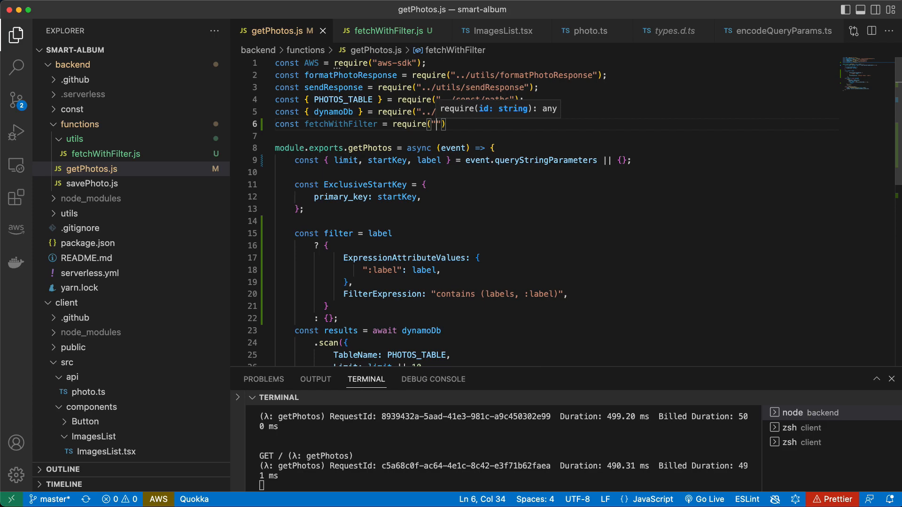
text(/u)
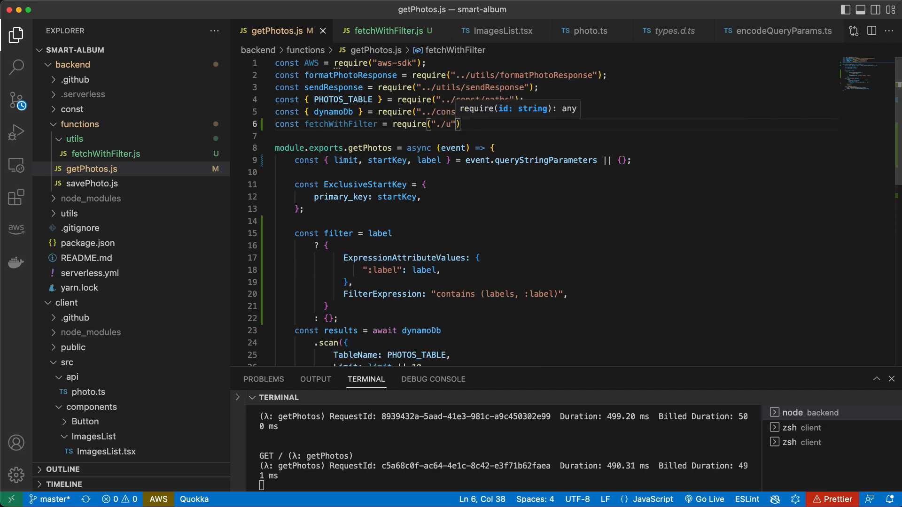
text(tils)
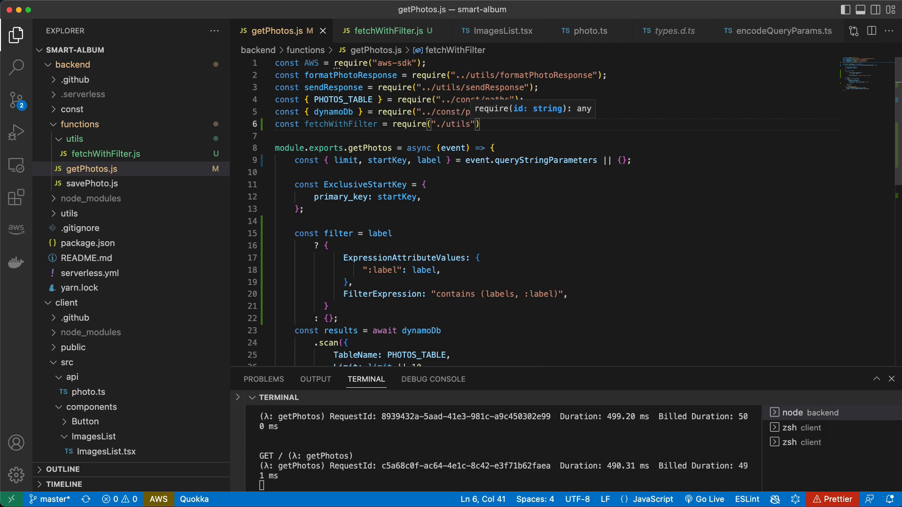
text(/)
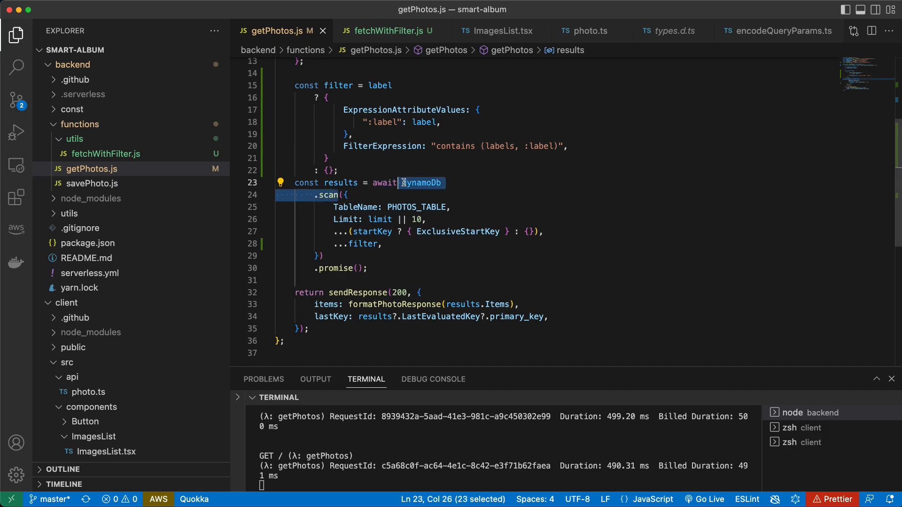
text(fetchWithFilter({)
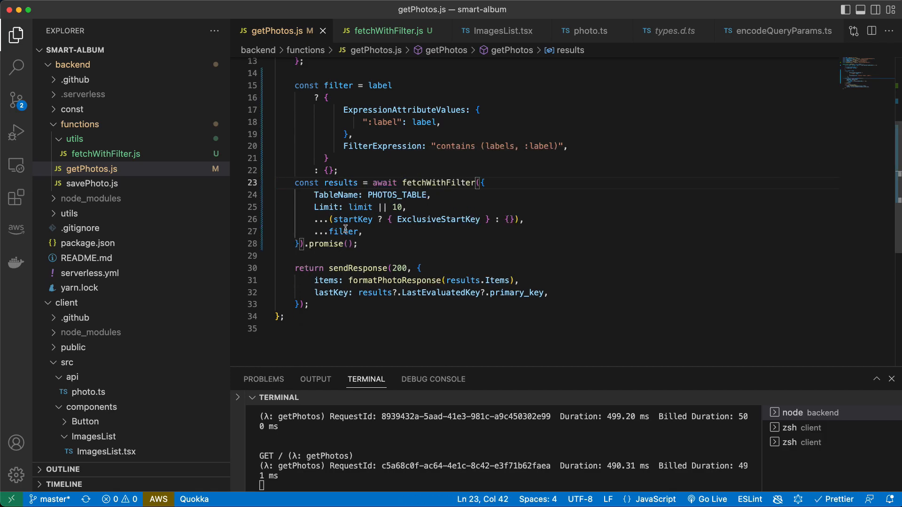
double_click(331, 243)
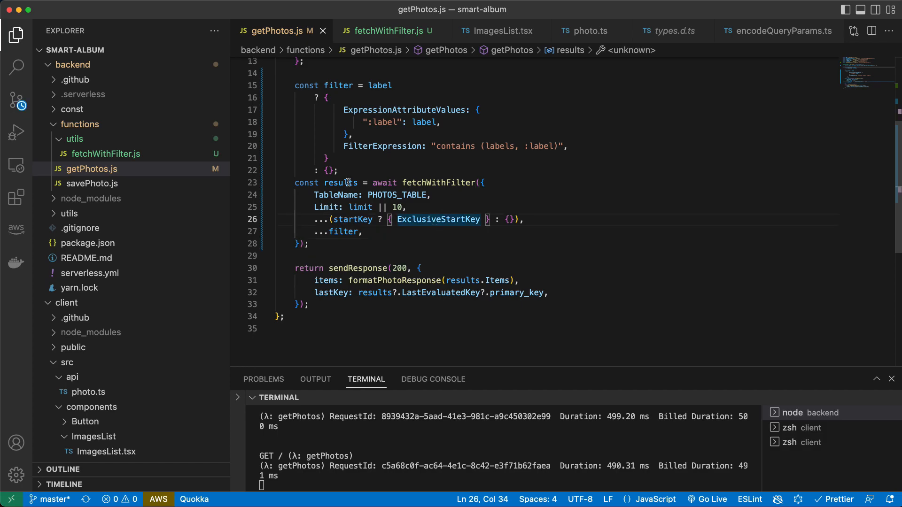
Add console.log(results) right after the scan line in fetchWithFilter.js.
click(388, 30)
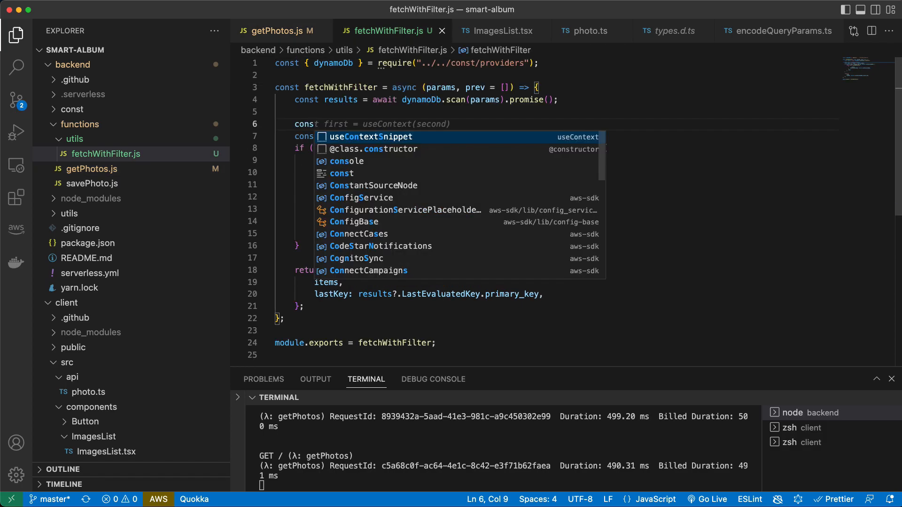
text(console)
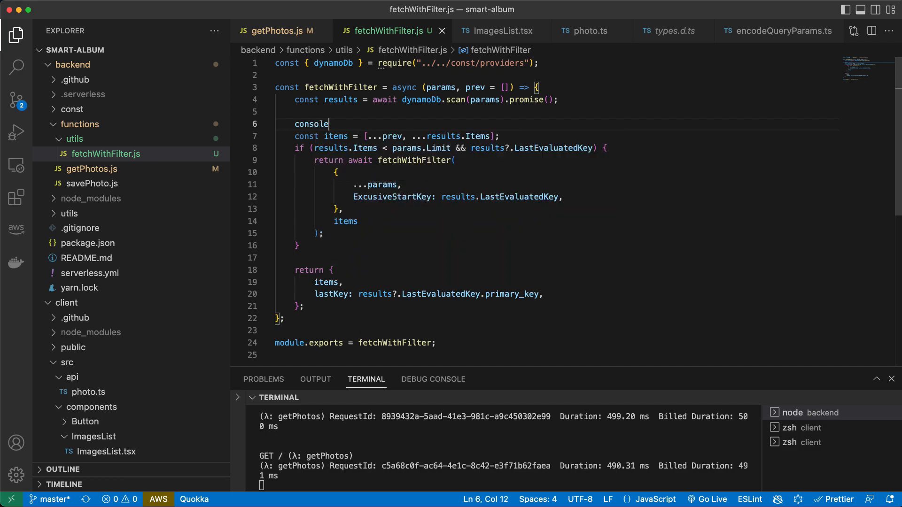
text(.log())
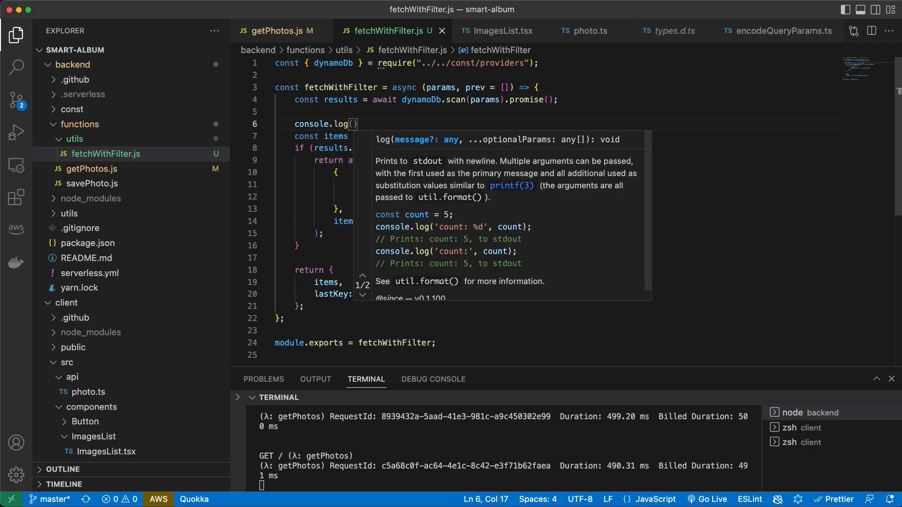
text(results)
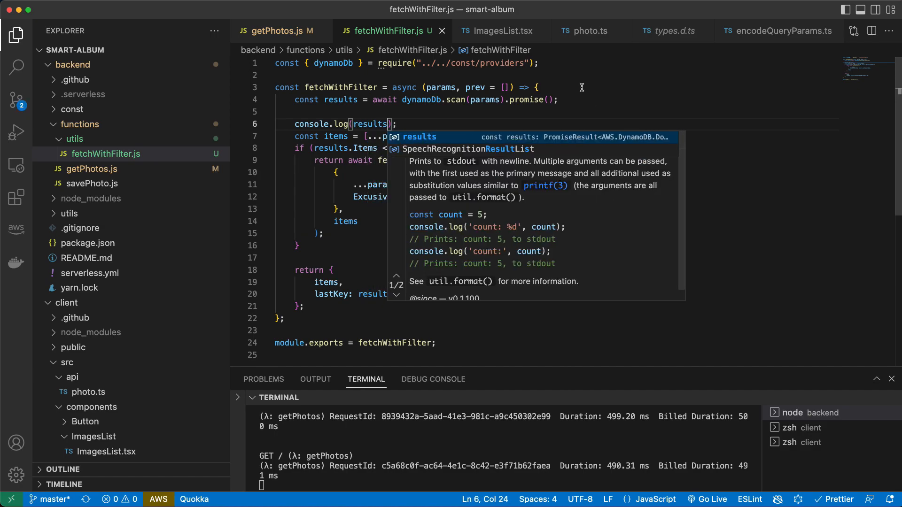
click(271, 30)
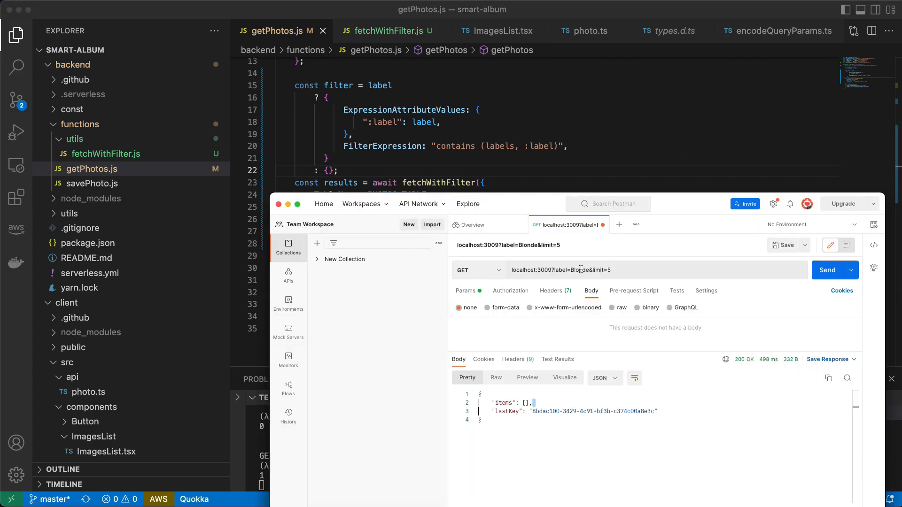
Restart the backend with yarn dev --httpPort 3009 and resend the label=Blonde, limit=5 request.
double_click(580, 269)
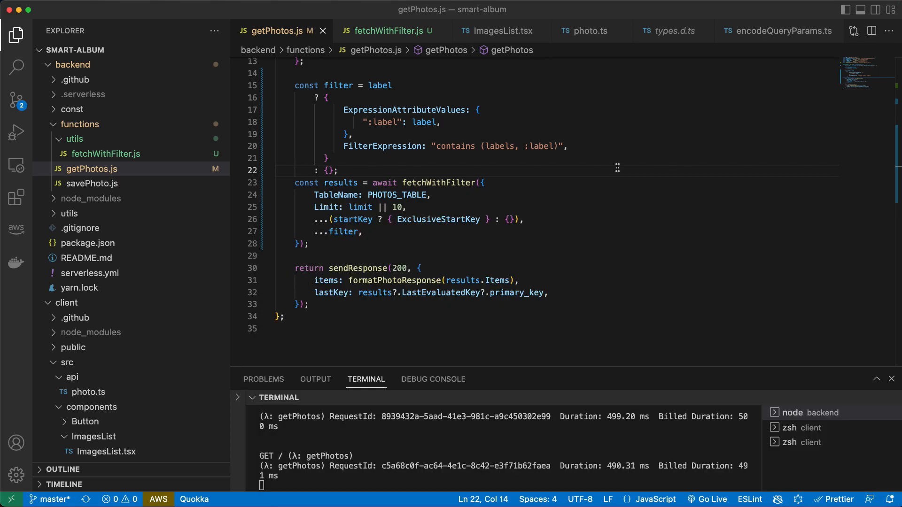
key(ctrl+c)
text(yarn dev --httpPort 3009)
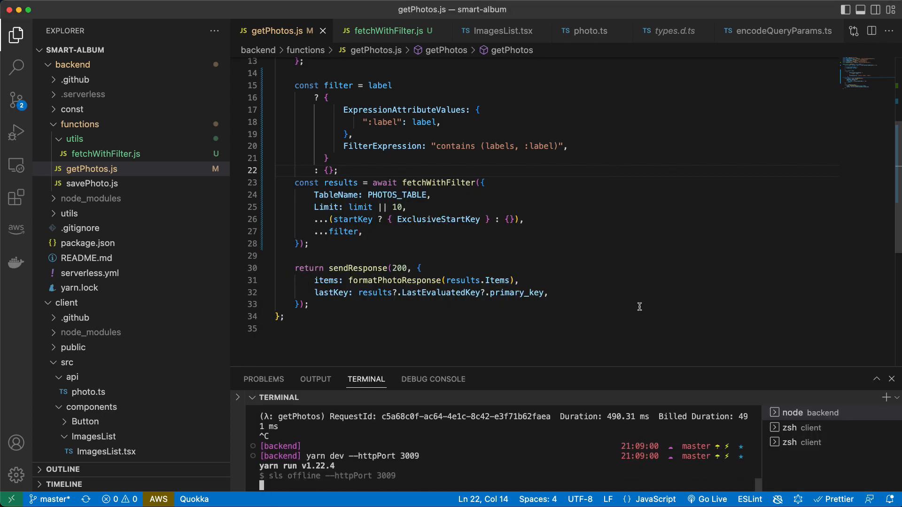
click(834, 270)
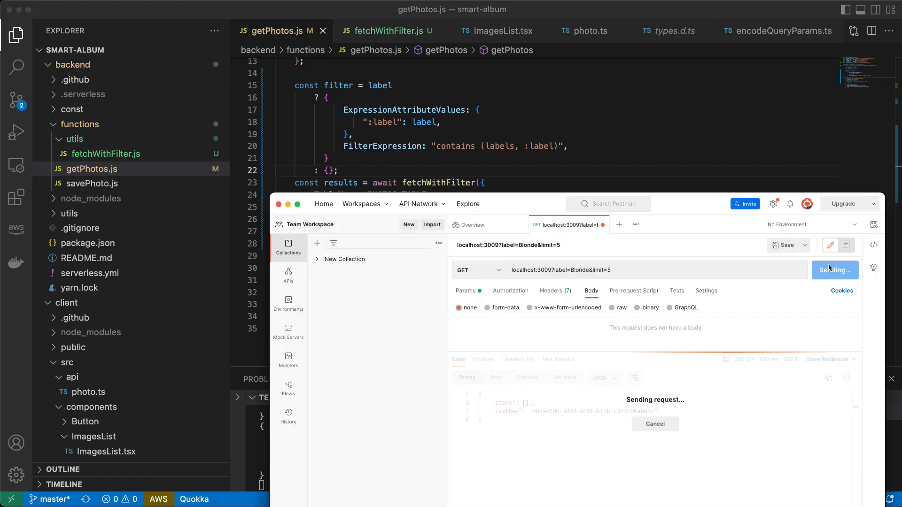
mouse_move(258, 456)
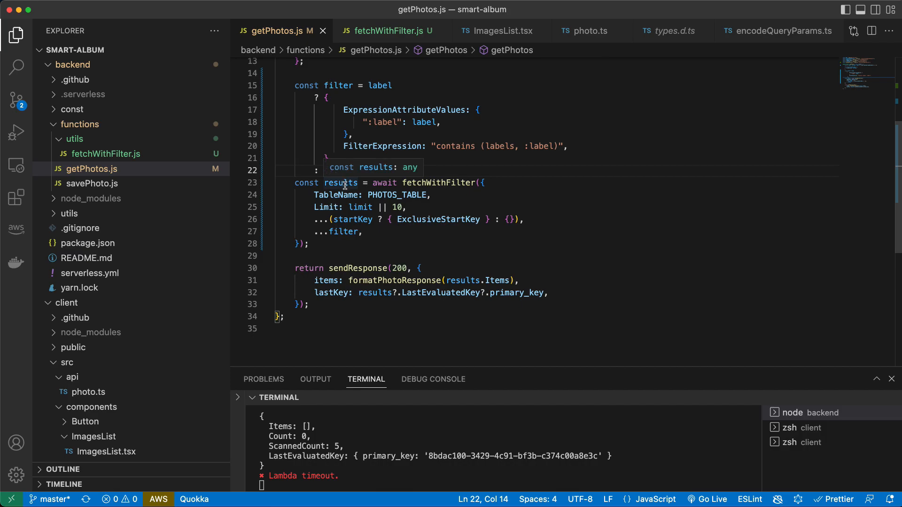
Change getPhotos to respond with results.items and results.lastKey from fetchWithFilter.
double_click(340, 184)
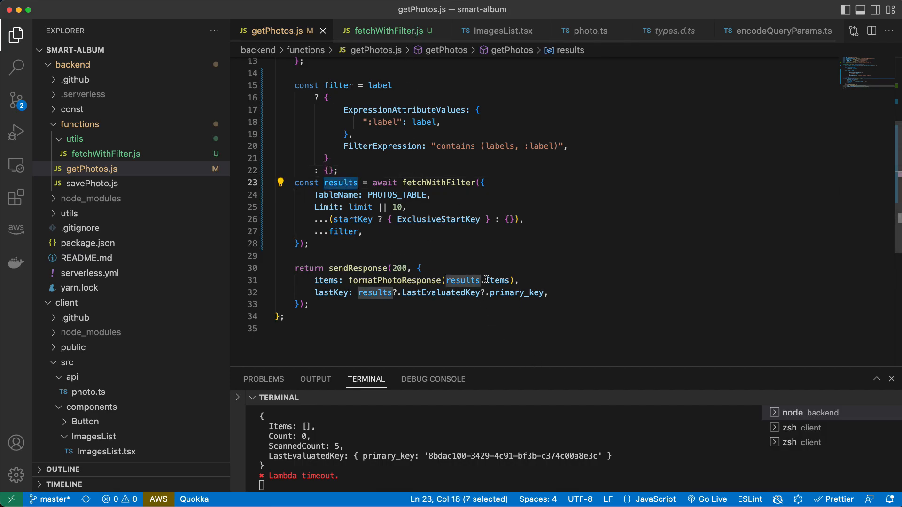
click(488, 280)
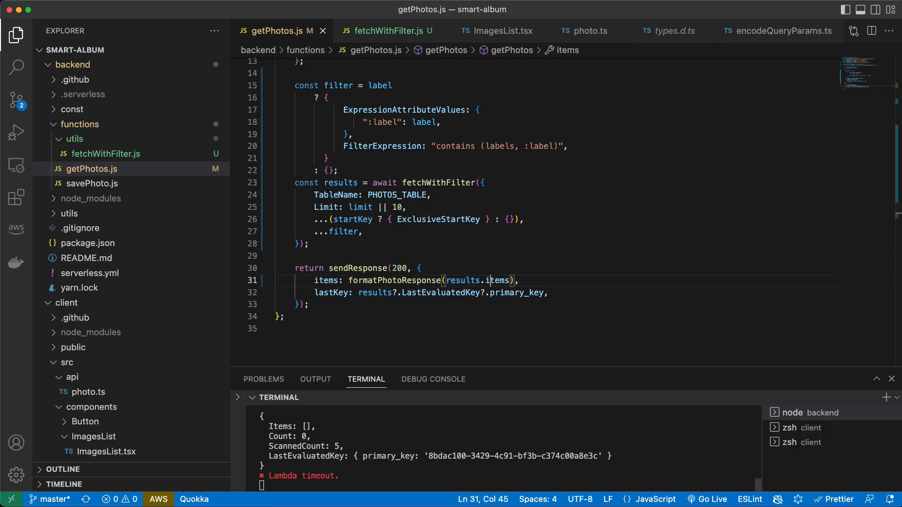
click(422, 268)
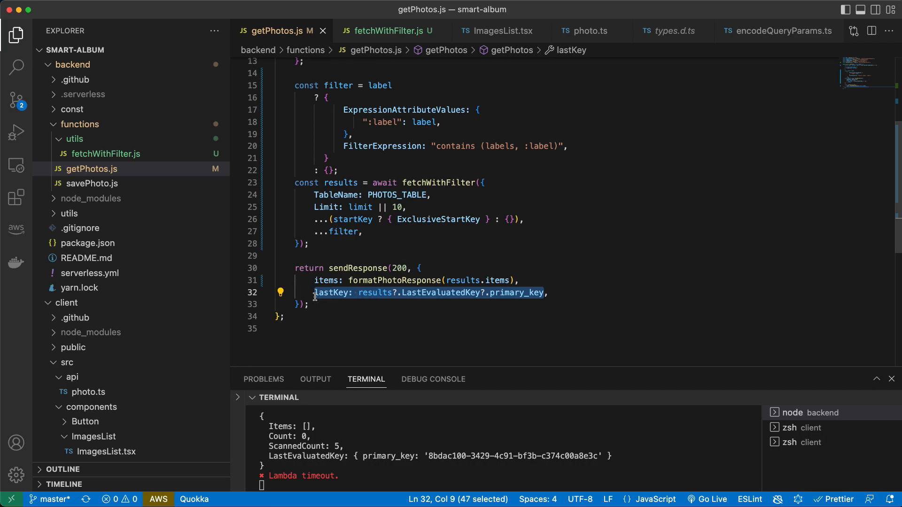
mouse_move(464, 150)
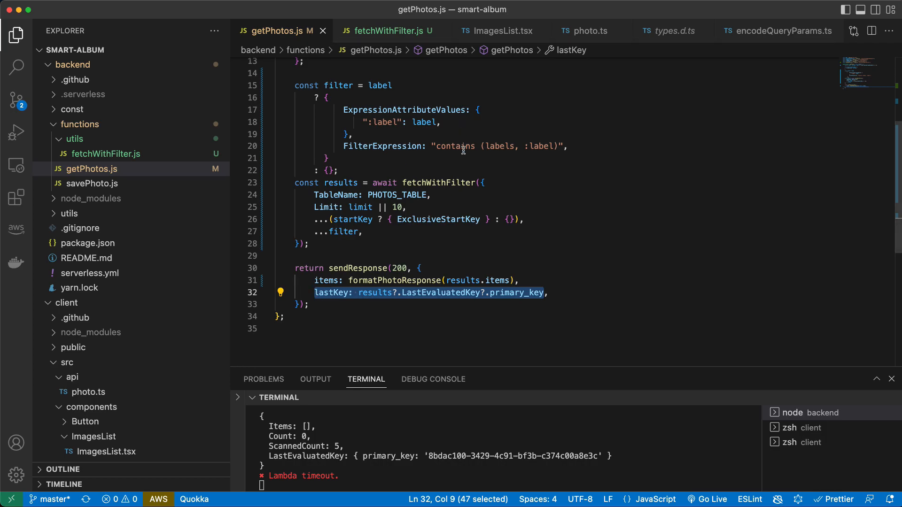
click(309, 304)
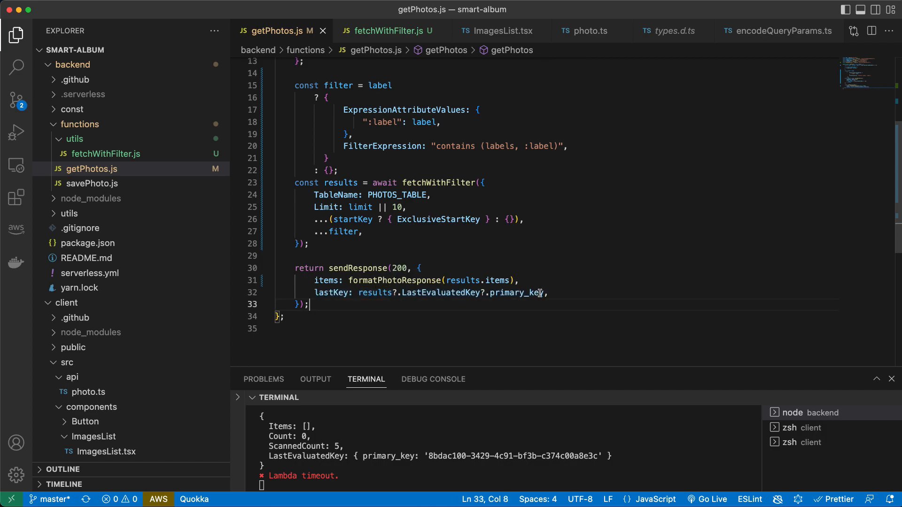
key(Backspace)
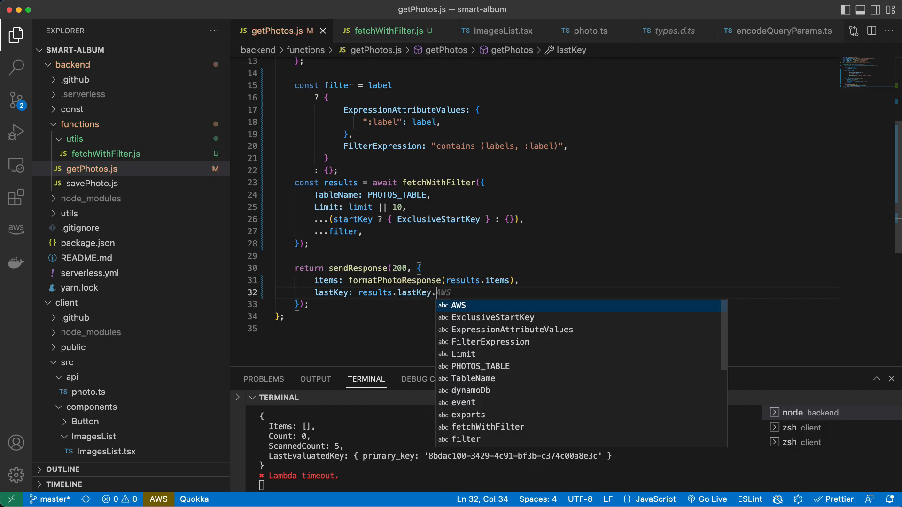
click(386, 30)
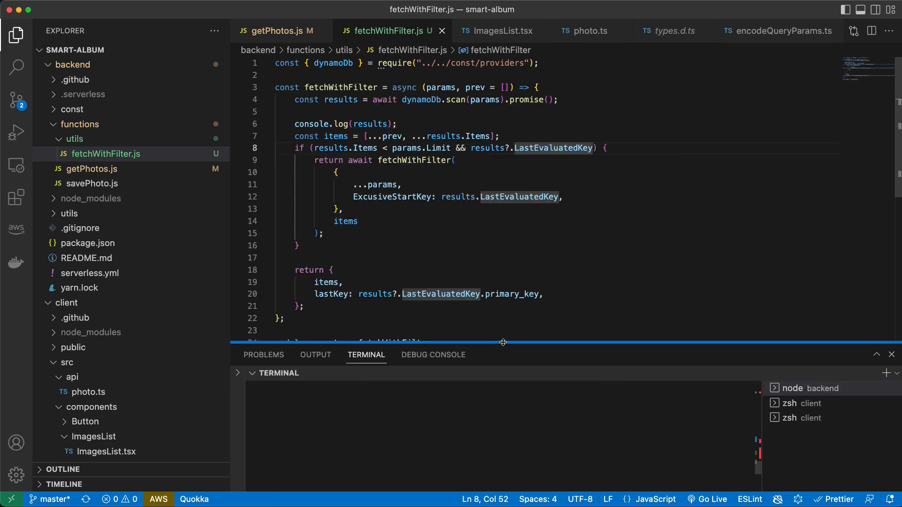
Add console.log(results) after the scan and correct ExcusiveStartKey to ExclusiveStartKey, then save.
click(459, 196)
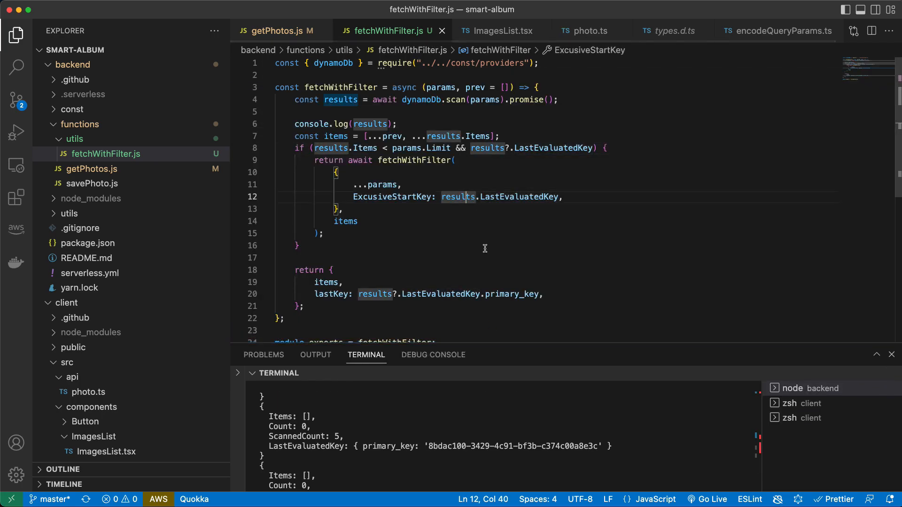
click(297, 245)
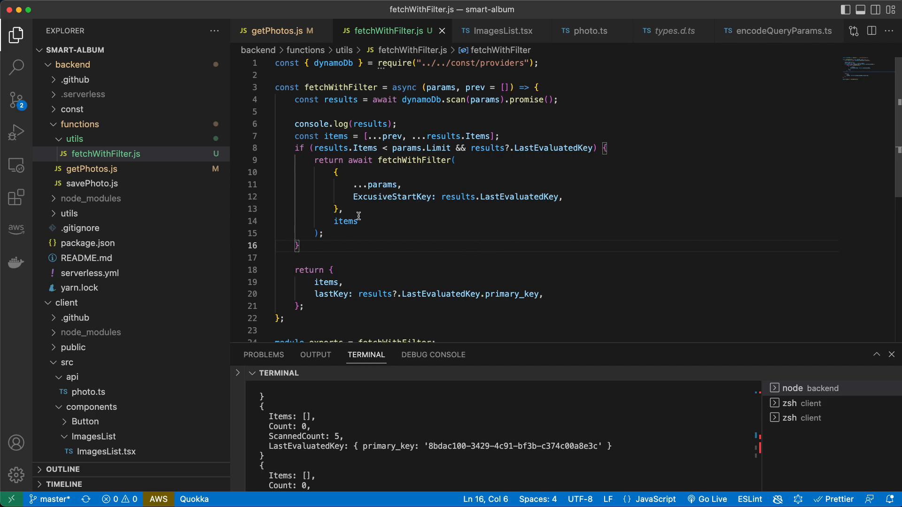
double_click(346, 220)
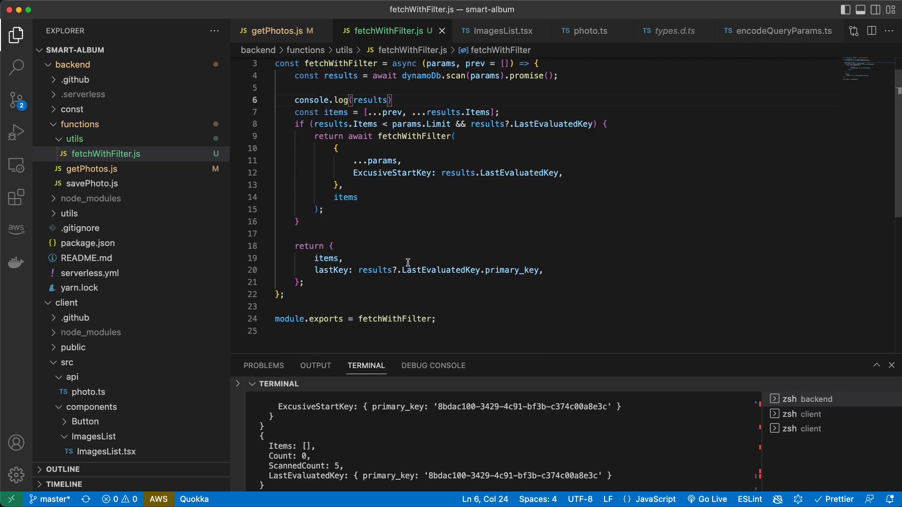
mouse_move(401, 234)
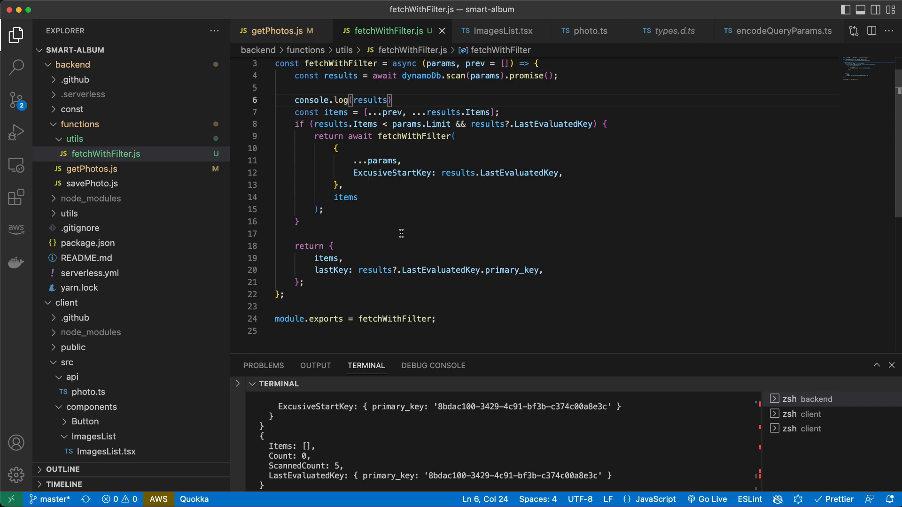
mouse_move(382, 227)
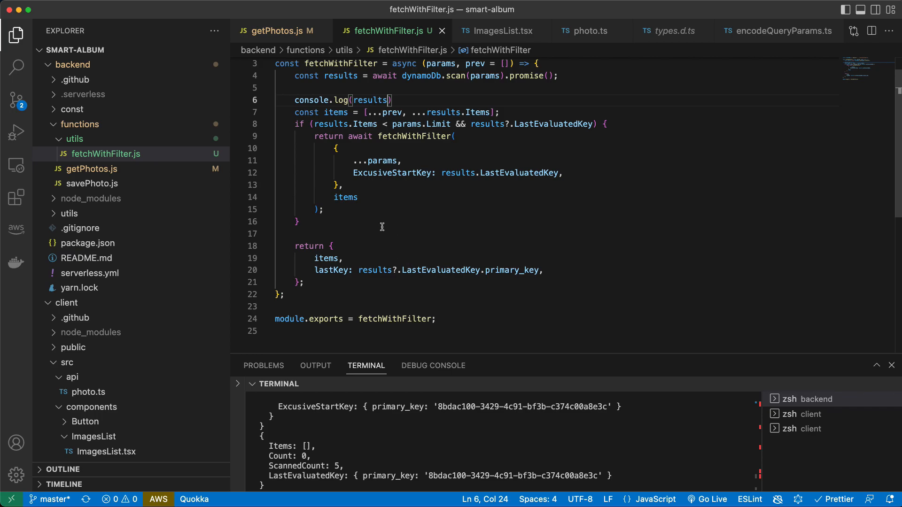
mouse_move(366, 173)
text(l)
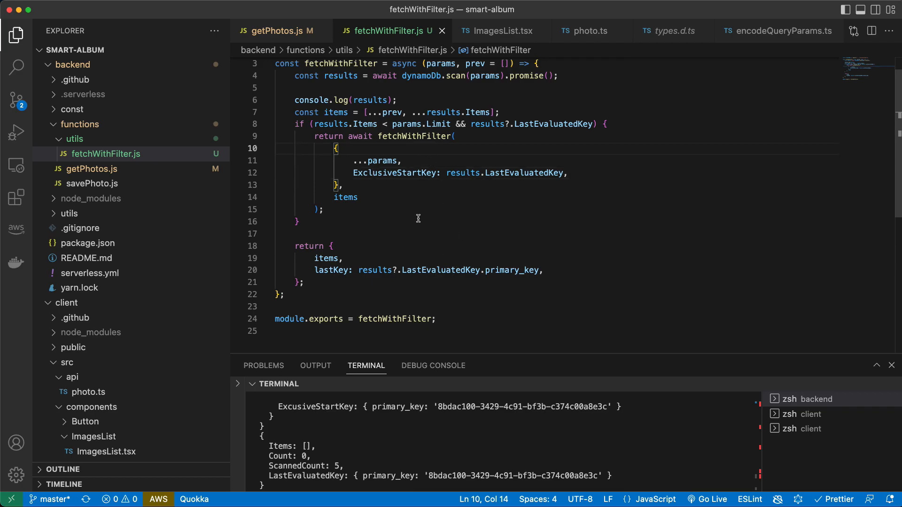
mouse_move(410, 202)
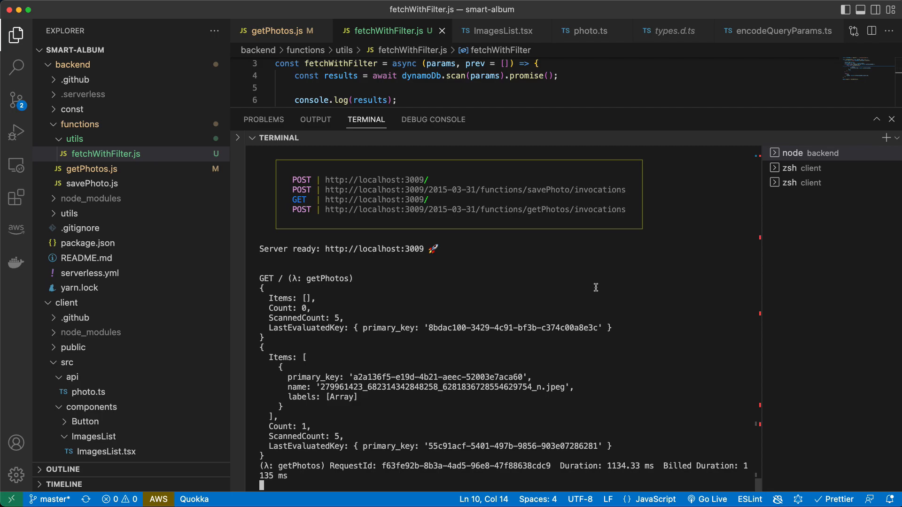
mouse_move(298, 331)
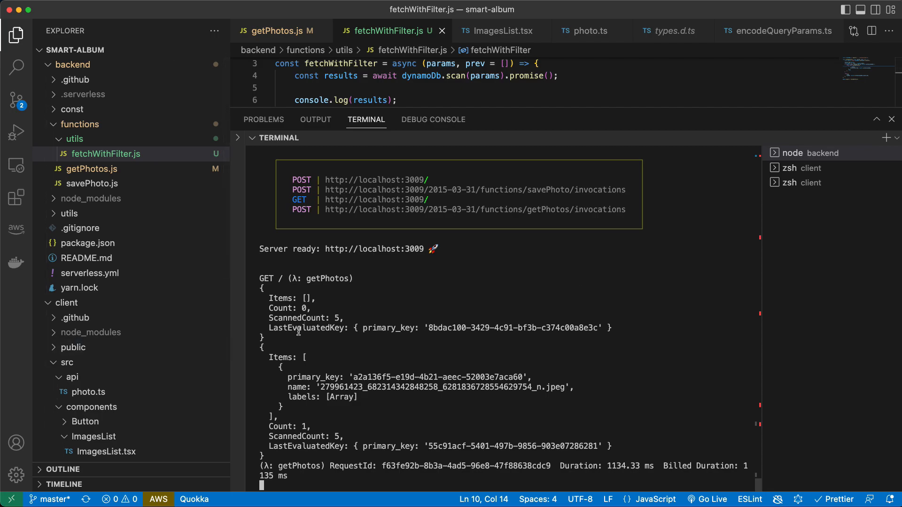
mouse_move(317, 298)
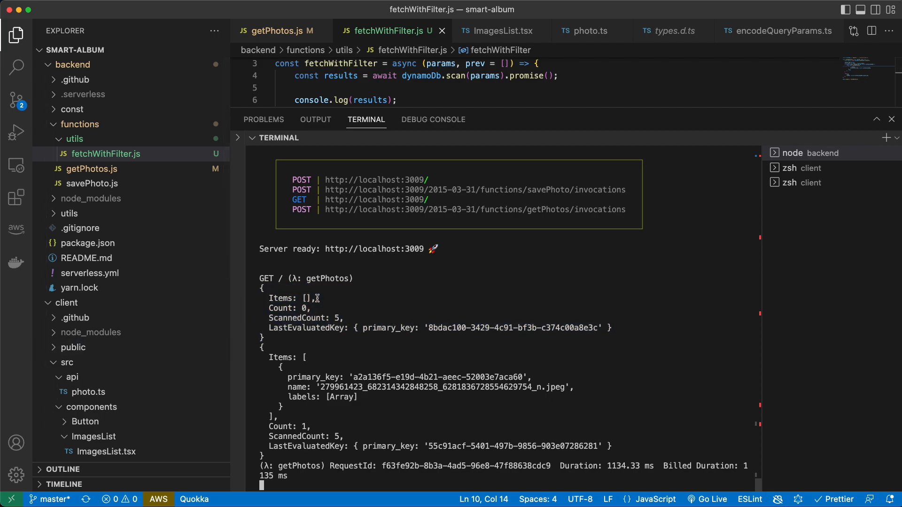
mouse_move(501, 325)
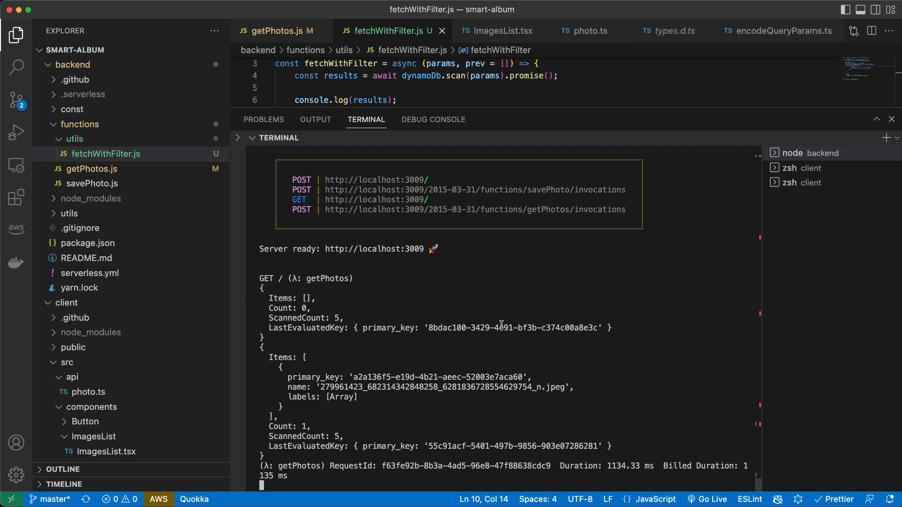
Inspect the empty Items scan output in the maximized terminal and clear it before logging params.
double_click(309, 326)
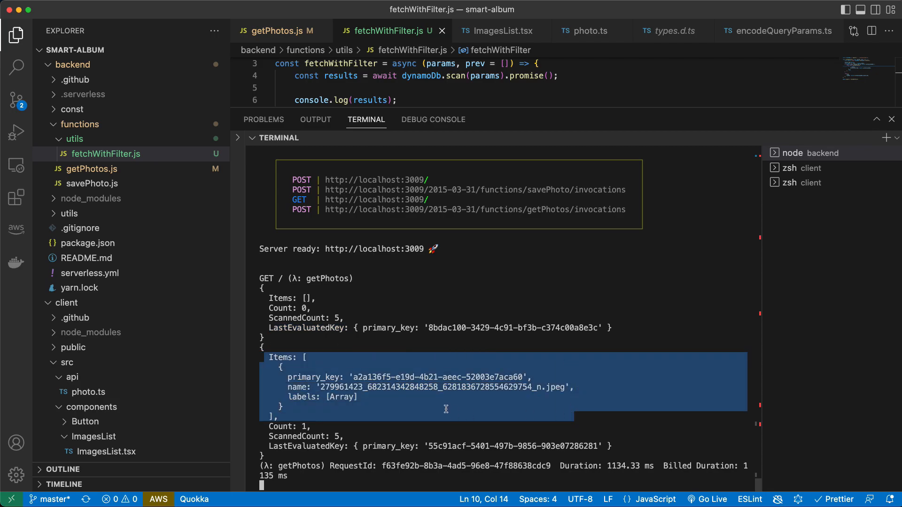
click(432, 419)
text(console.log(params);)
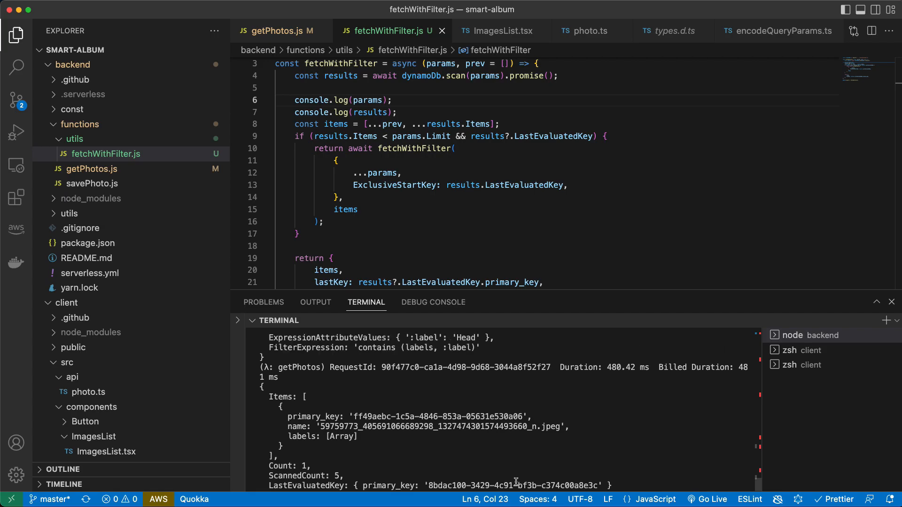
Scroll the Head-label response body to confirm the single matching photo item.
scroll(down, 3)
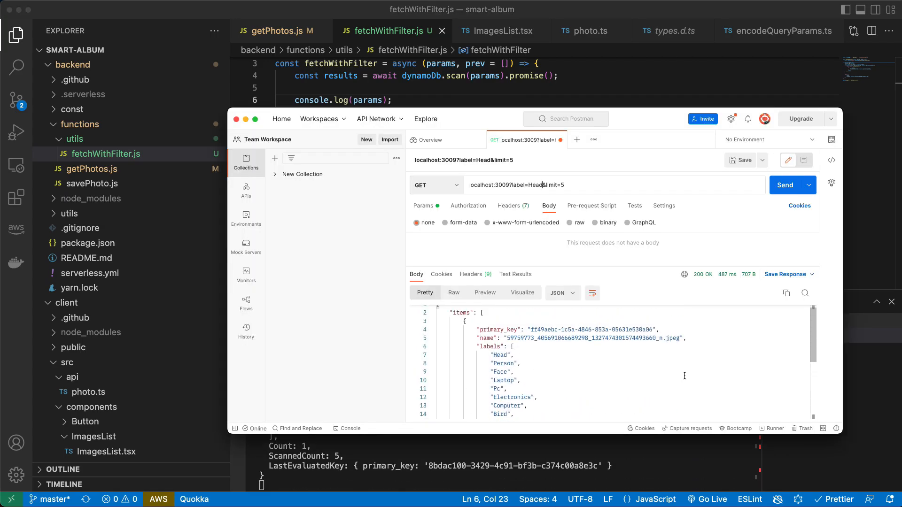
scroll(down, 3)
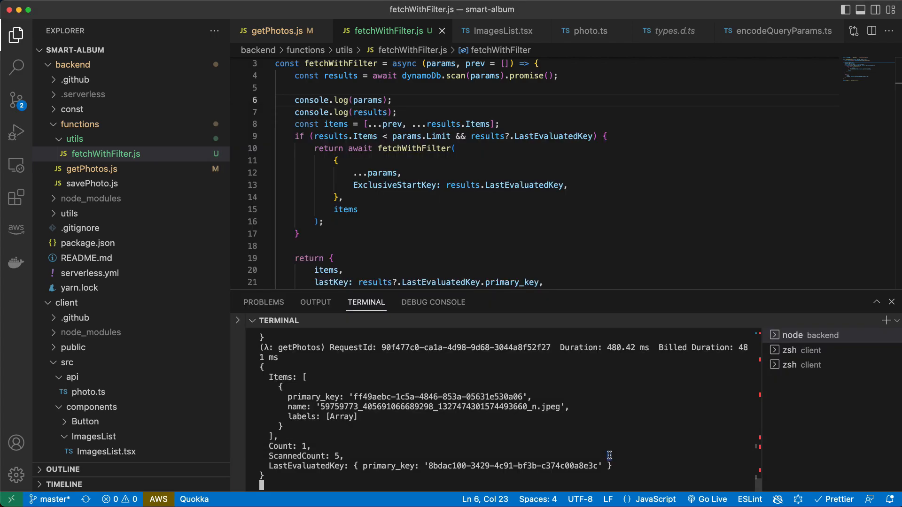
Compare items.length to params.Limit in the condition and guard primary_key with ?. in lastKey.
double_click(335, 141)
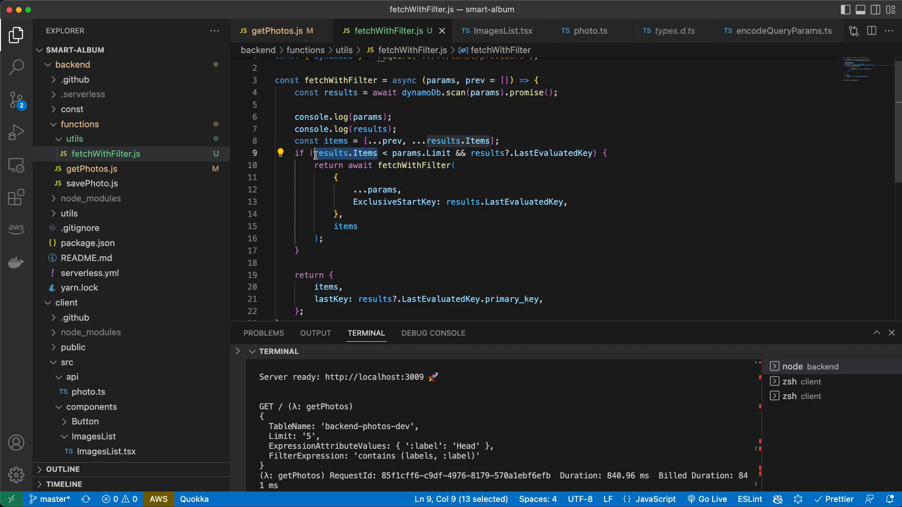
text(items.length)
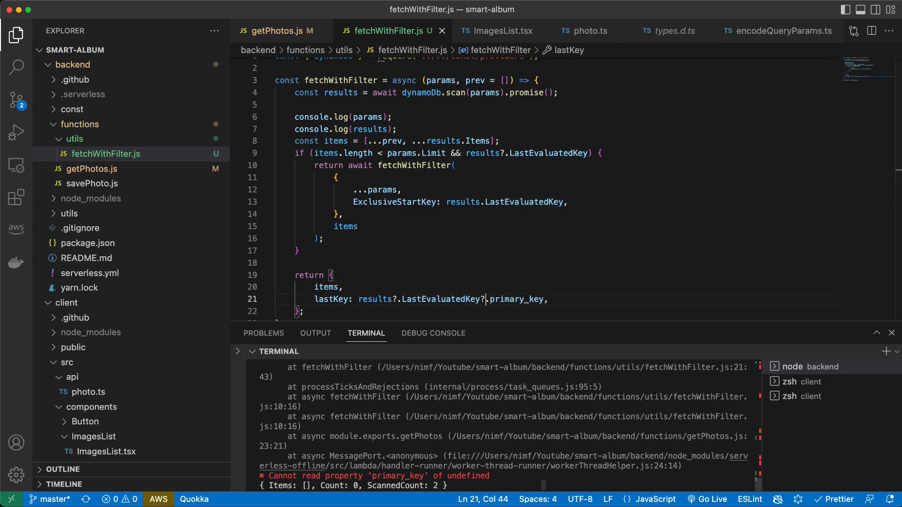
click(553, 263)
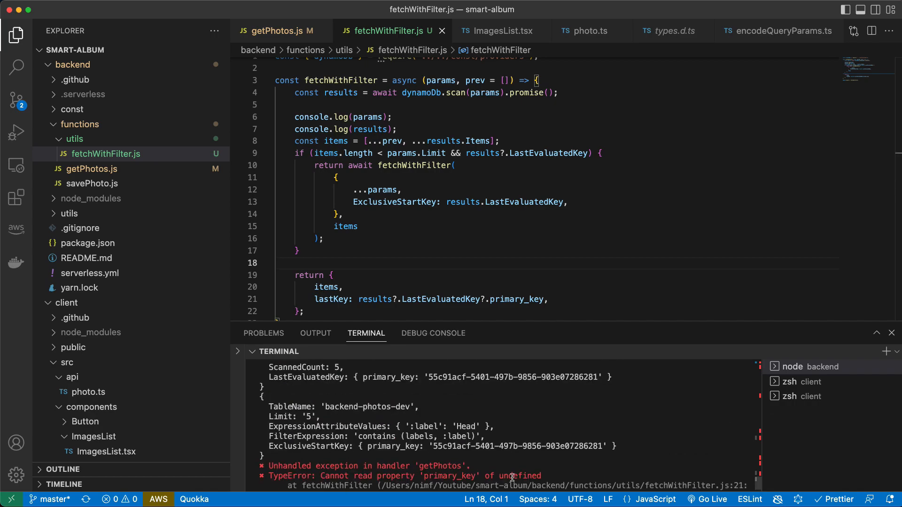
click(792, 185)
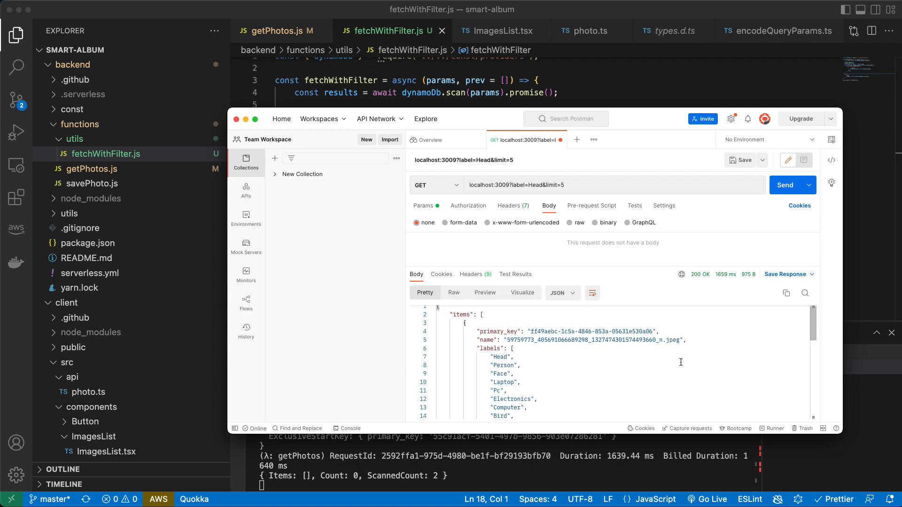
Scroll through the Head request's JSON response and the follow-up ExclusiveStartKey scan log.
scroll(up, 3)
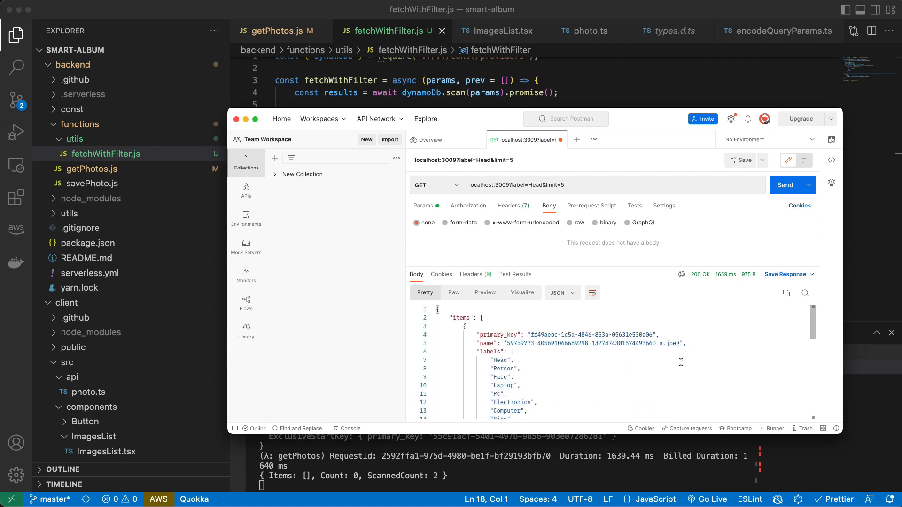
scroll(down, 3)
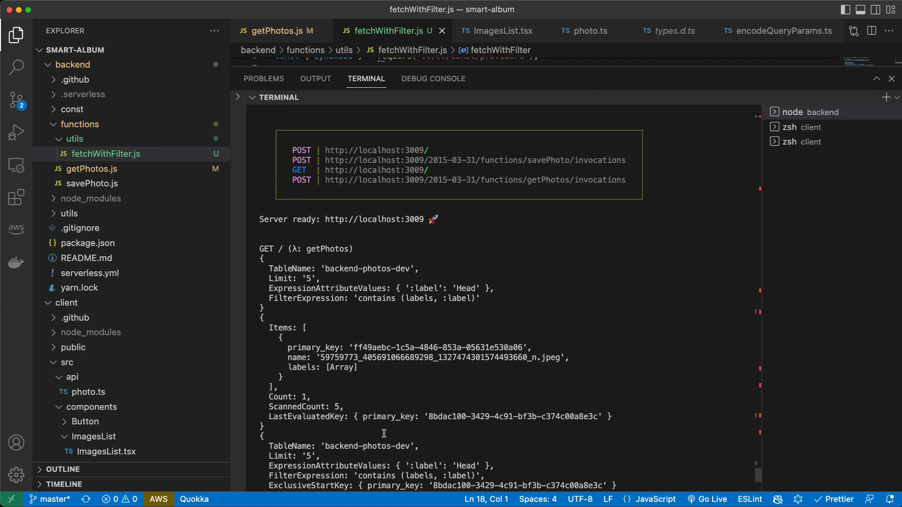
mouse_move(329, 316)
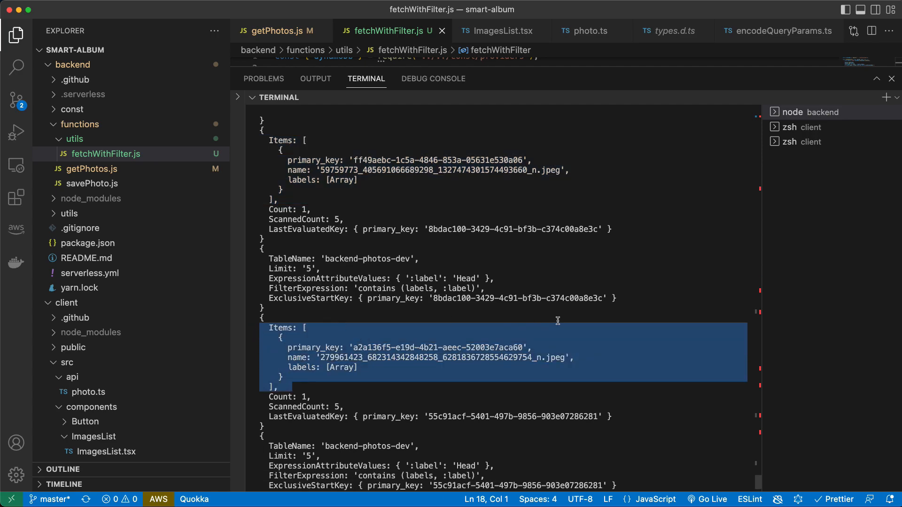
scroll(down, 3)
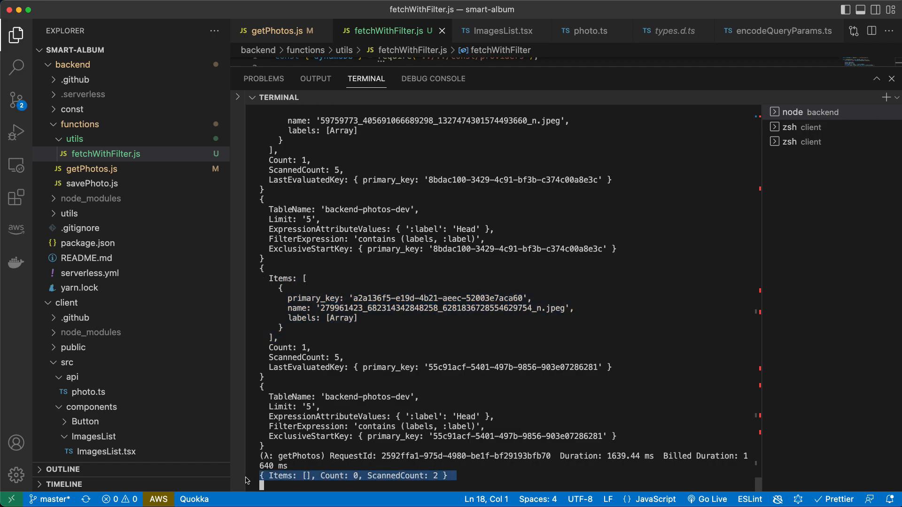
mouse_move(412, 473)
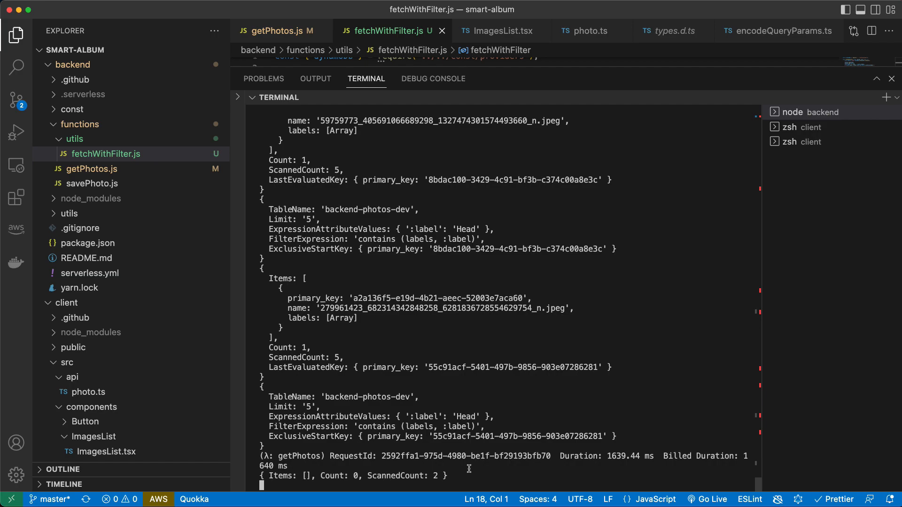
mouse_move(541, 76)
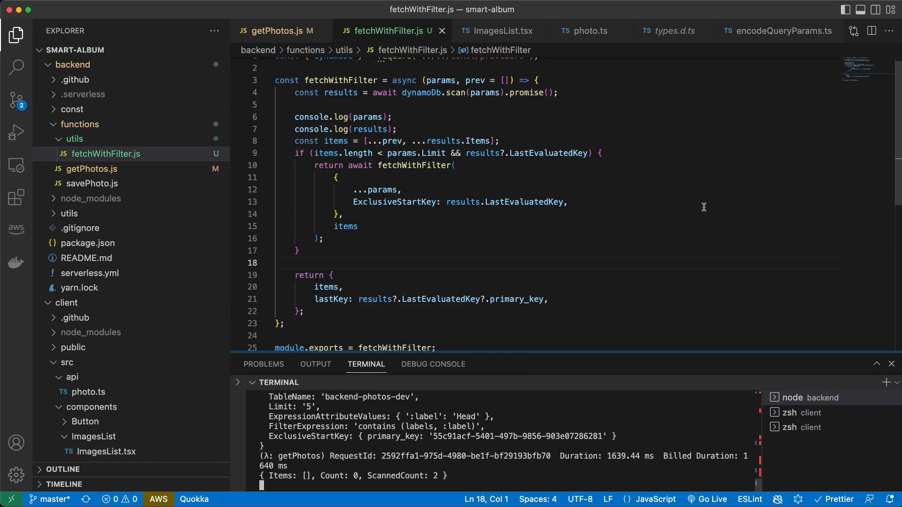
mouse_move(453, 317)
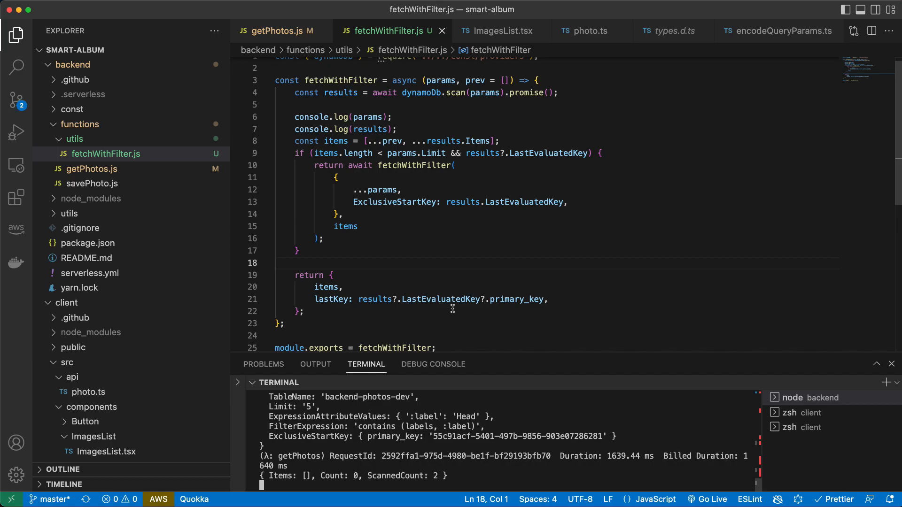
mouse_move(541, 179)
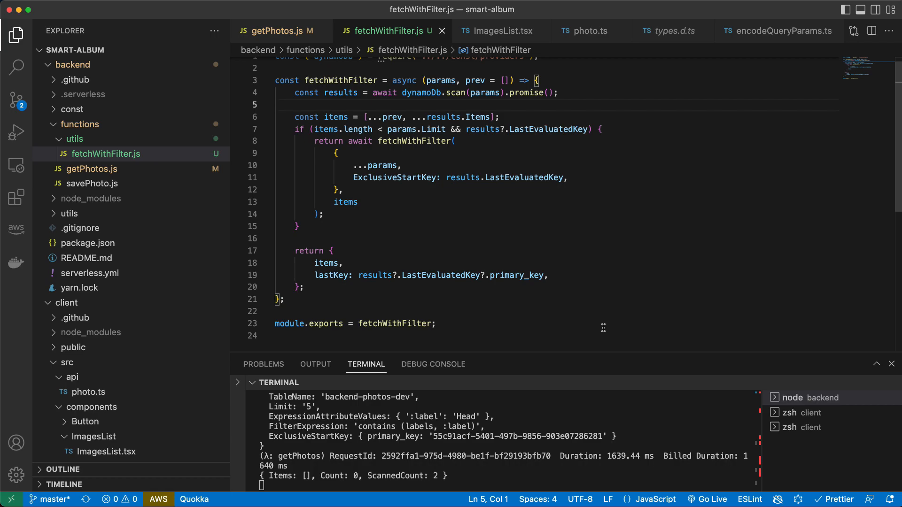
mouse_move(578, 324)
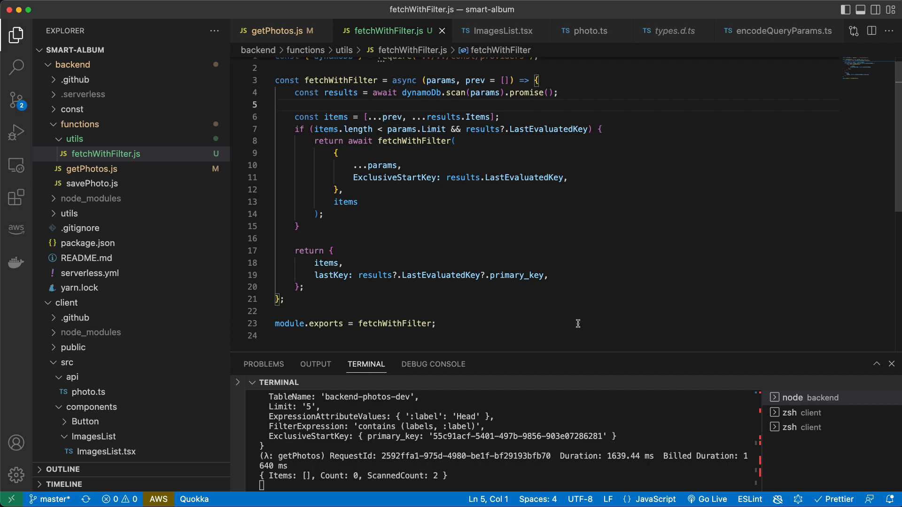
mouse_move(548, 442)
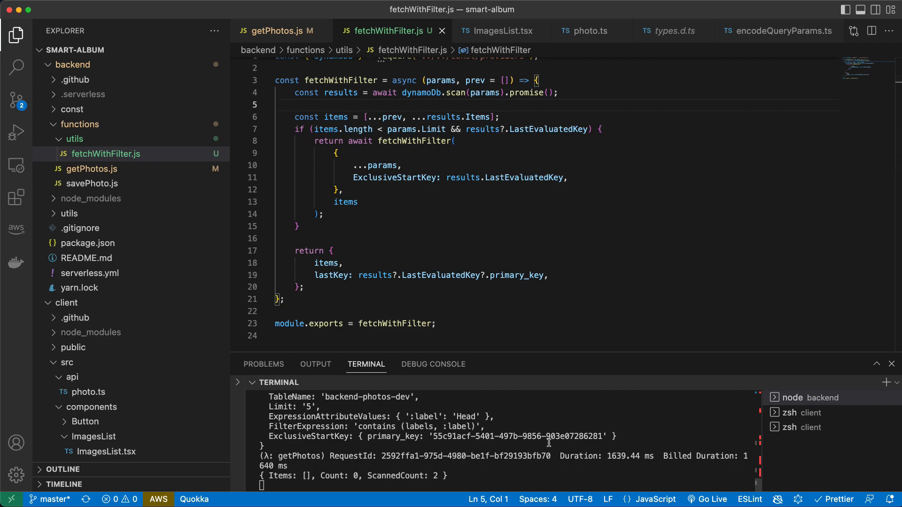